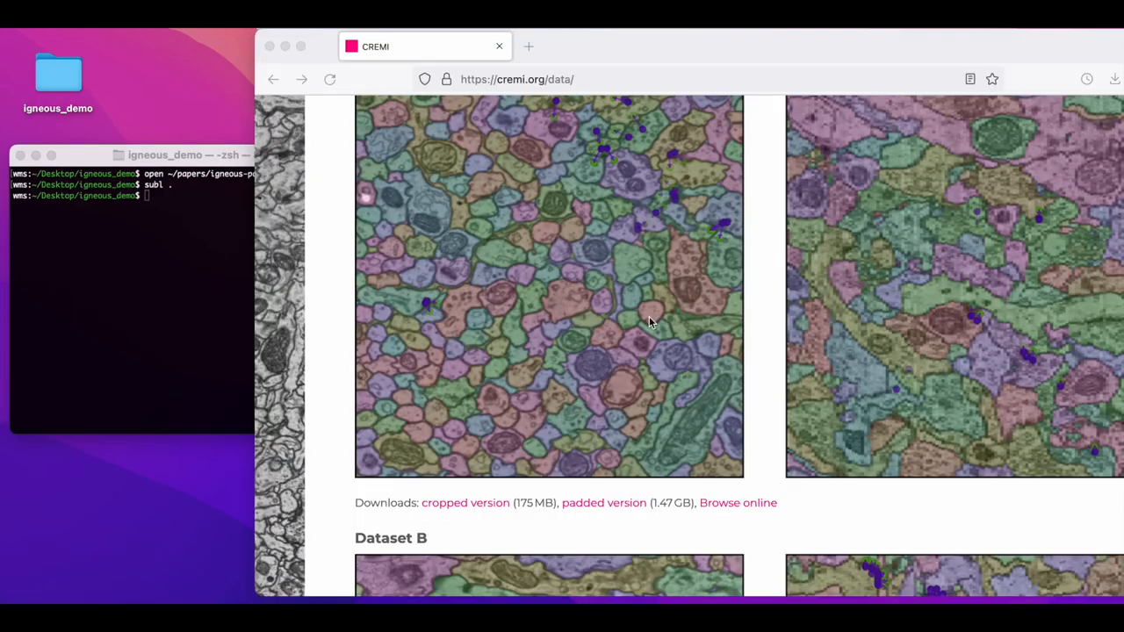
pyautogui.moveTo(606, 508)
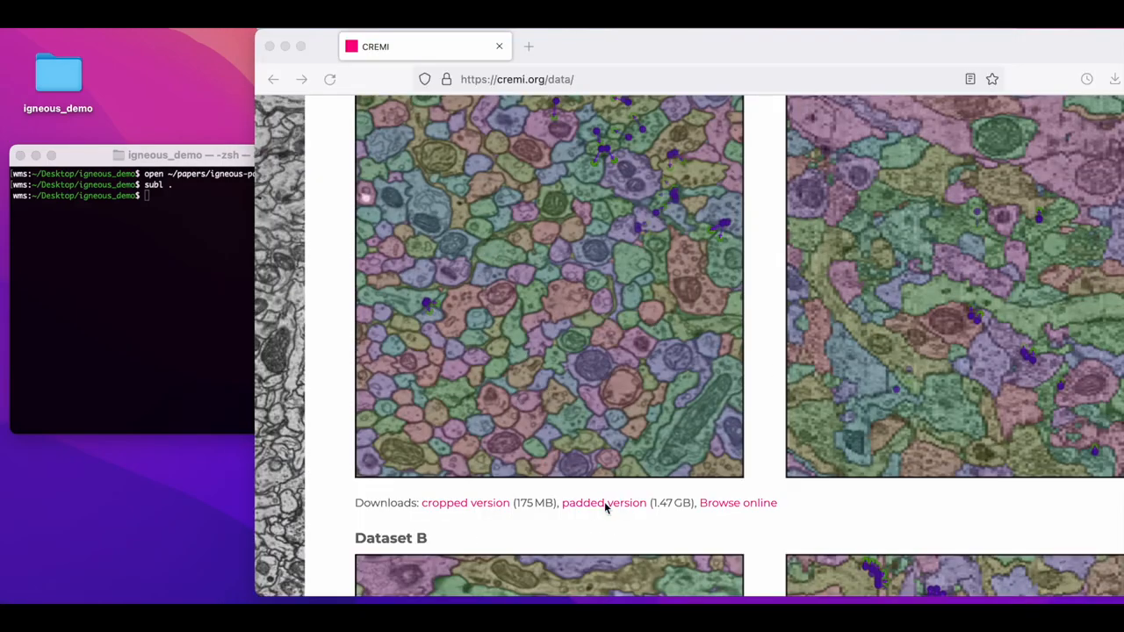
pyautogui.moveTo(611, 404)
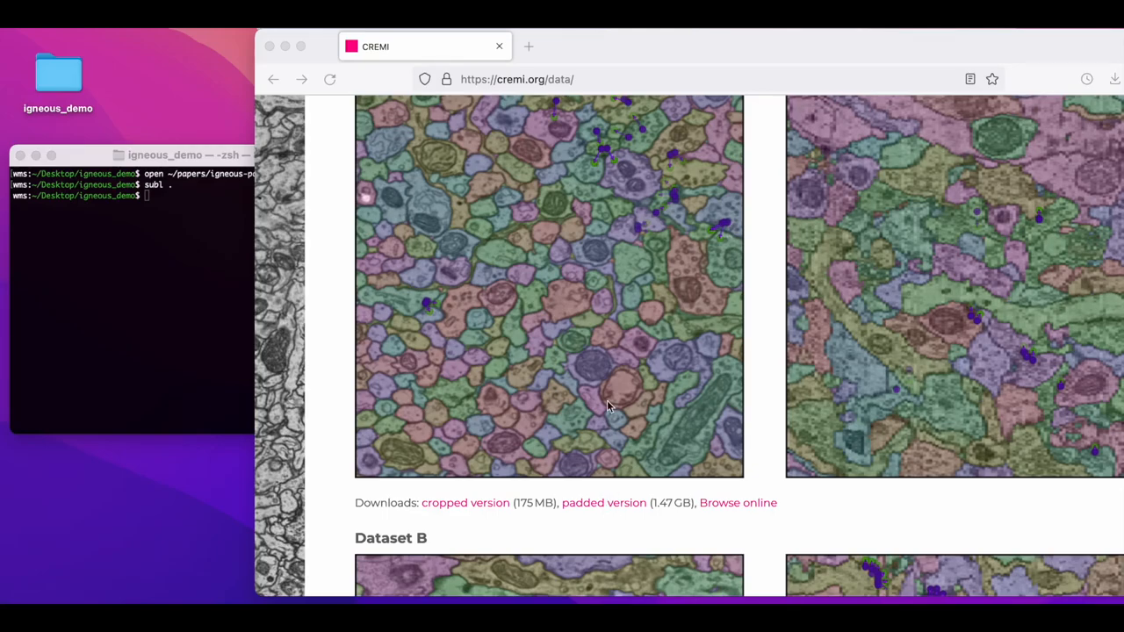
# Review the igneous_demo folder contents in Finder, then bring the shell window forward.
pyautogui.scroll(3)
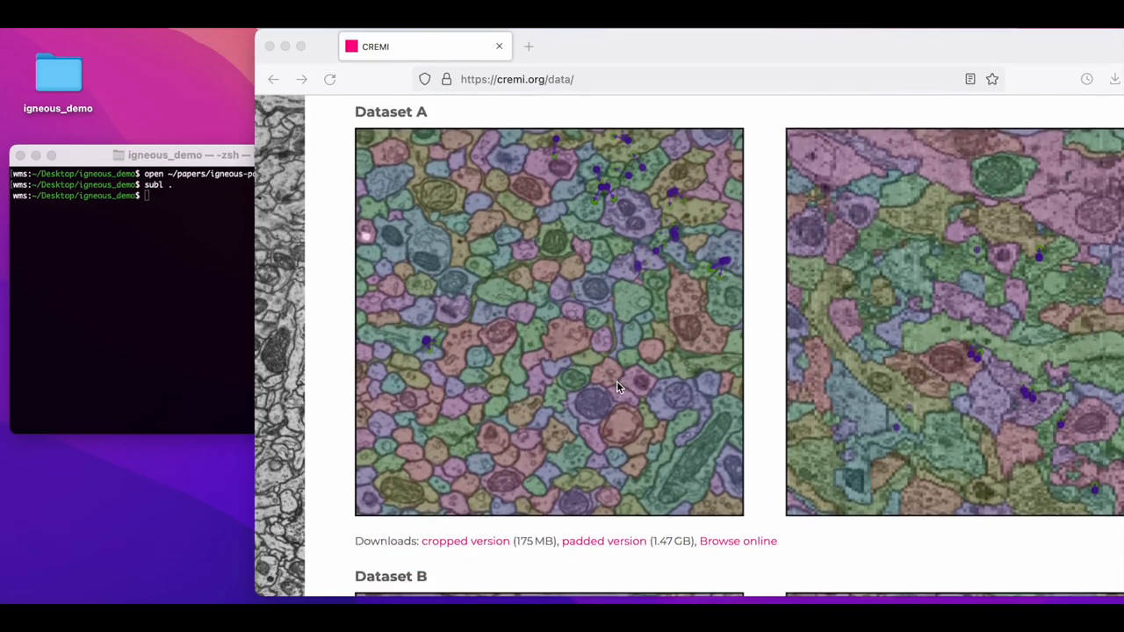
pyautogui.scroll(3)
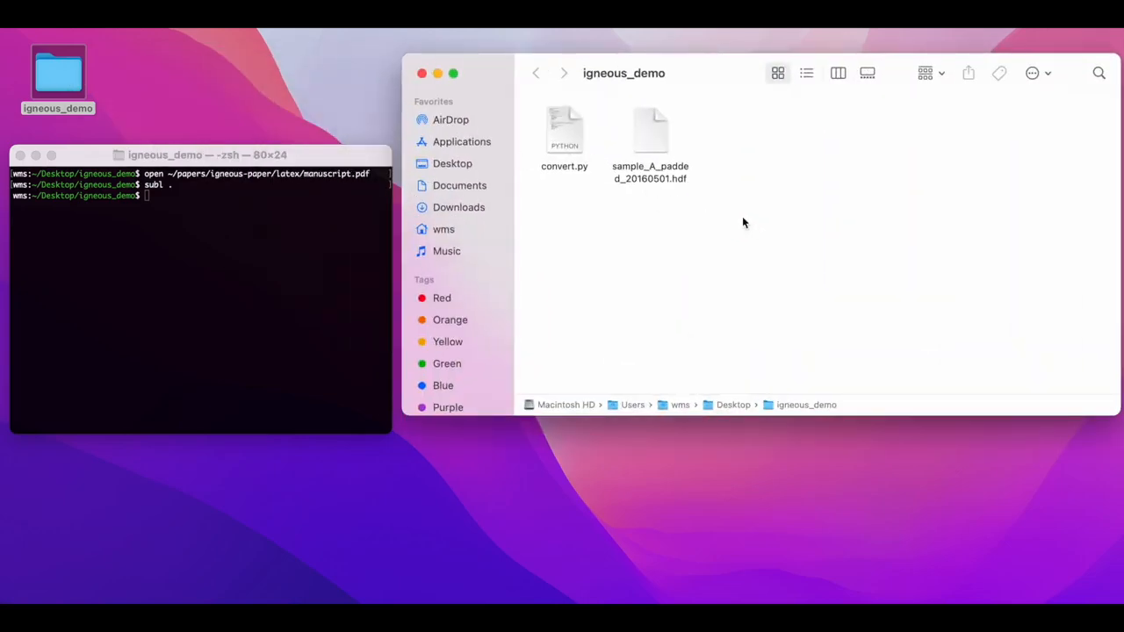
pyautogui.moveTo(573, 133)
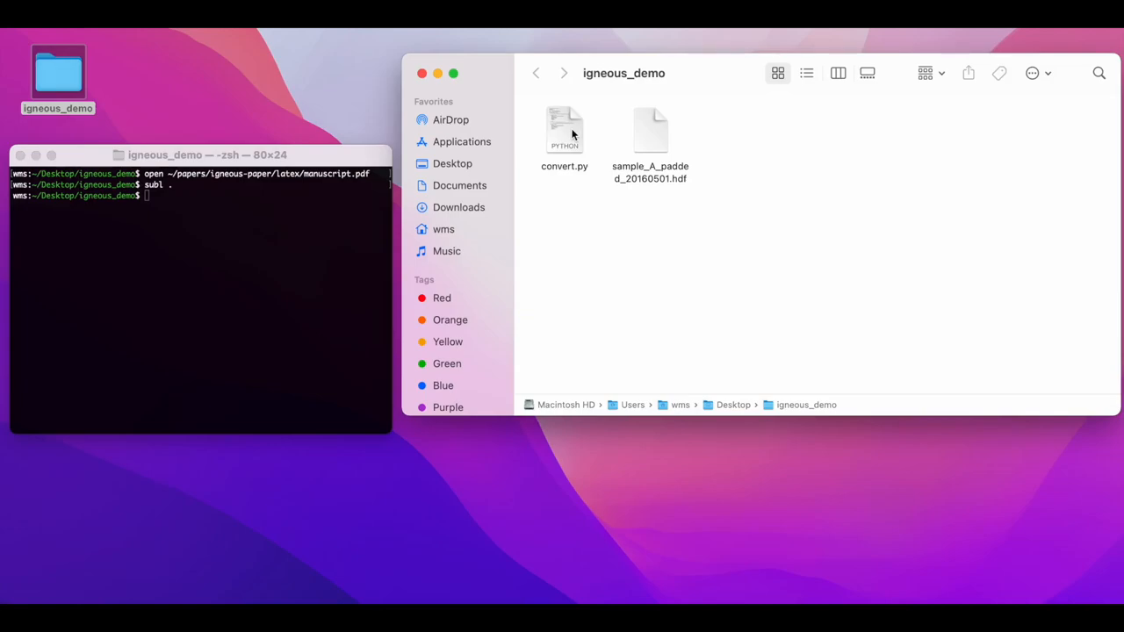
pyautogui.moveTo(697, 207)
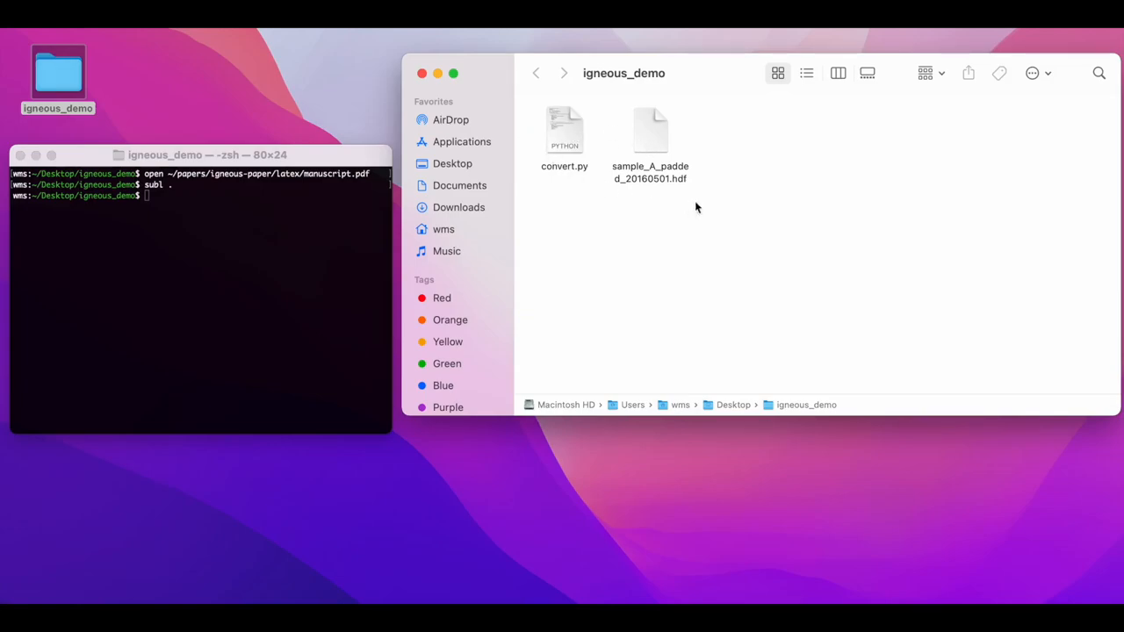
pyautogui.moveTo(762, 130)
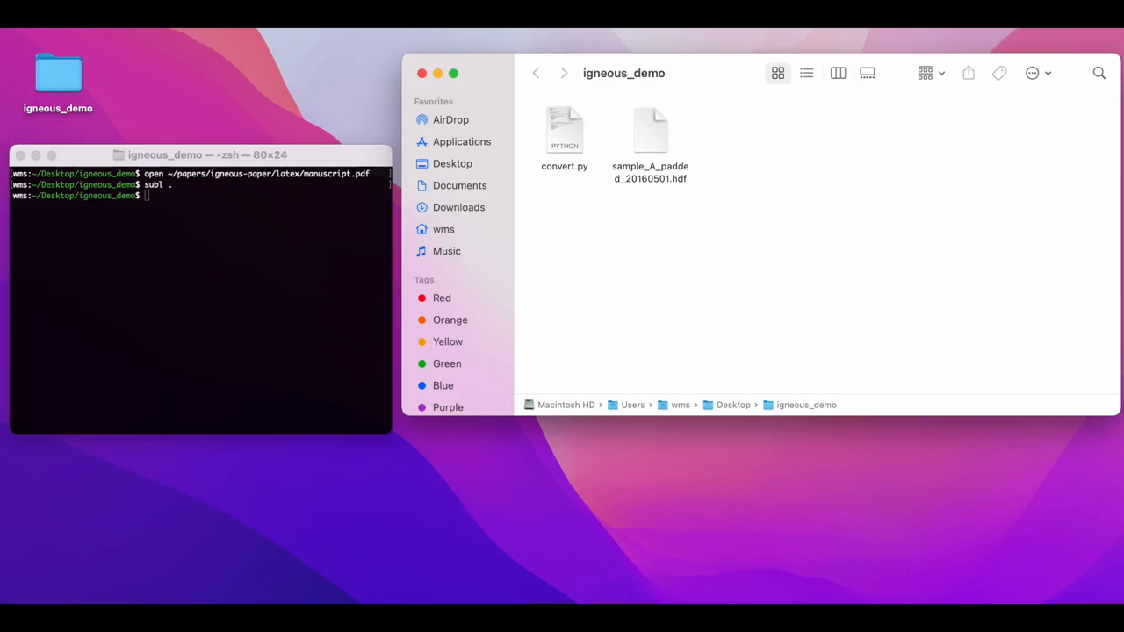
pyautogui.moveTo(325, 446)
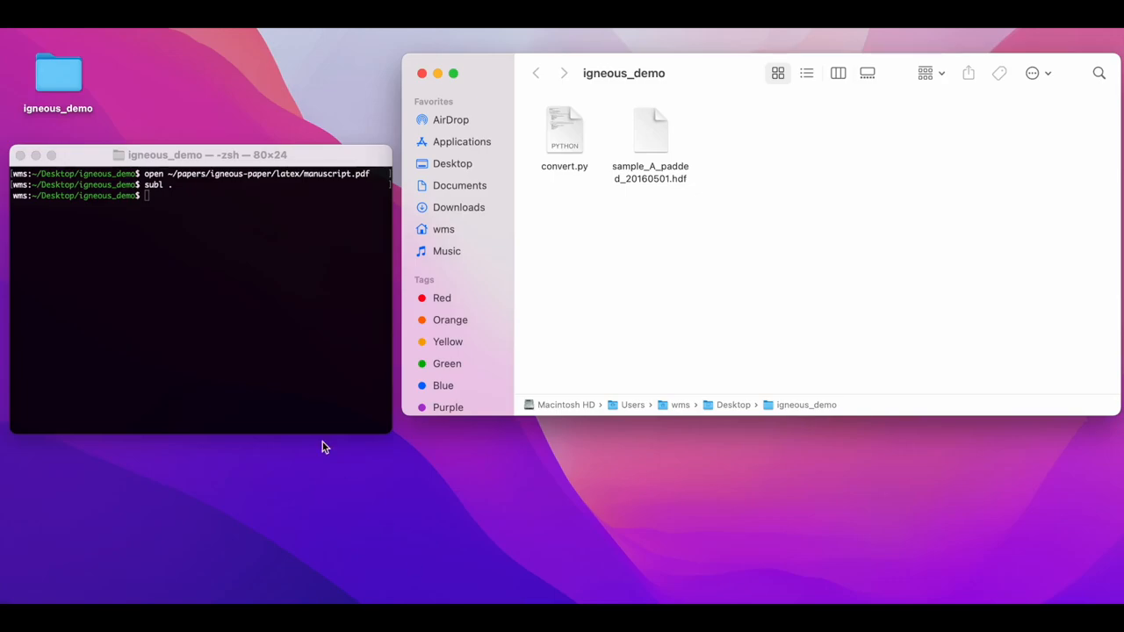
pyautogui.click(284, 332)
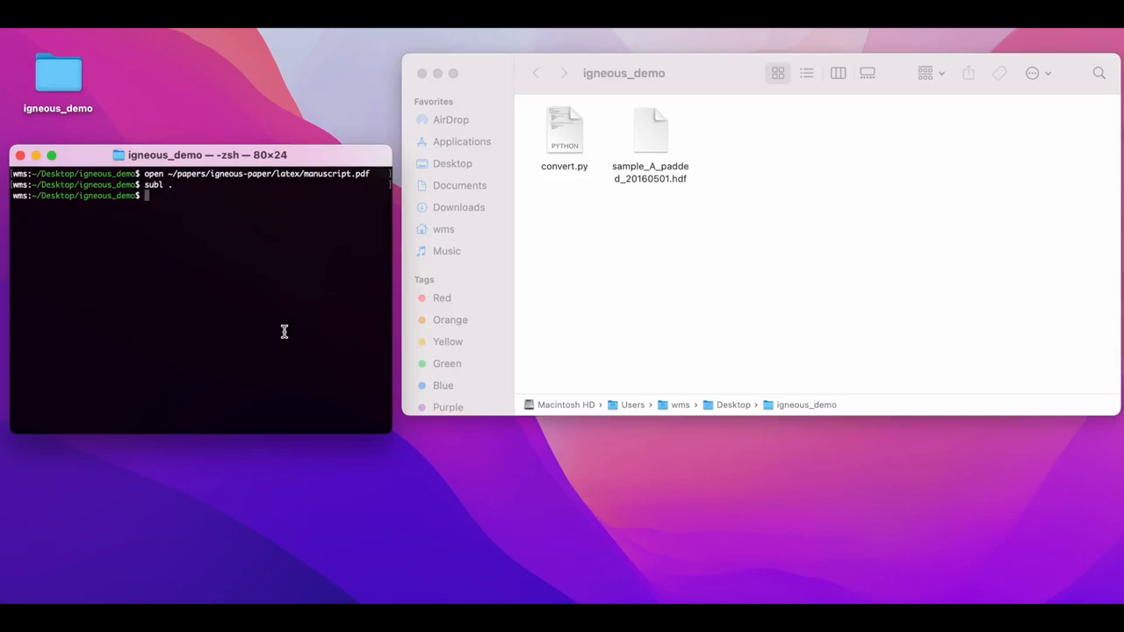
# Launch Sublime Text on the demo folder with subl . and view convert.py's CloudVolume code.
pyautogui.write('subl .')
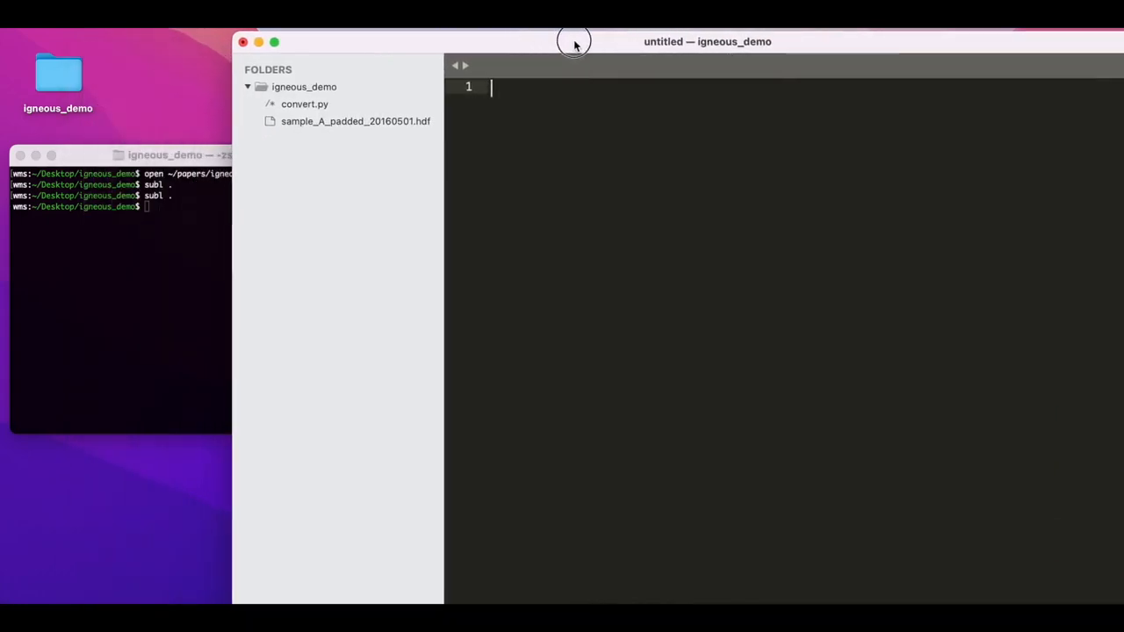
pyautogui.click(304, 104)
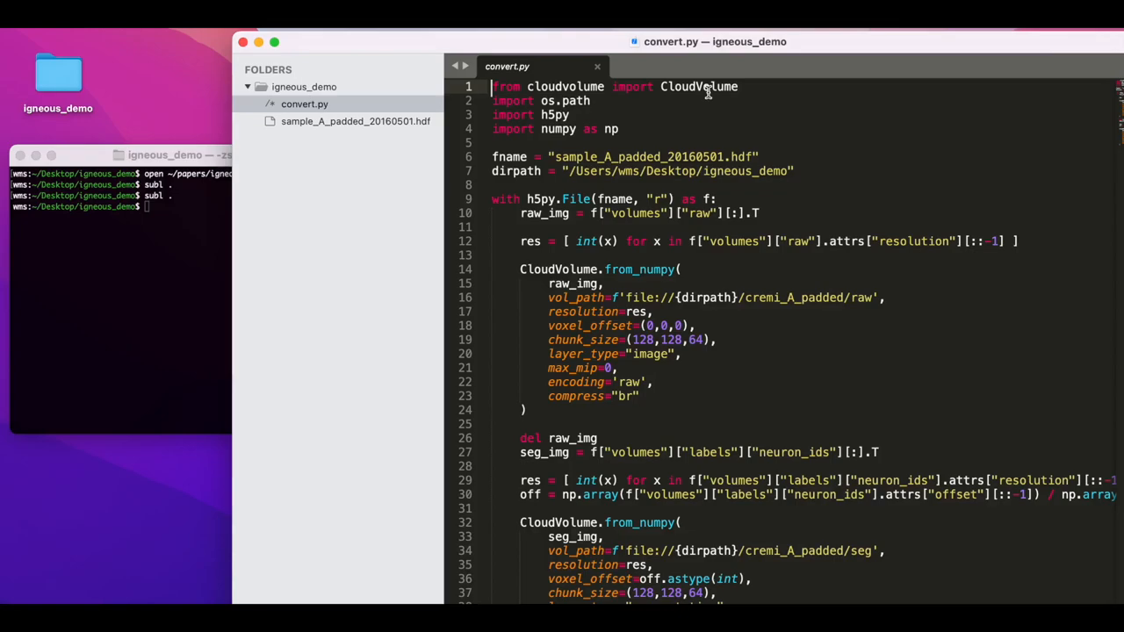
pyautogui.moveTo(553, 114)
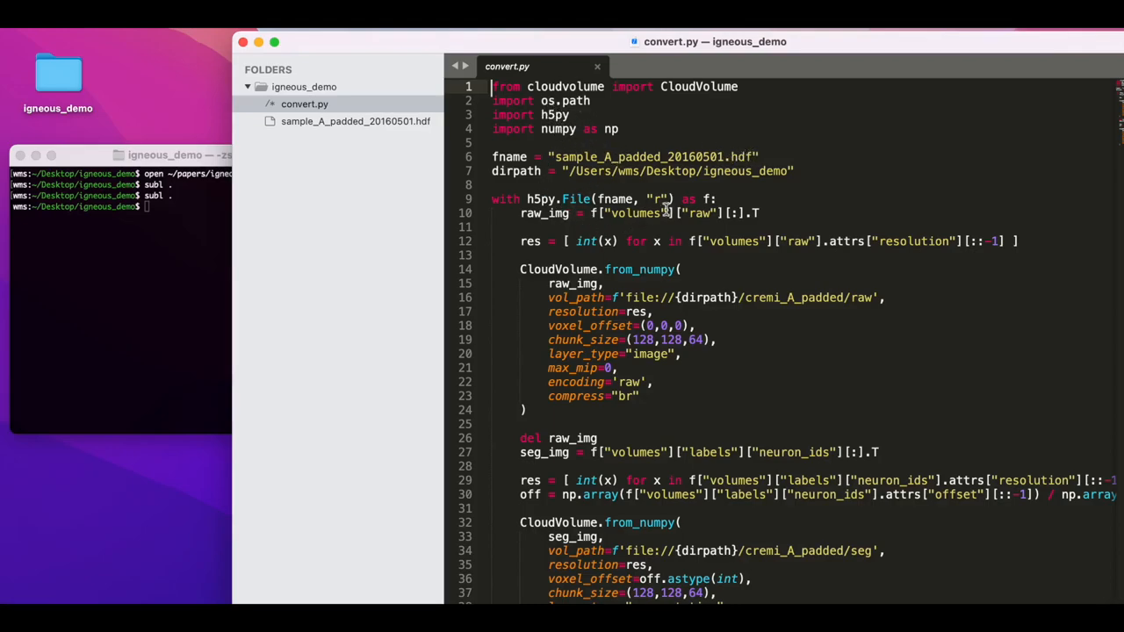
pyautogui.moveTo(579, 253)
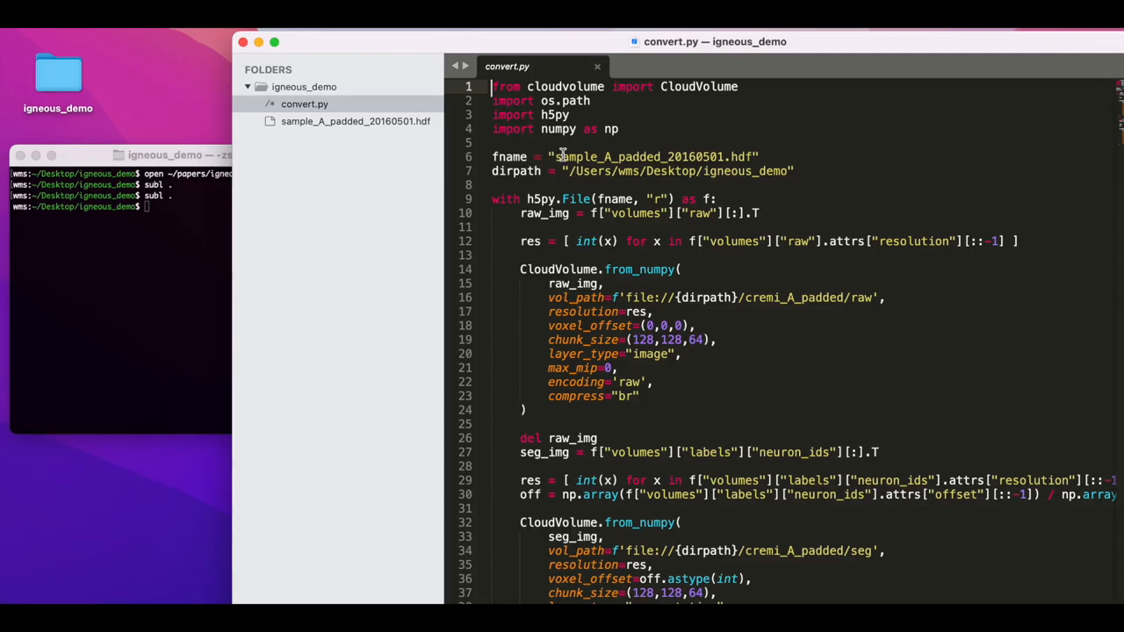
pyautogui.moveTo(693, 172)
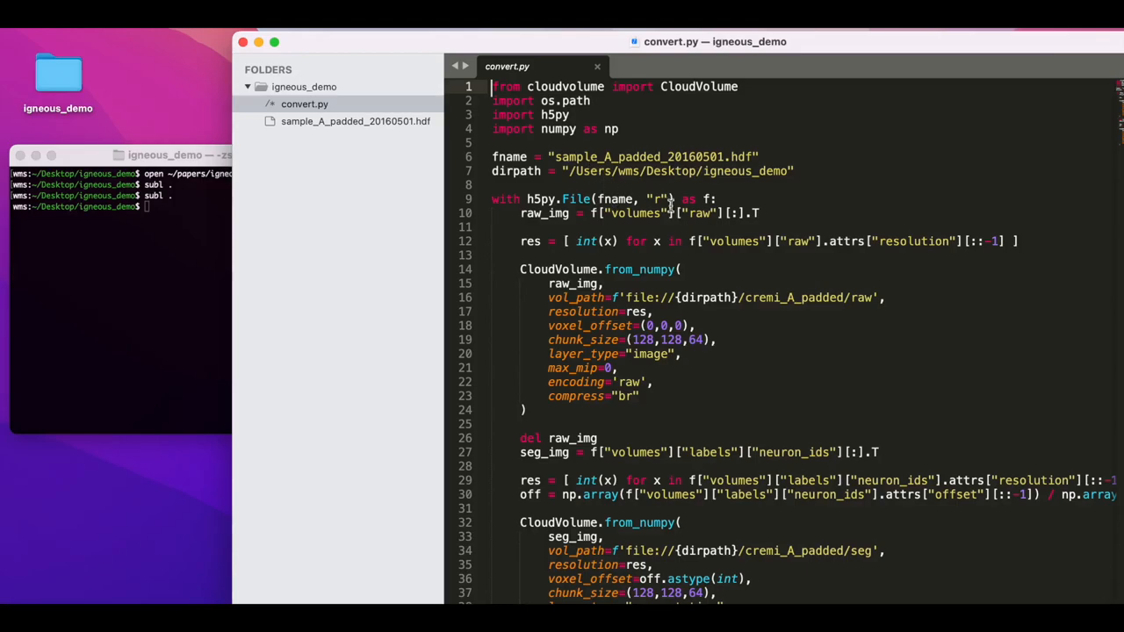
pyautogui.moveTo(694, 215)
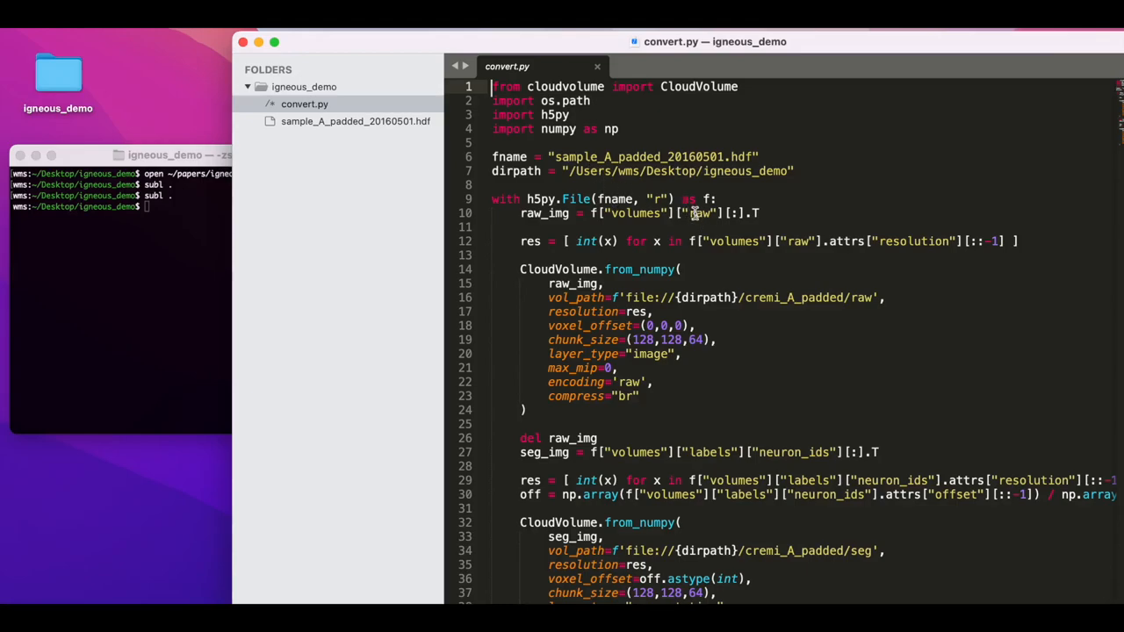
pyautogui.scroll(-3)
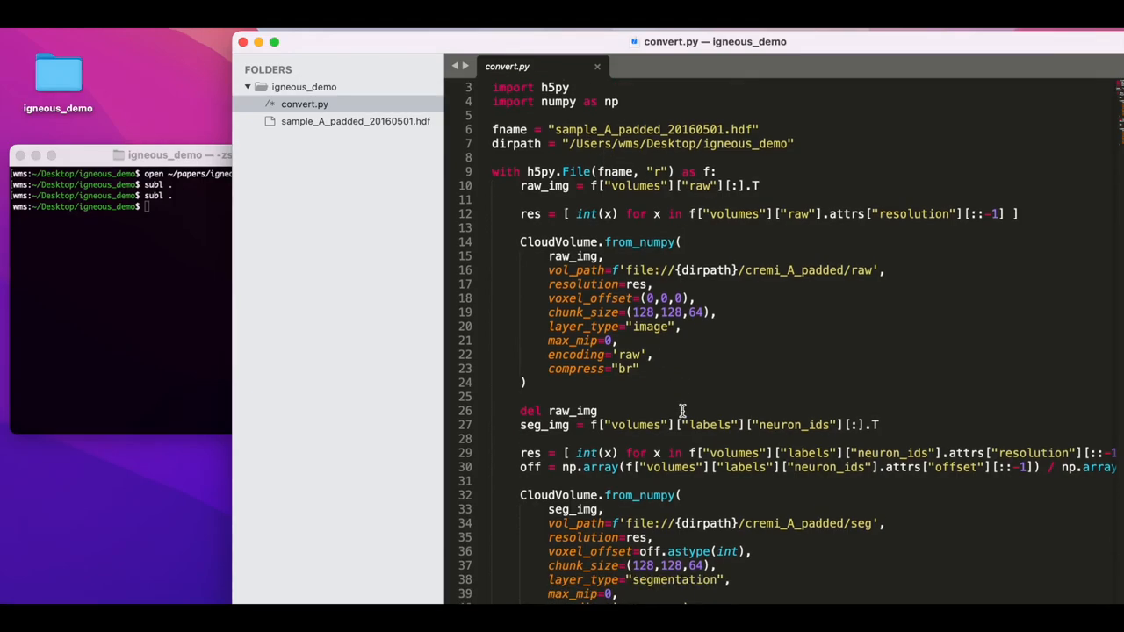
pyautogui.moveTo(862, 523)
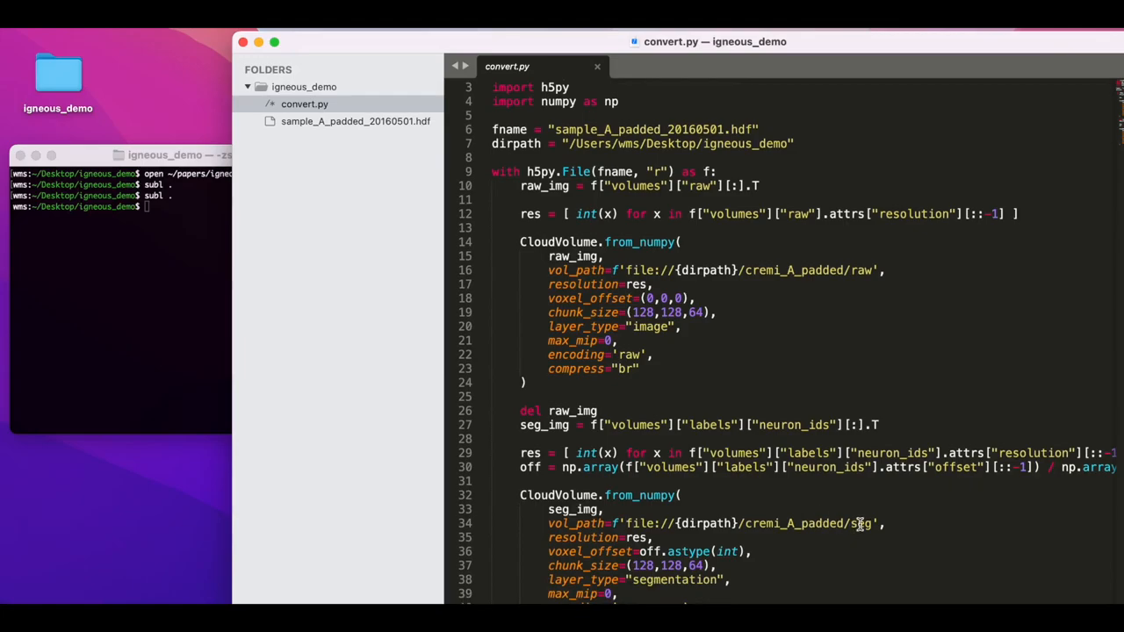
pyautogui.scroll(3)
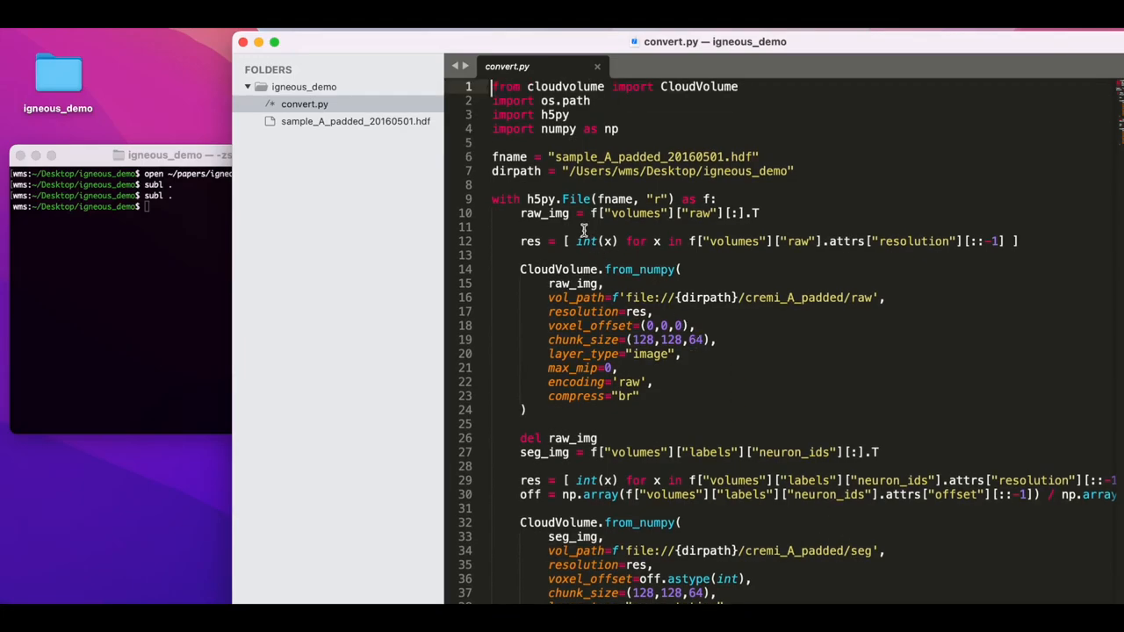
pyautogui.moveTo(506, 193)
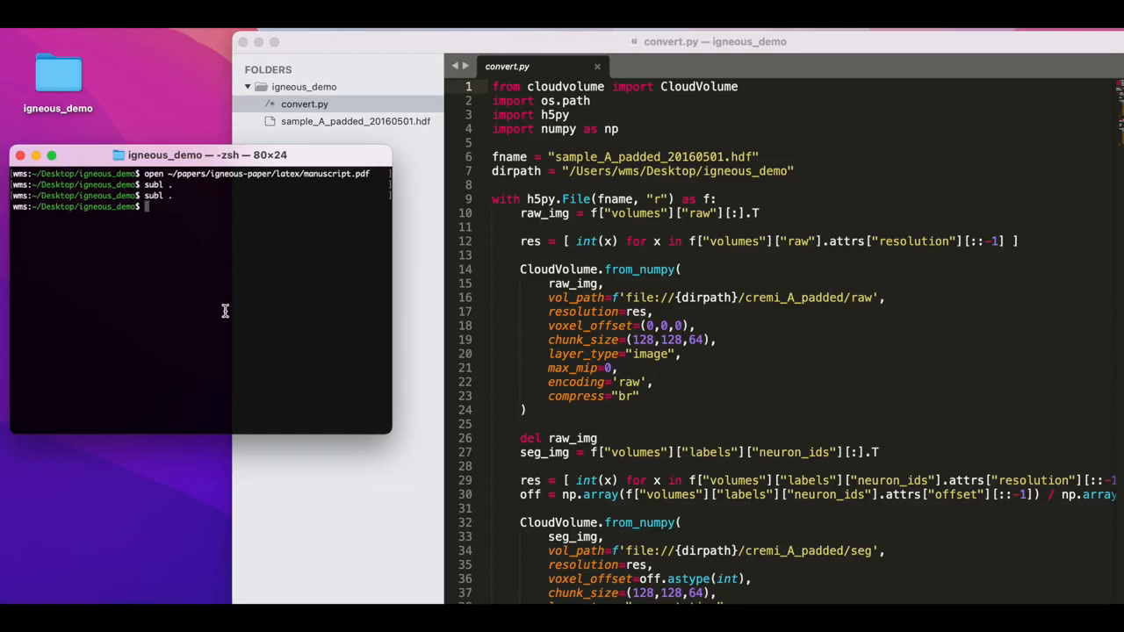
# Create the igneousdemo virtual environment with mkvirtualenv on Python 3.9.
pyautogui.write('m')
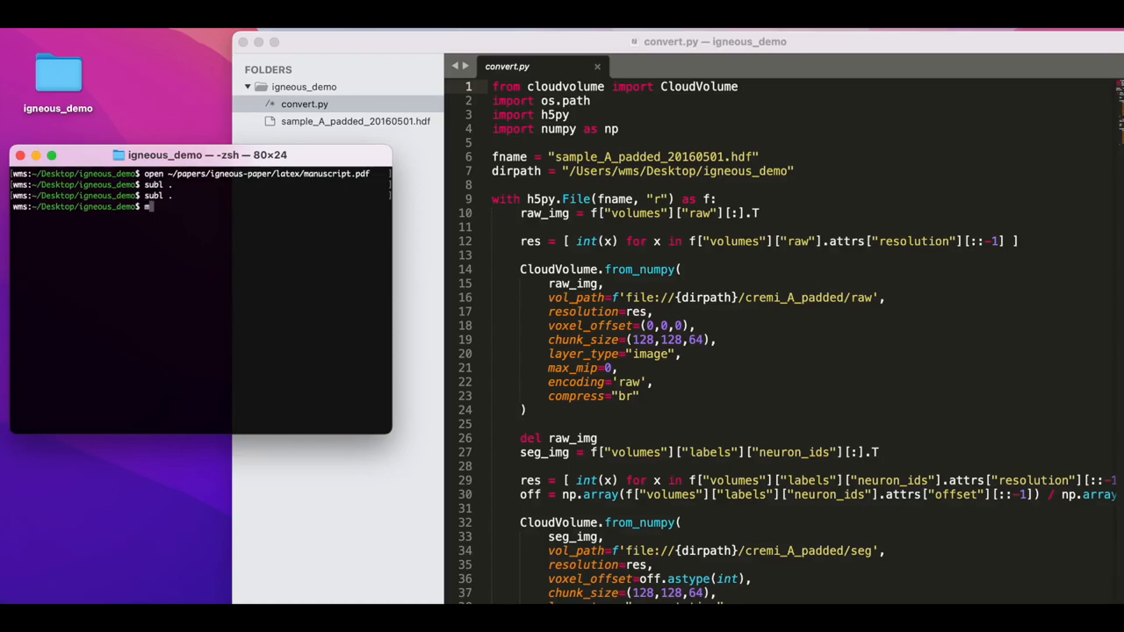
pyautogui.write('kvirtualenv')
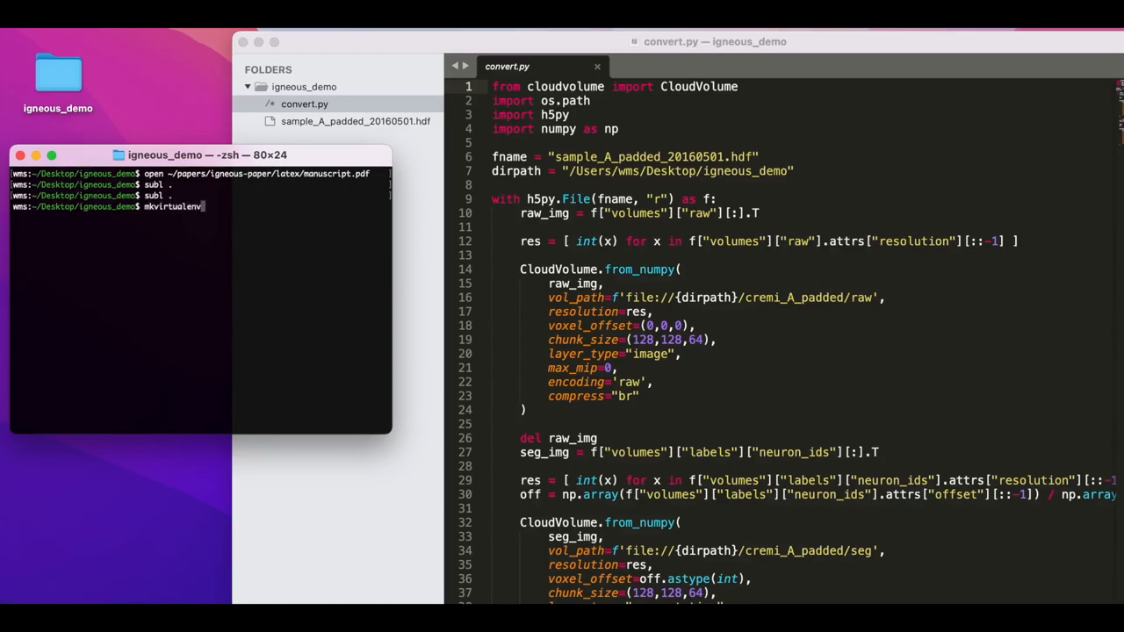
pyautogui.write('-p python3.')
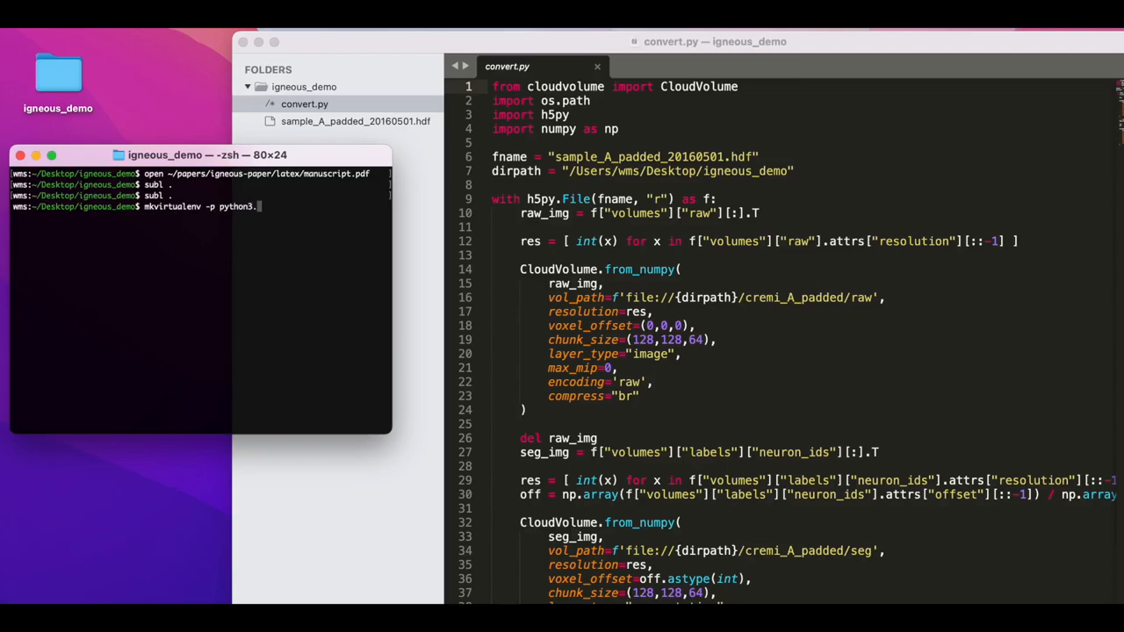
pyautogui.write('.9')
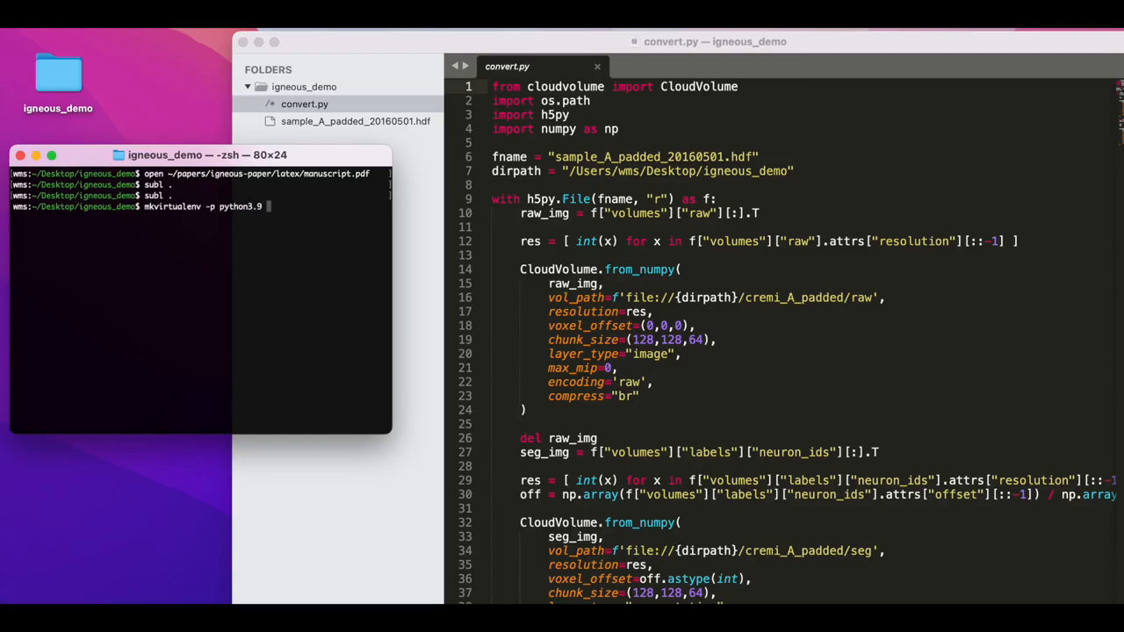
pyautogui.write('igneousdem')
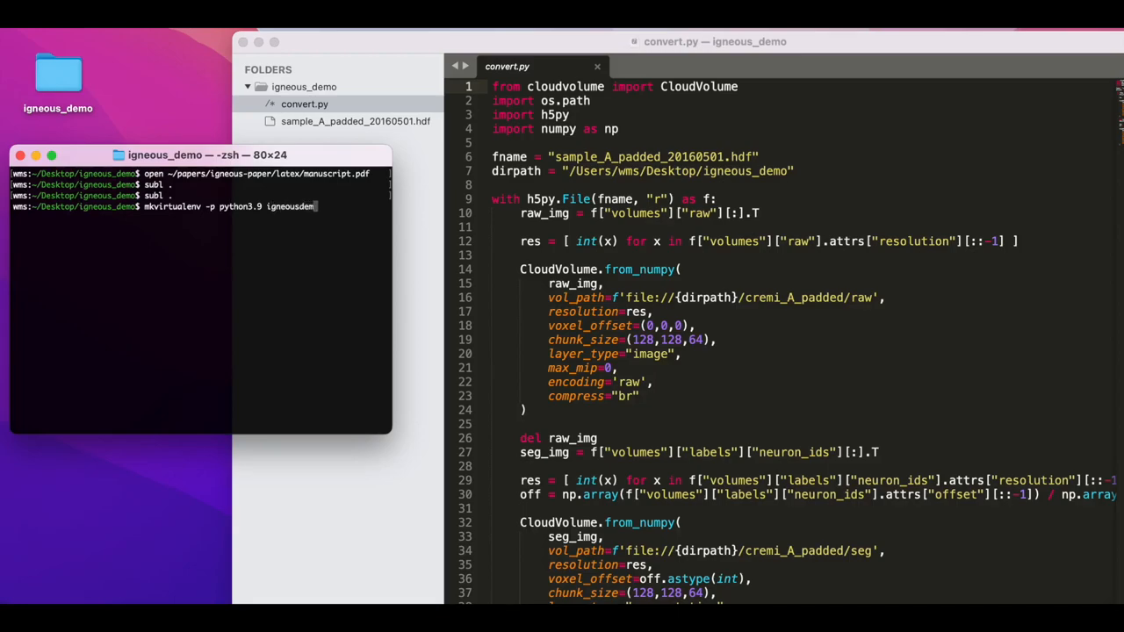
pyautogui.press('Return')
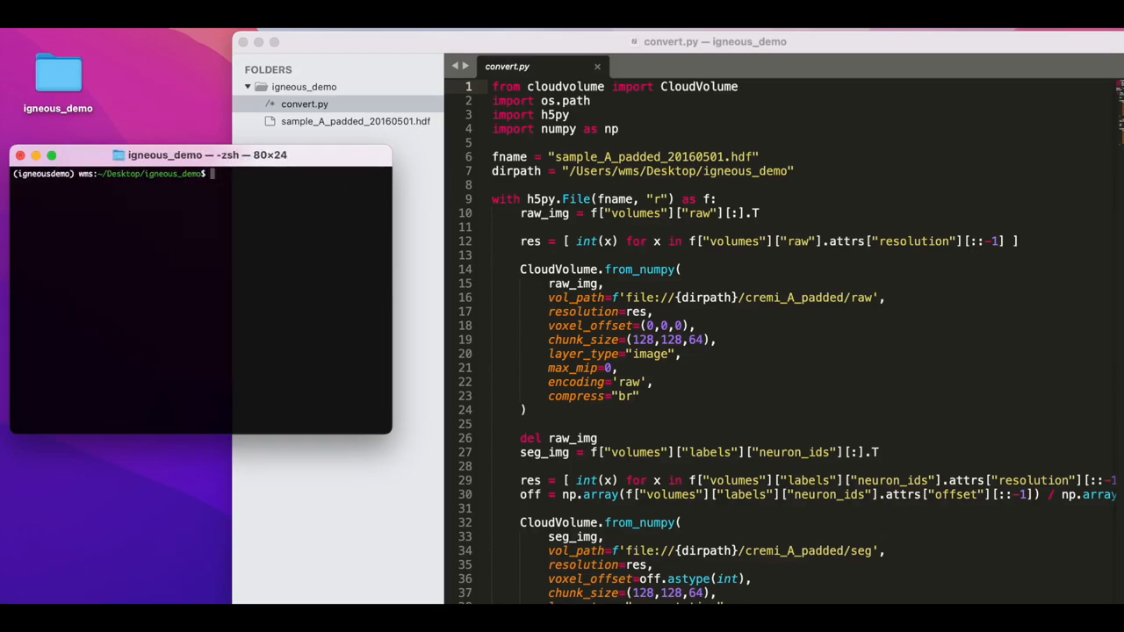
# Install numpy, cloud-volume, igneous-pipeline and h5py with pip.
pyautogui.write('pip')
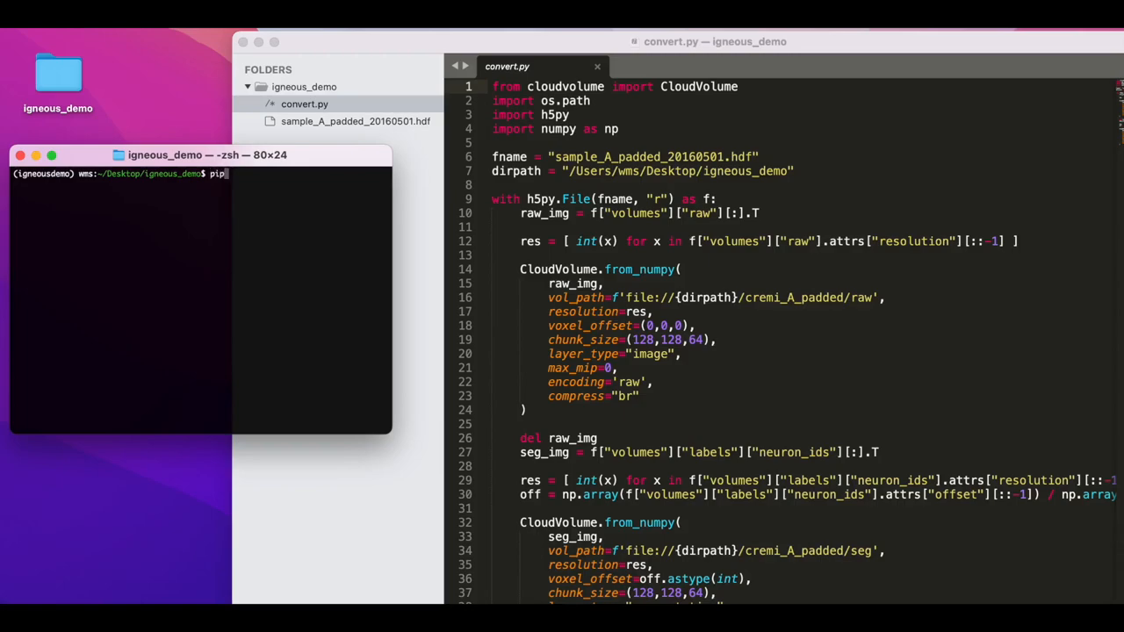
pyautogui.write('install numpy')
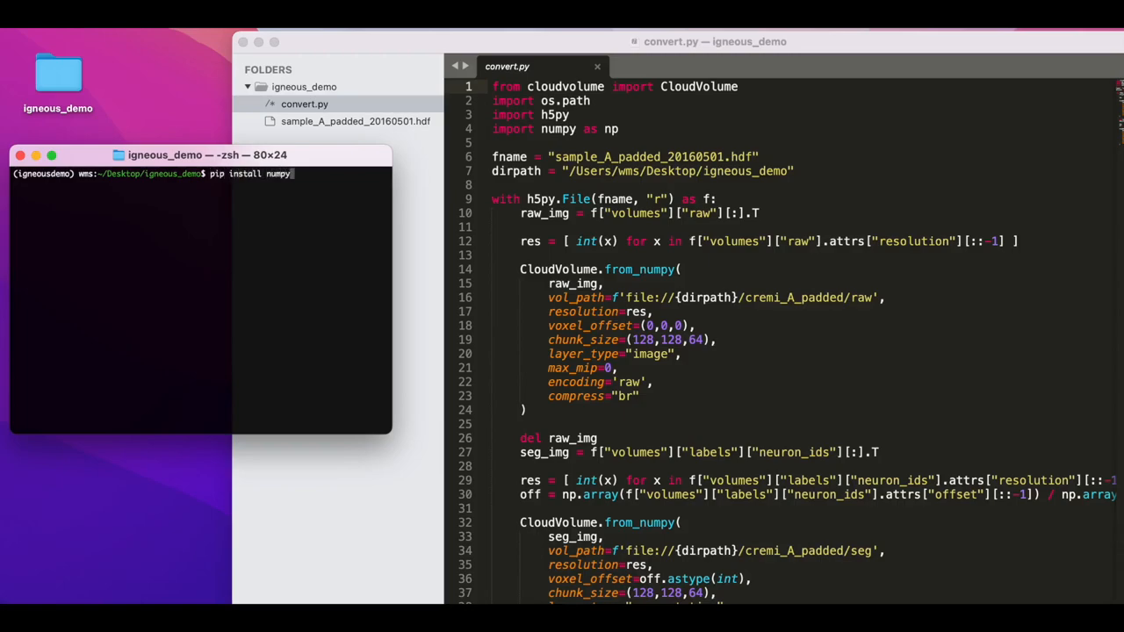
pyautogui.write('cloud-volume igneous')
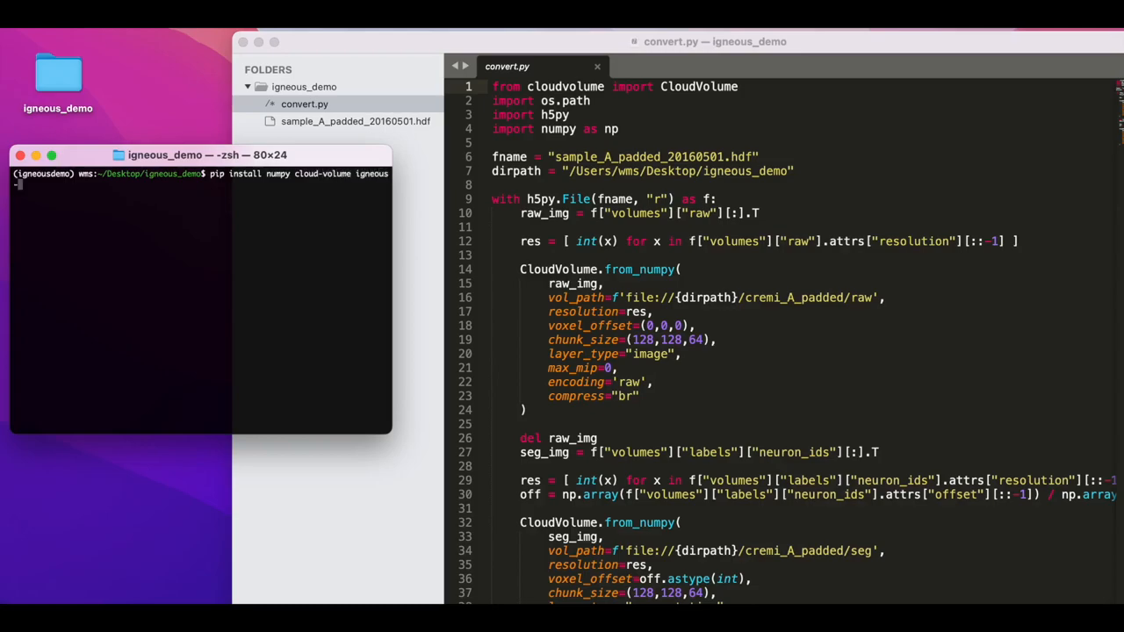
pyautogui.write('-pipeline h')
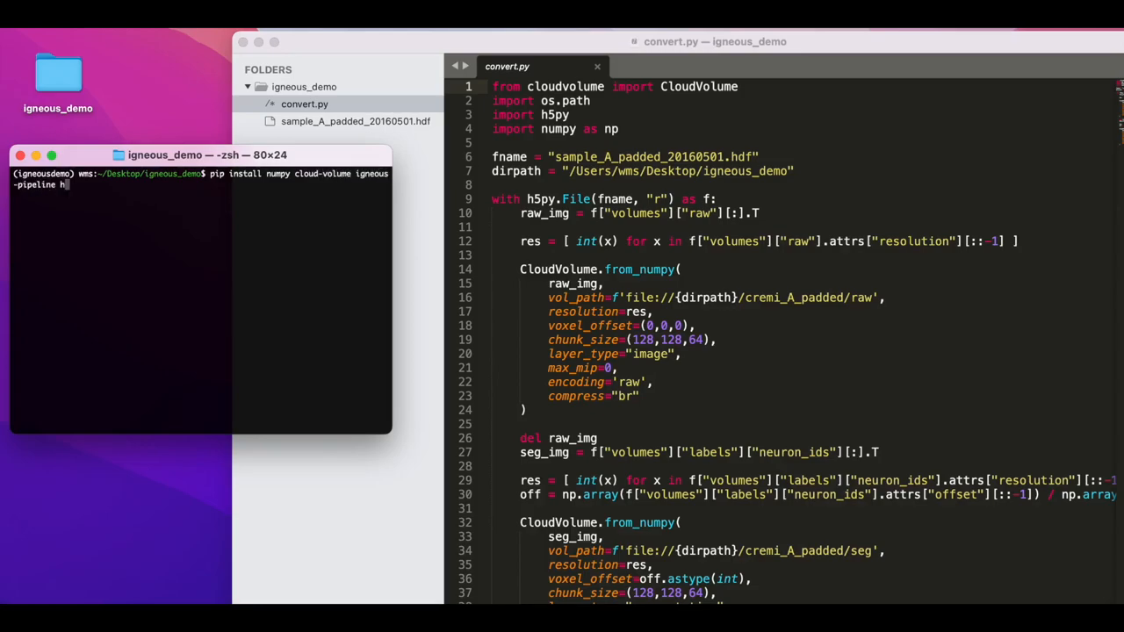
pyautogui.write('5py')
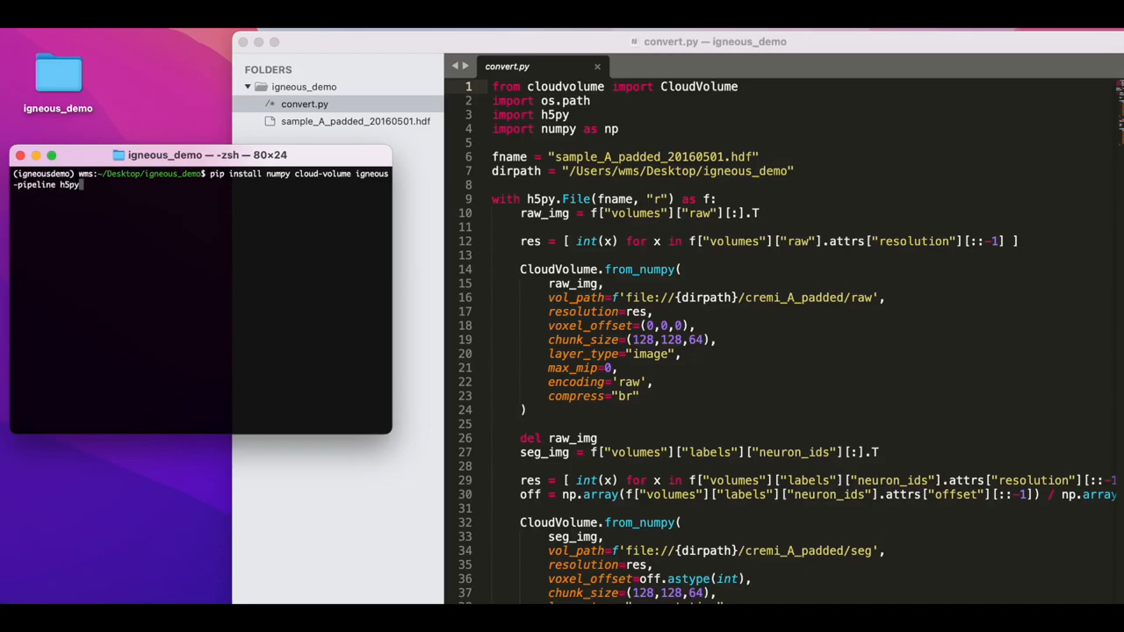
pyautogui.press('Return')
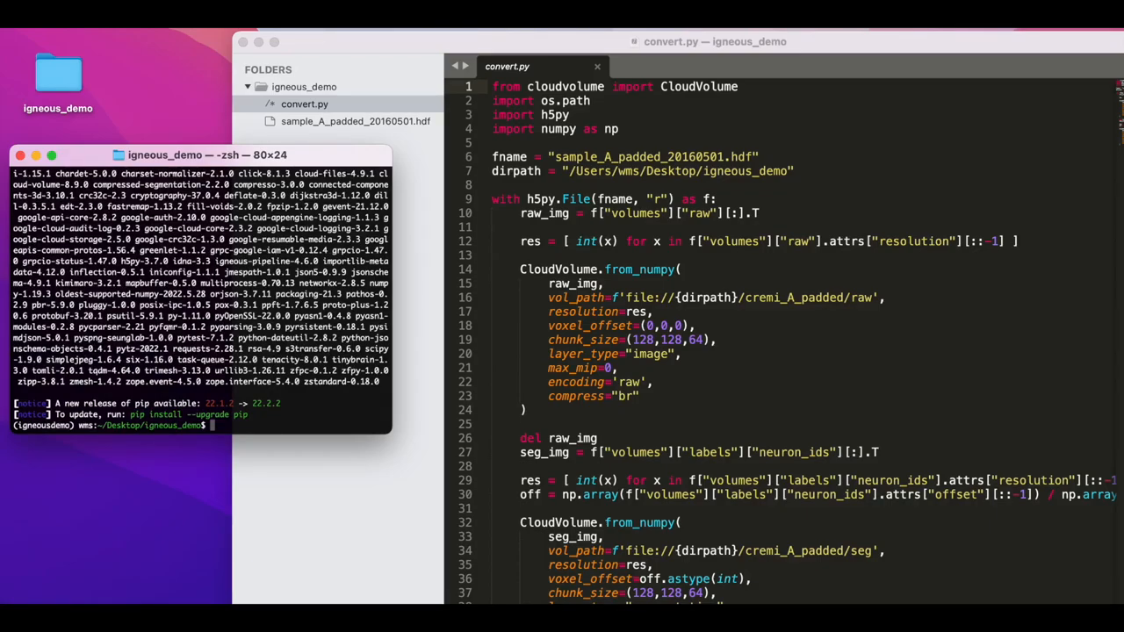
# Run python convert.py to write the cremi_A_padded precomputed dataset.
pyautogui.write('p')
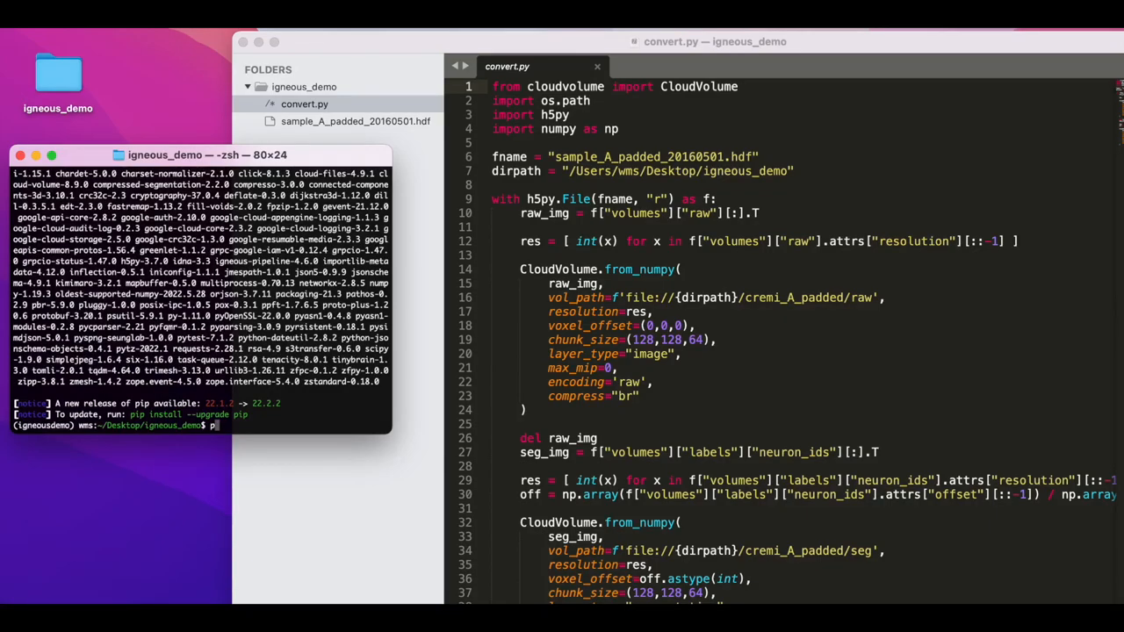
pyautogui.write('ython conve')
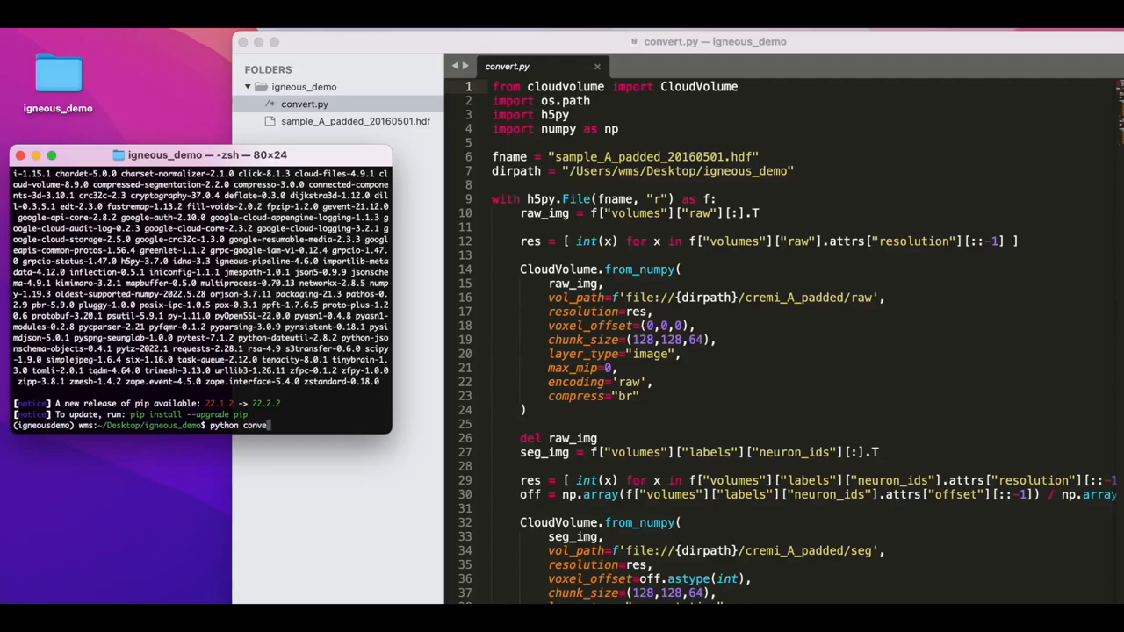
pyautogui.write('rt.py')
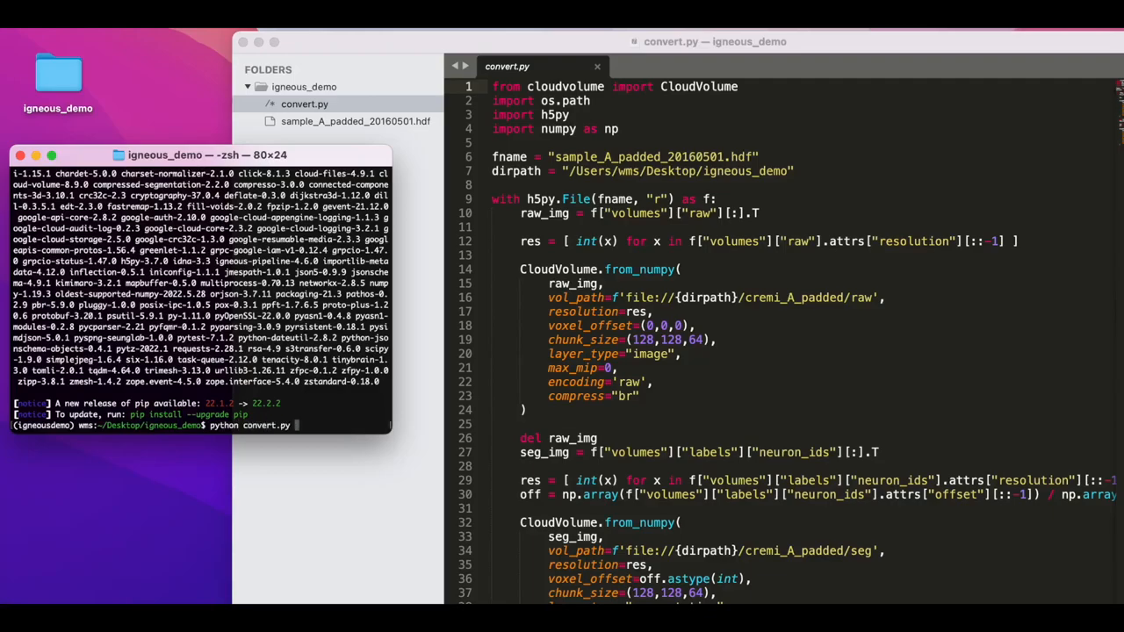
pyautogui.press('Return')
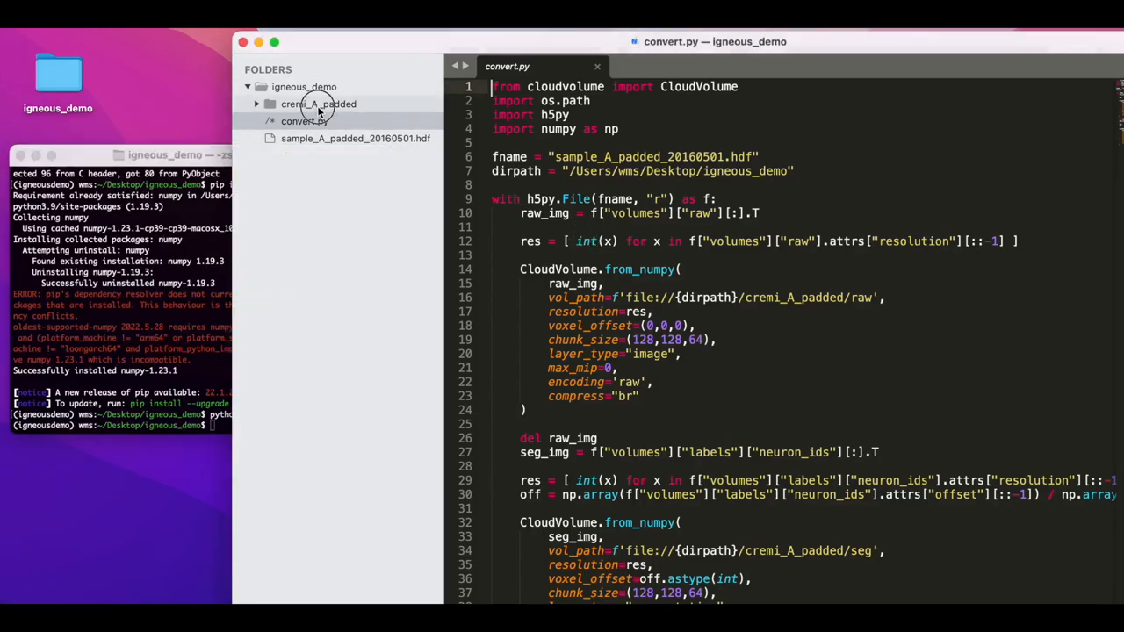
# Expand cremi_A_padded, raw and seg in the sidebar and view raw/info.
pyautogui.click(256, 104)
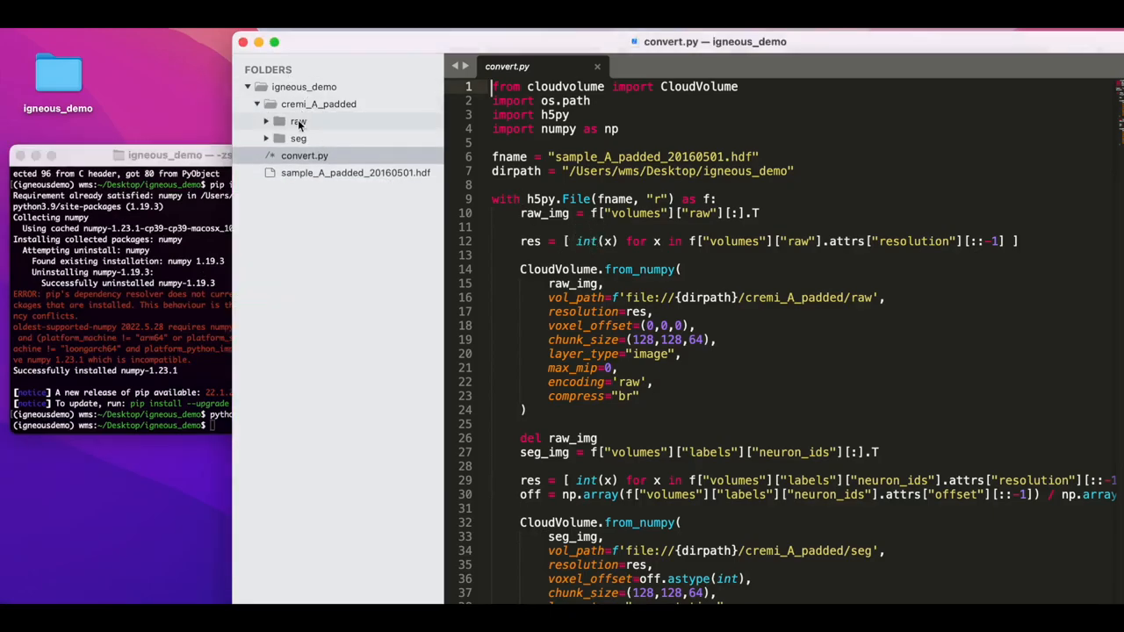
pyautogui.click(299, 121)
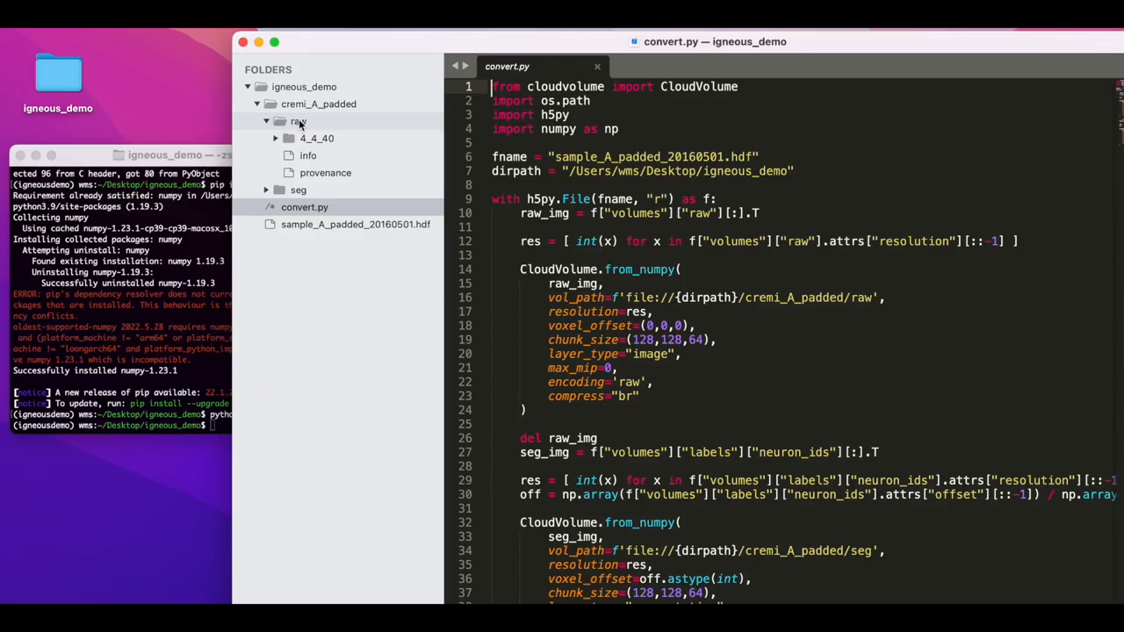
pyautogui.click(299, 189)
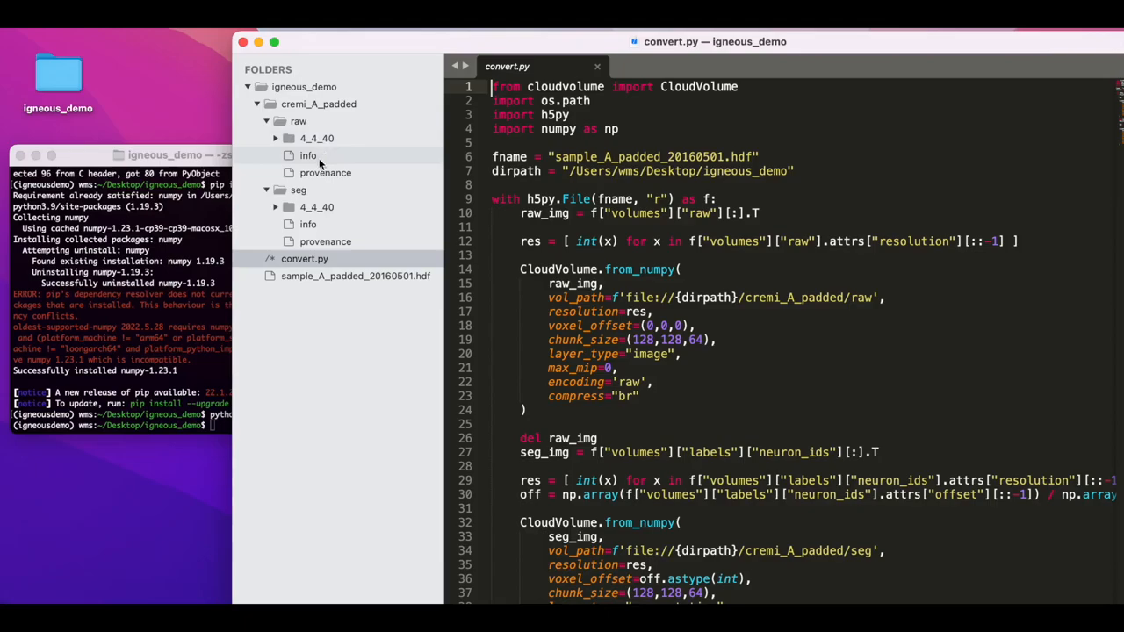
pyautogui.click(309, 155)
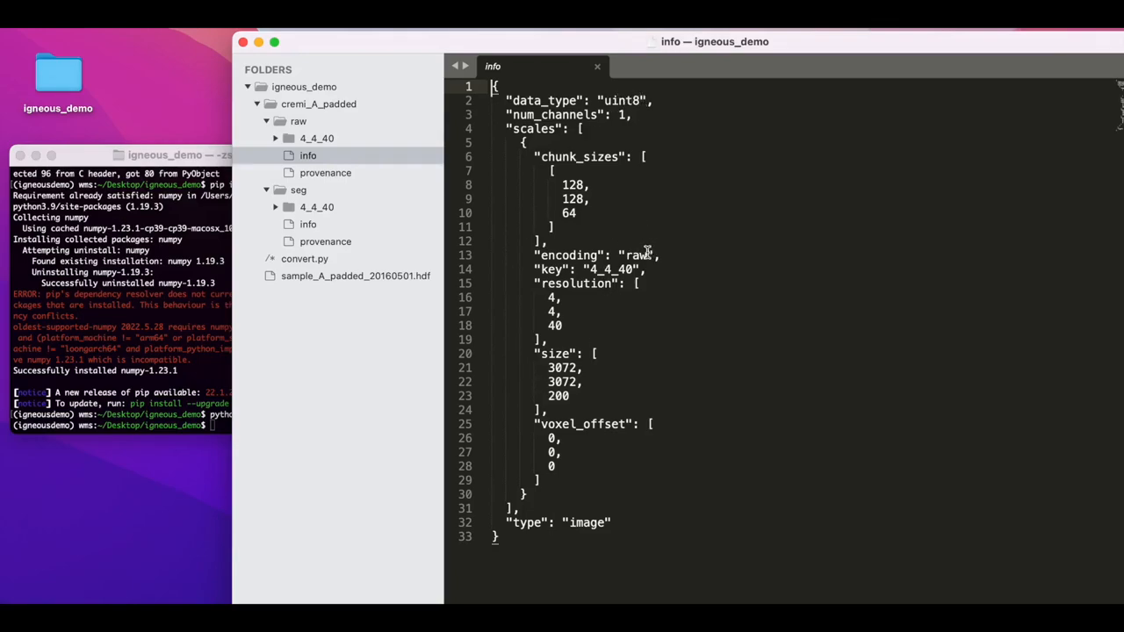
pyautogui.moveTo(518, 323)
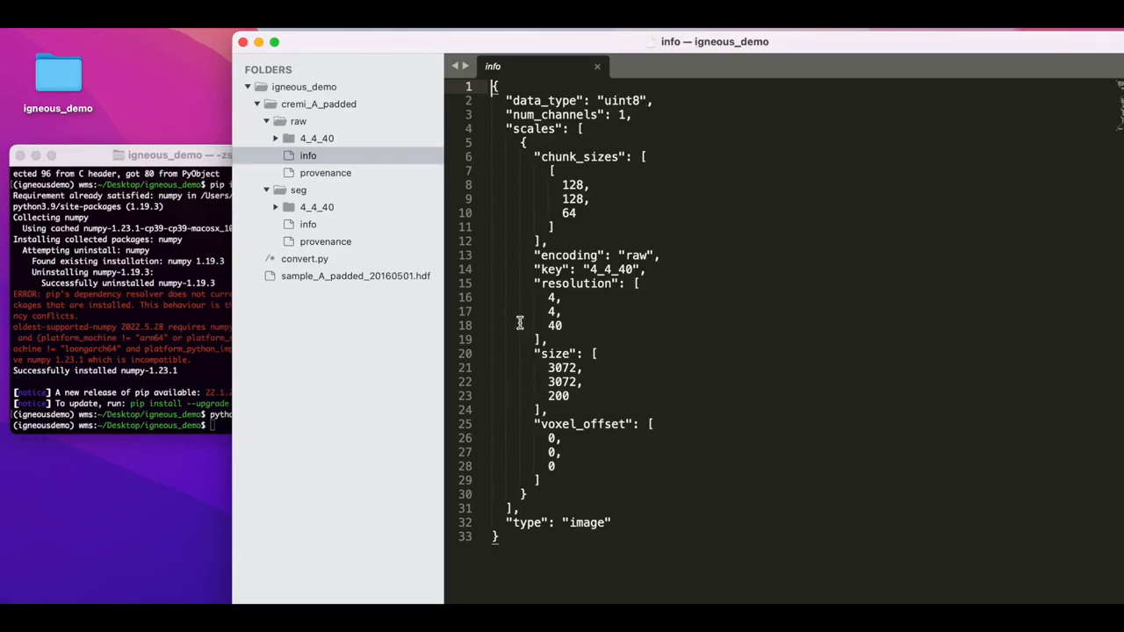
pyautogui.moveTo(513, 307)
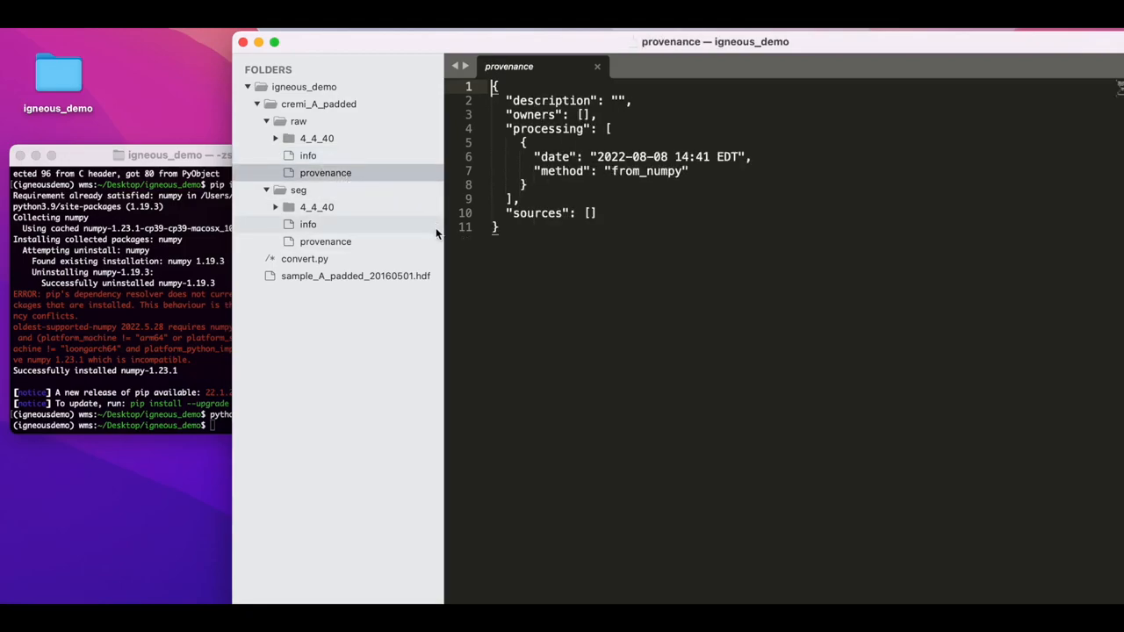
pyautogui.moveTo(344, 175)
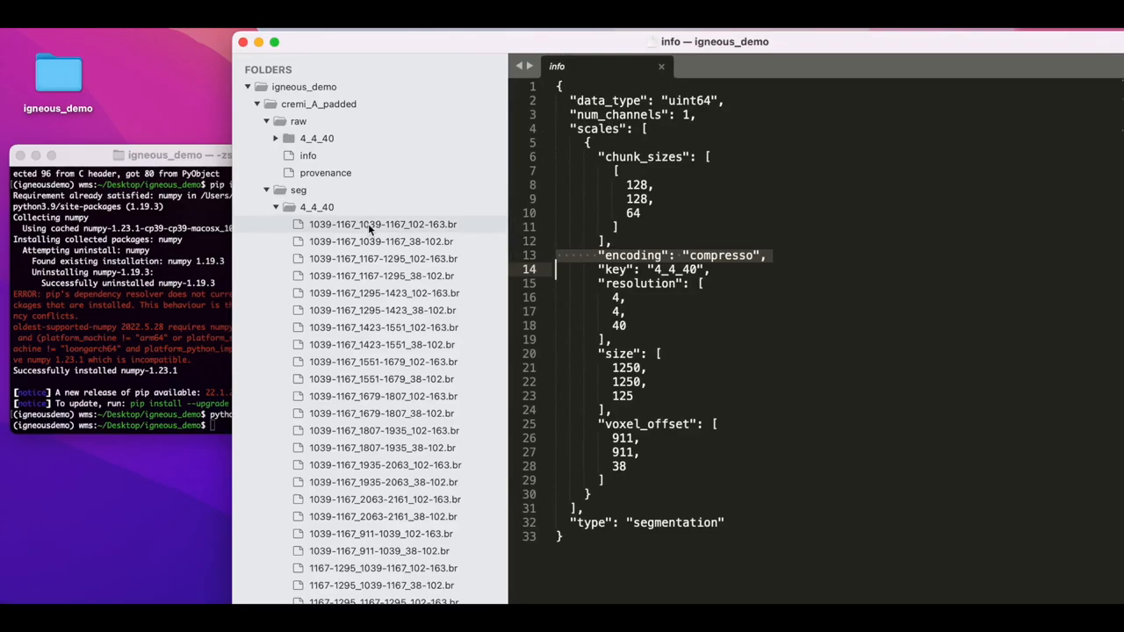
pyautogui.moveTo(453, 233)
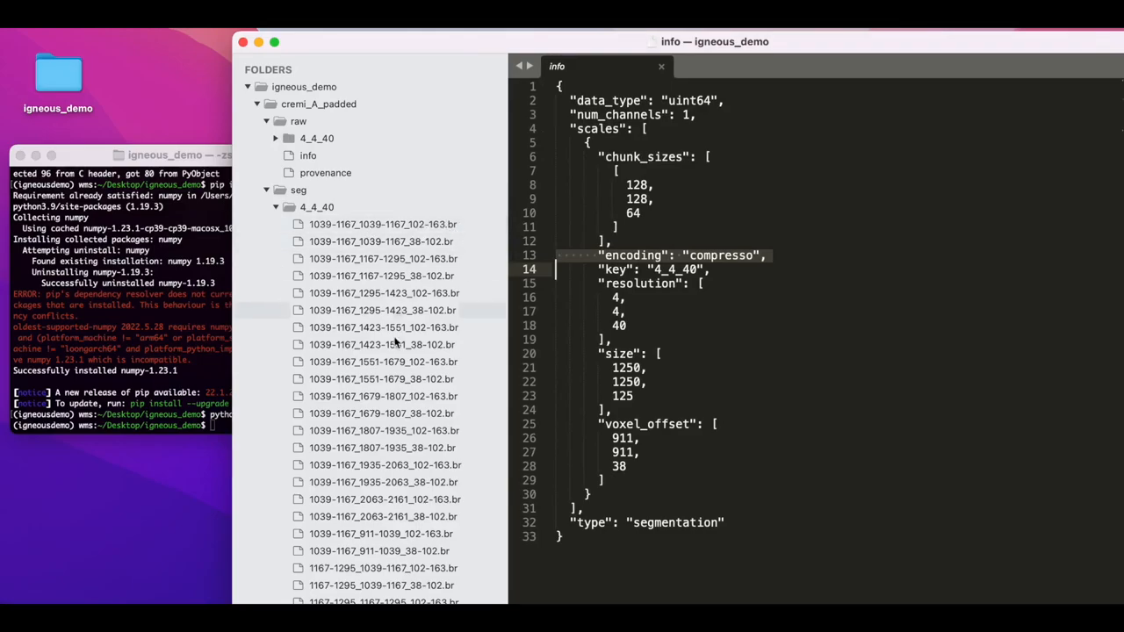
# Browse the seg layer's info file and chunk listing in the sidebar.
pyautogui.scroll(-3)
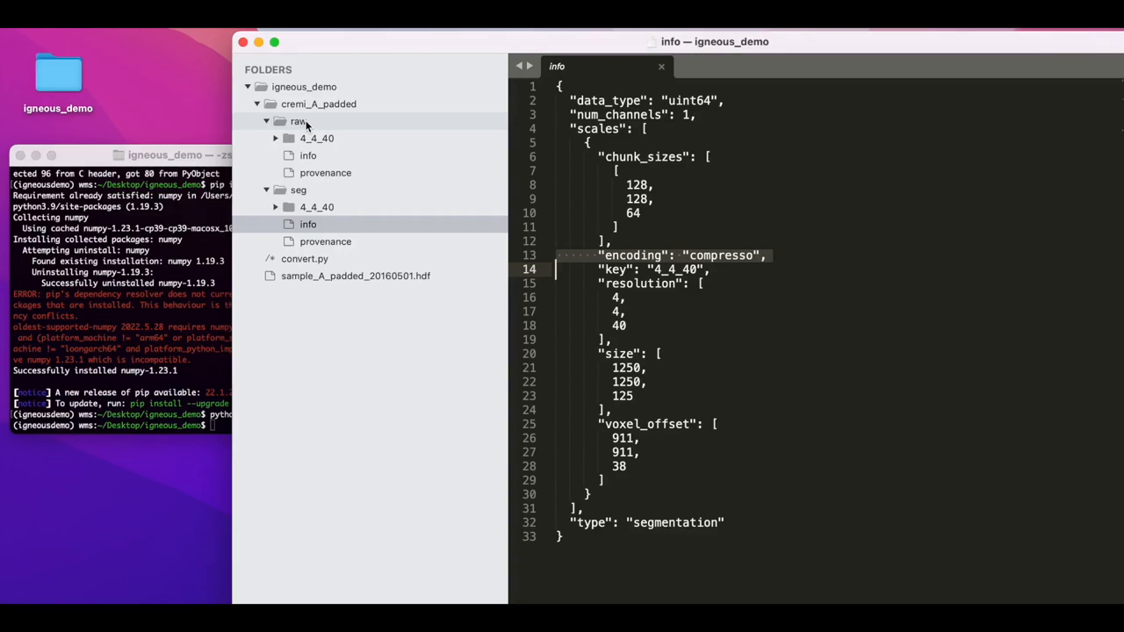
pyautogui.moveTo(317, 123)
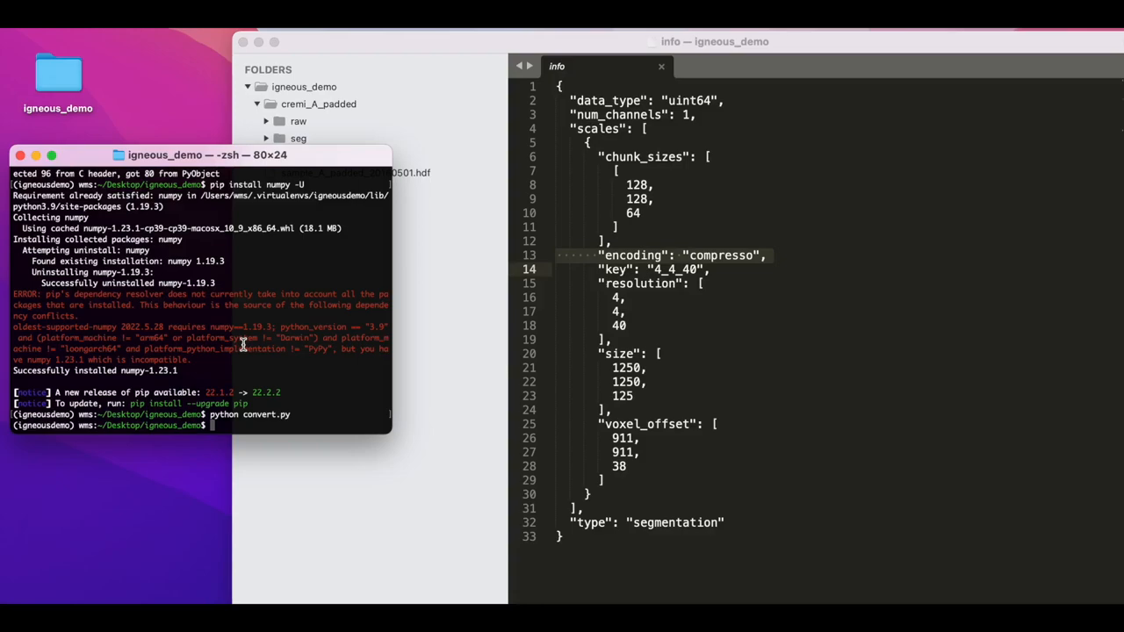
# Serve the raw layer locally with igneous view cremi_A_padded/raw/.
pyautogui.write('igneous')
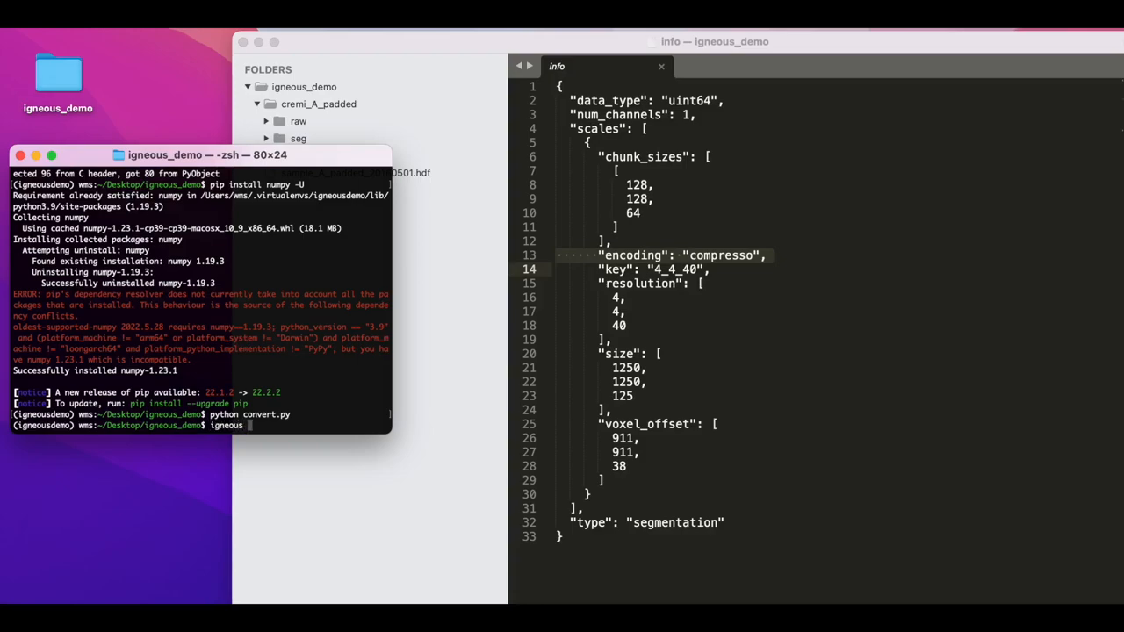
pyautogui.write('view')
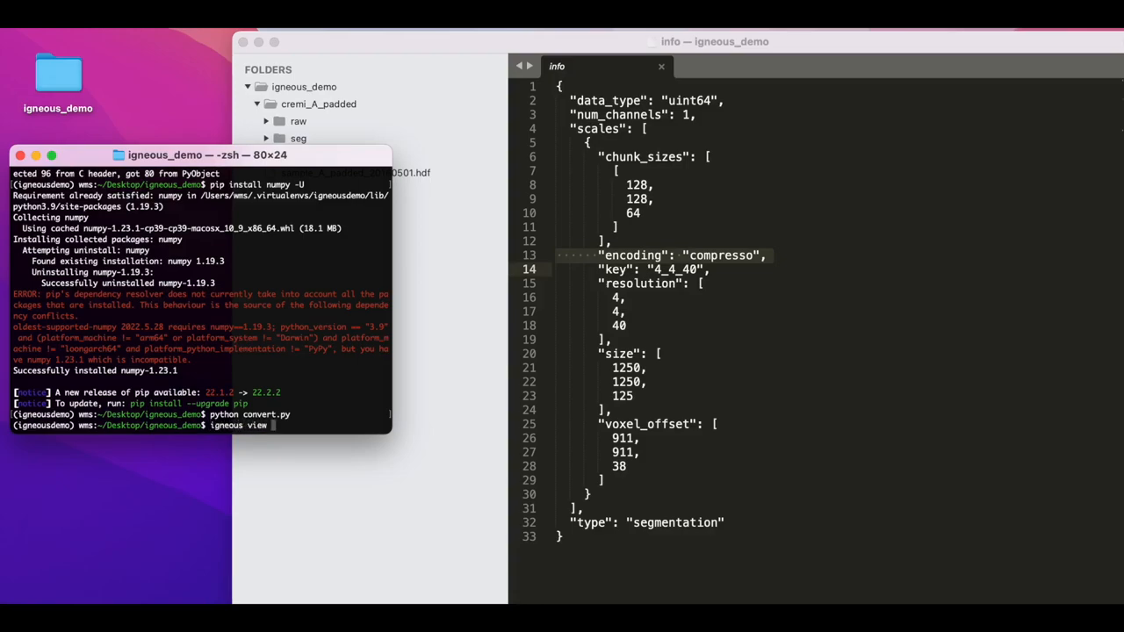
pyautogui.write('cremi_A_padded/')
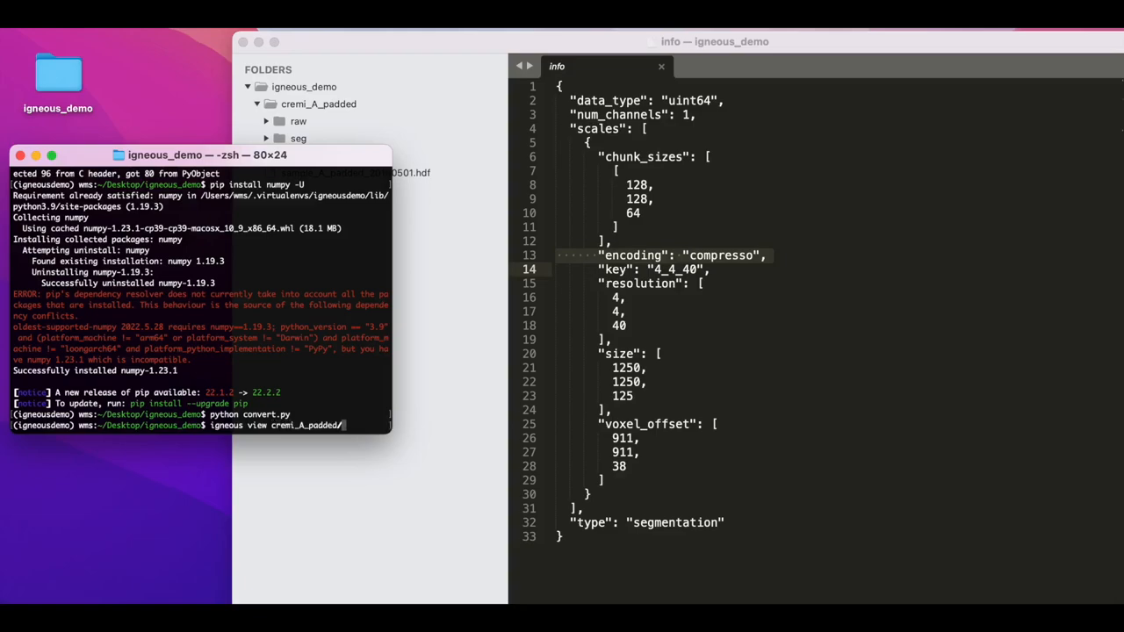
pyautogui.write('raw/')
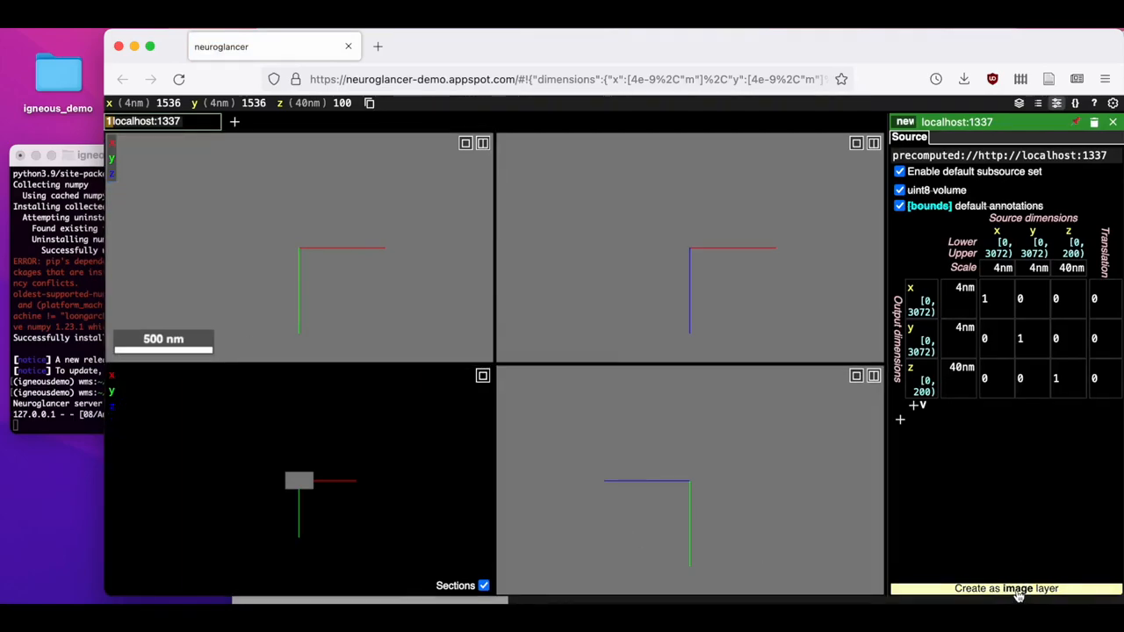
# Create the localhost:1337 source as an image layer and zoom into the EM sections.
pyautogui.click(1007, 589)
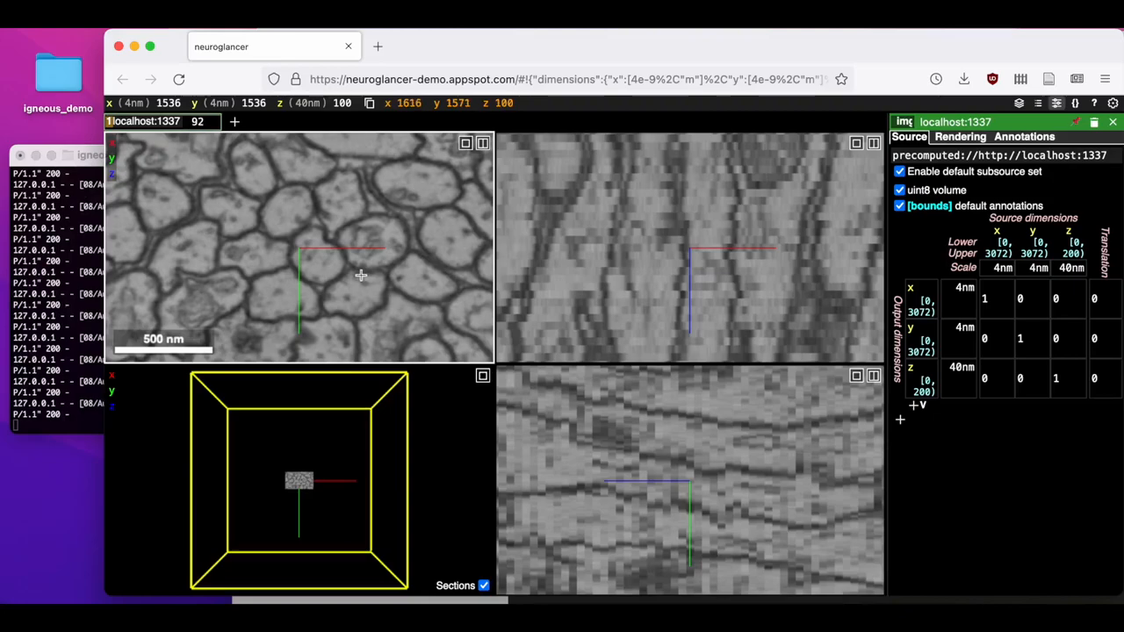
pyautogui.scroll(-3)
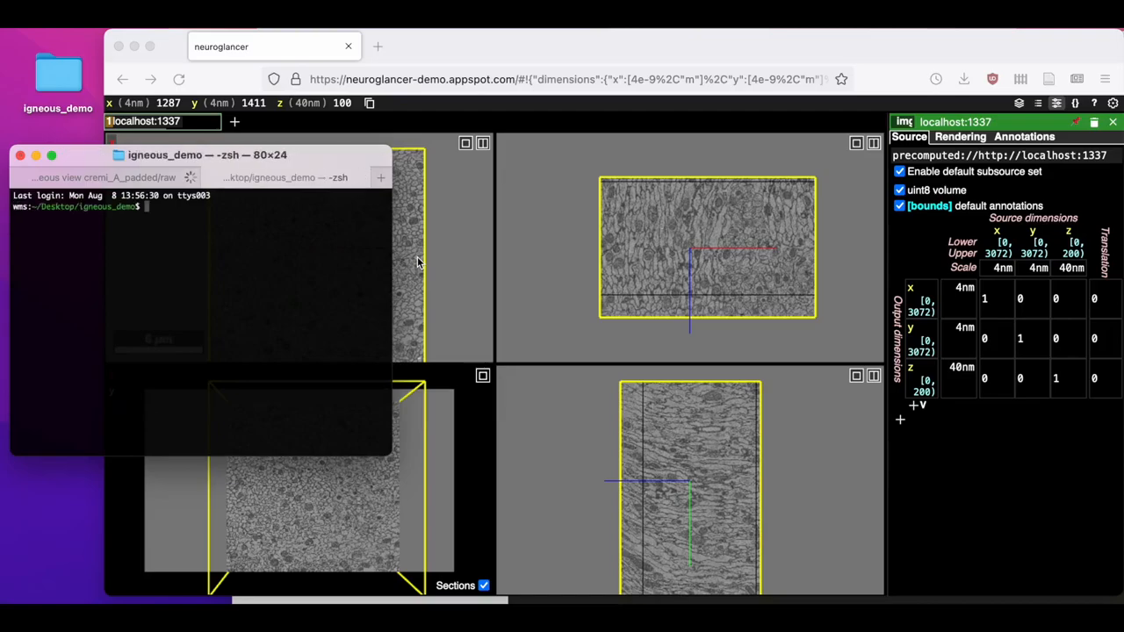
# Activate igneousdemo and serve cremi_A_padded/seg with igneous view on port 8081.
pyautogui.write('workon igneousdemo')
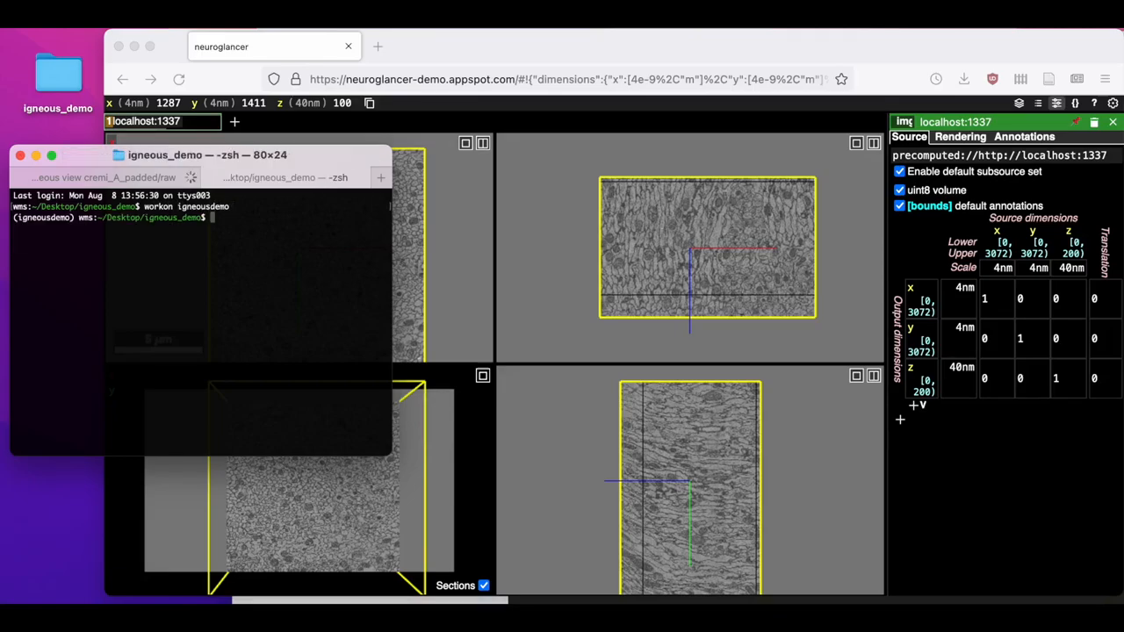
pyautogui.write('igneous view')
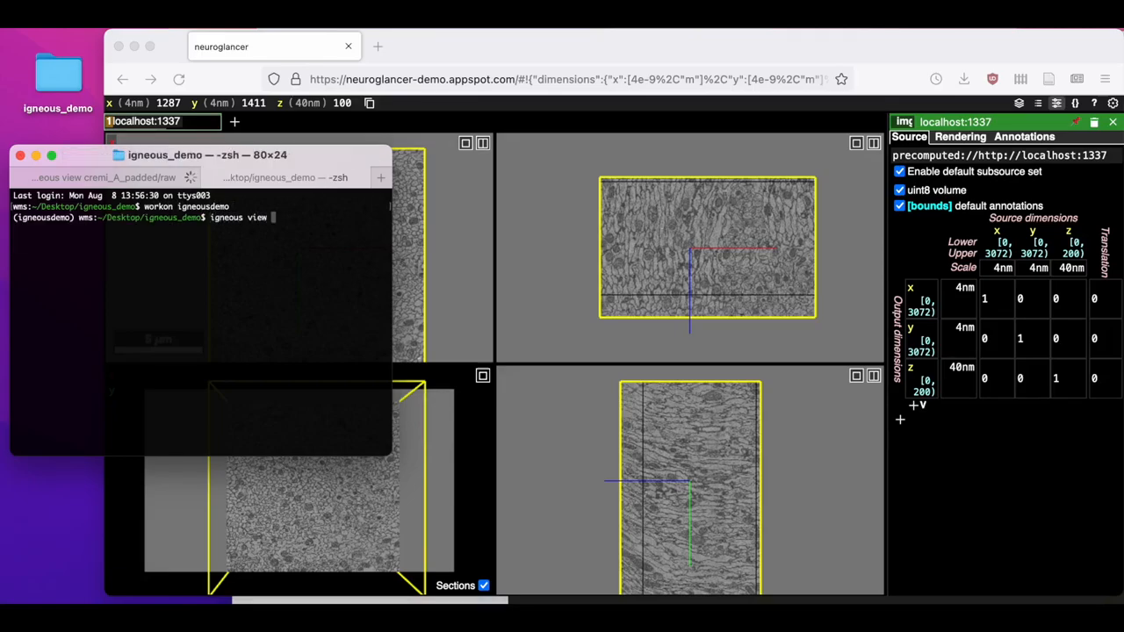
pyautogui.write('cremi_A_padded/')
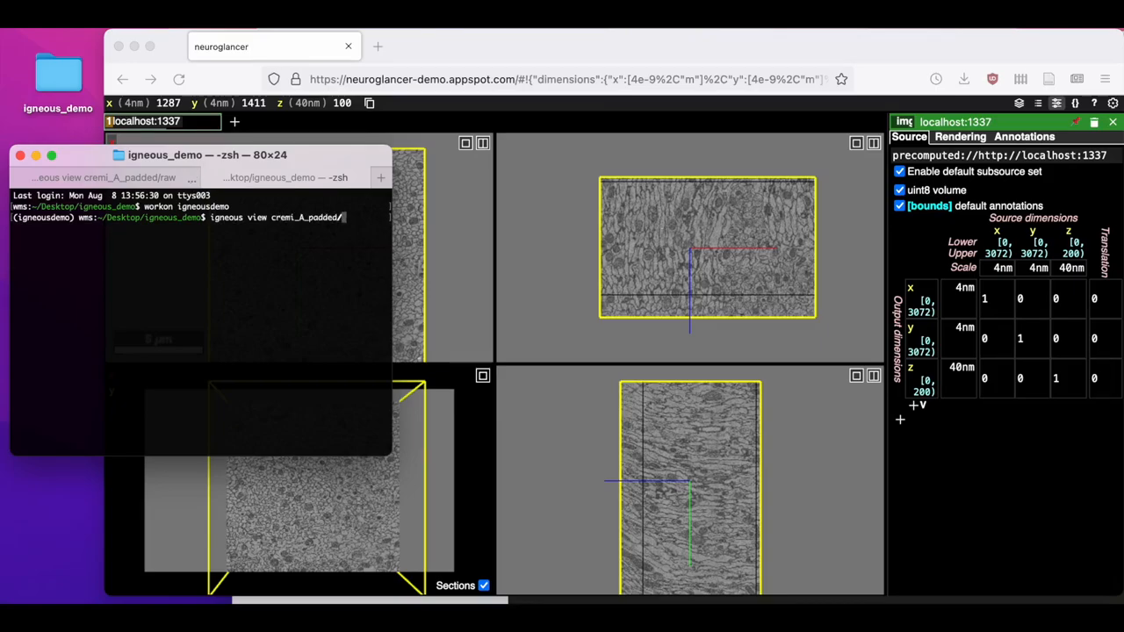
pyautogui.write('seg')
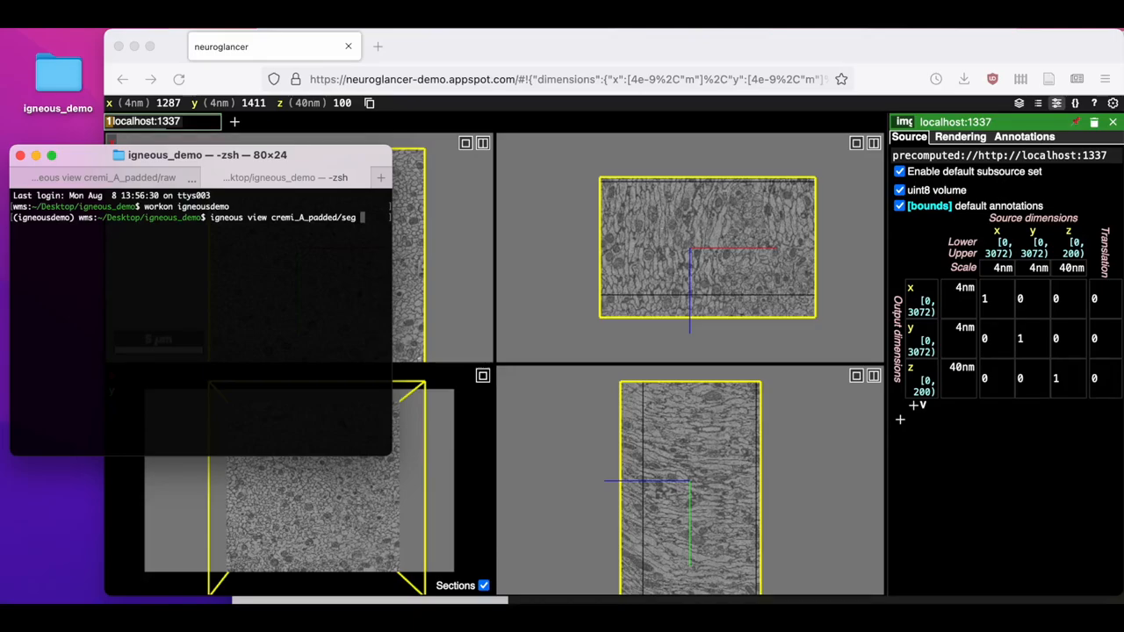
pyautogui.write('--por')
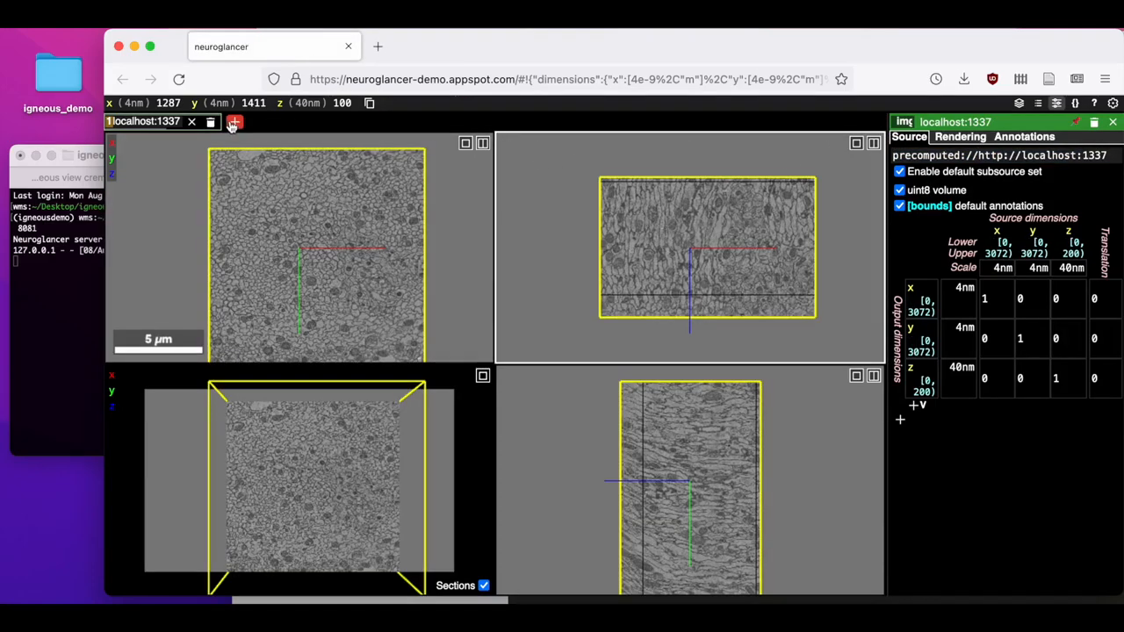
# Add the localhost:8081 source as a segmentation layer in Neuroglancer.
pyautogui.click(236, 121)
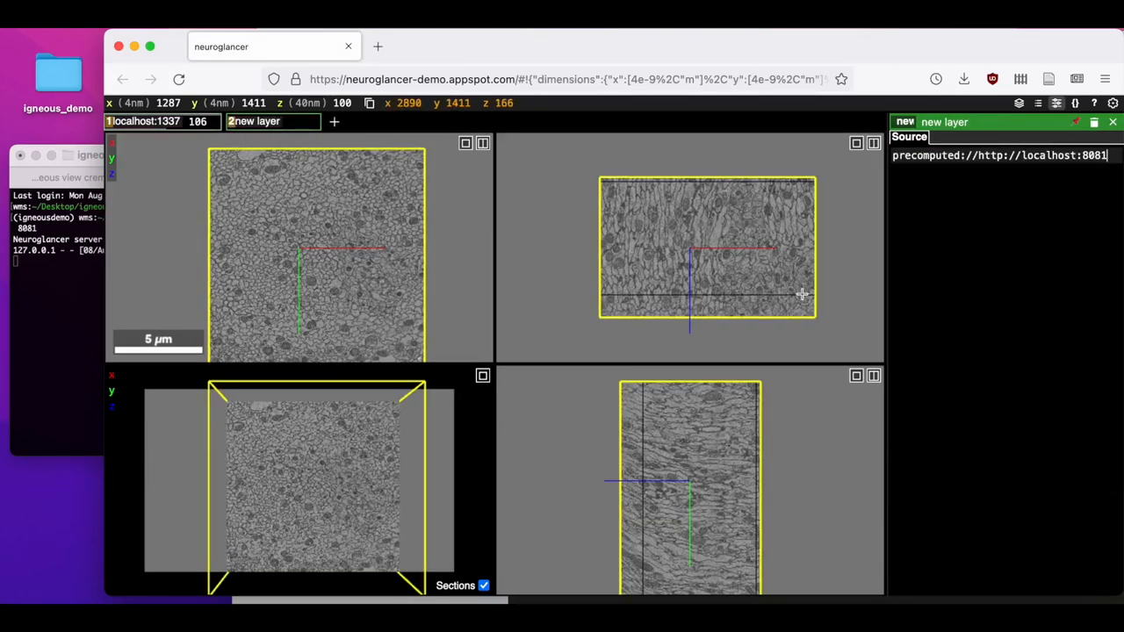
pyautogui.press('Return')
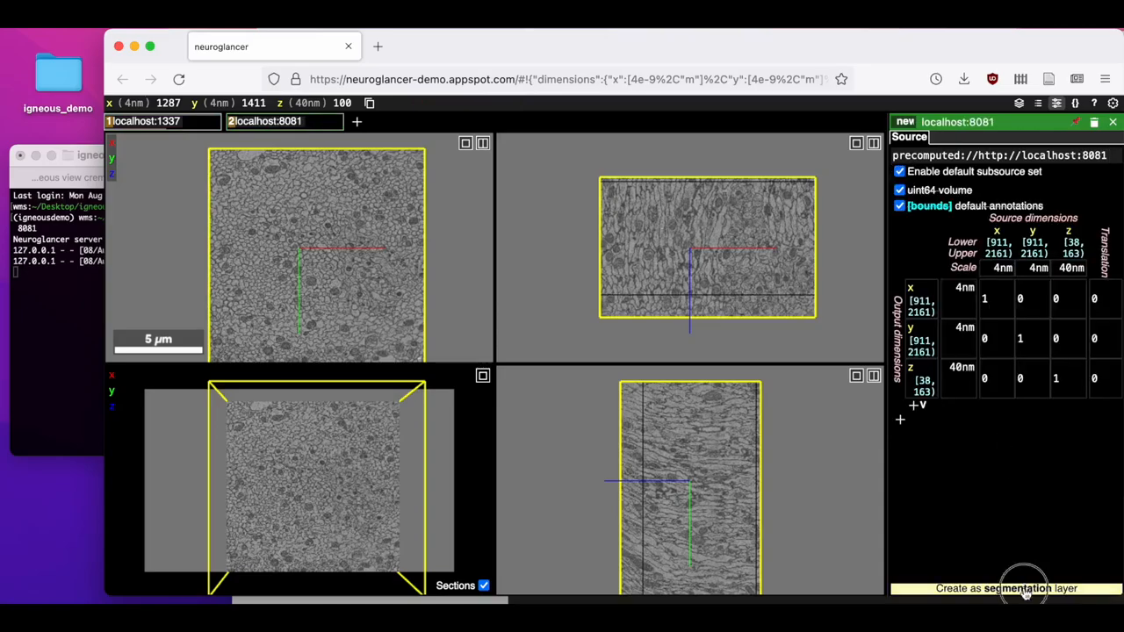
pyautogui.click(1006, 589)
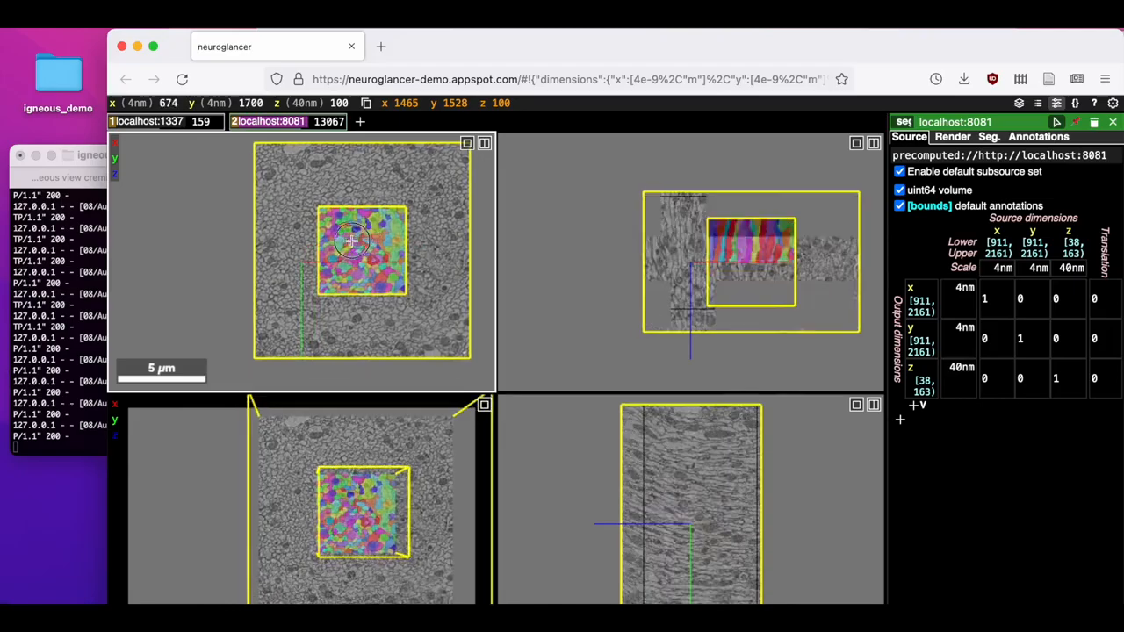
# Centre the coloured segmentation block and lower its opacity from about 0.5 to roughly 0.3.
pyautogui.moveTo(362, 249); pyautogui.dragTo(316, 246)
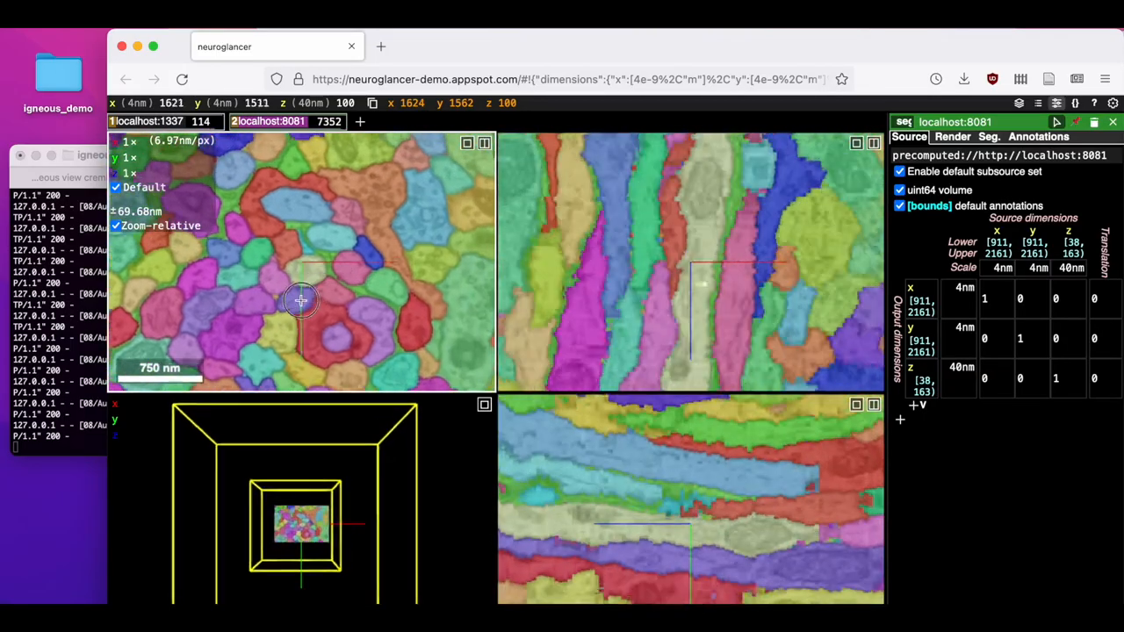
pyautogui.scroll(-3)
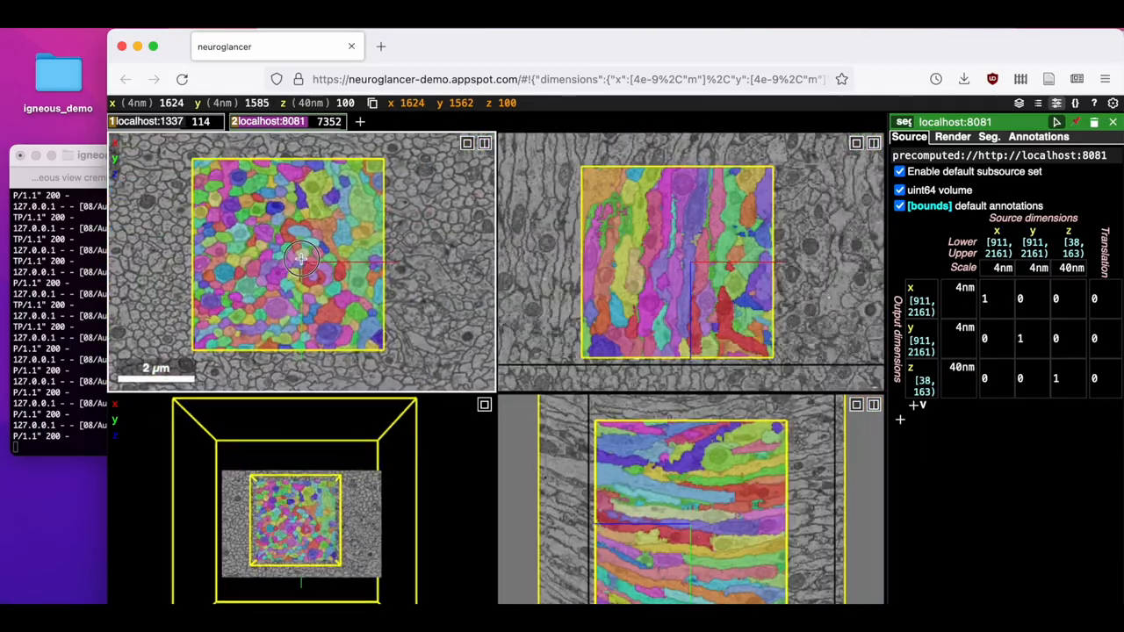
pyautogui.moveTo(302, 258); pyautogui.dragTo(326, 249)
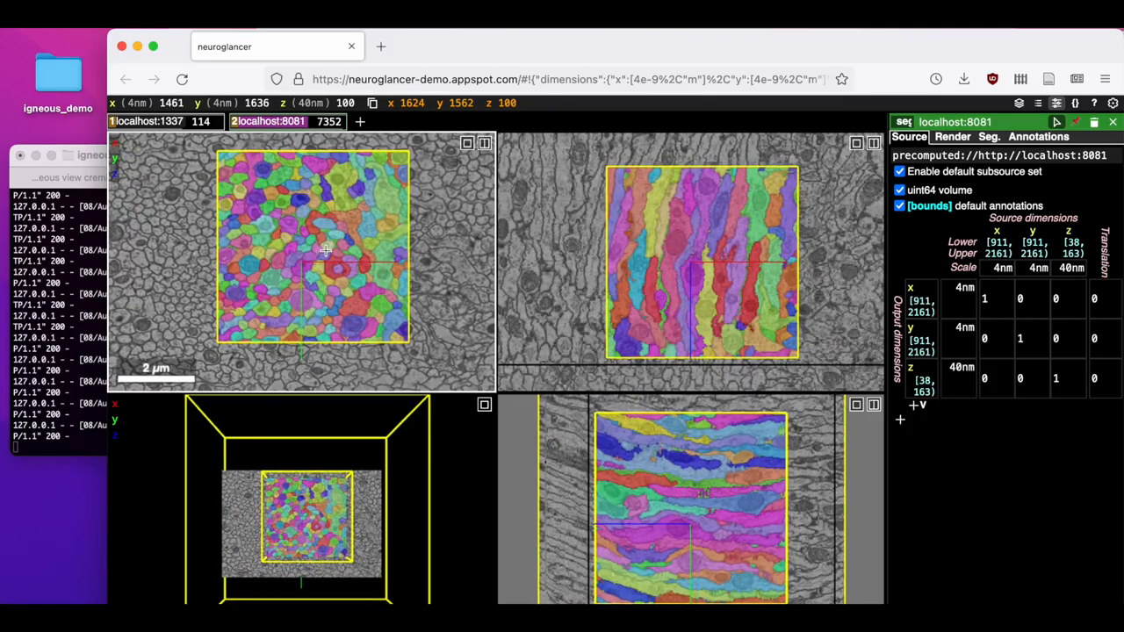
pyautogui.moveTo(396, 275)
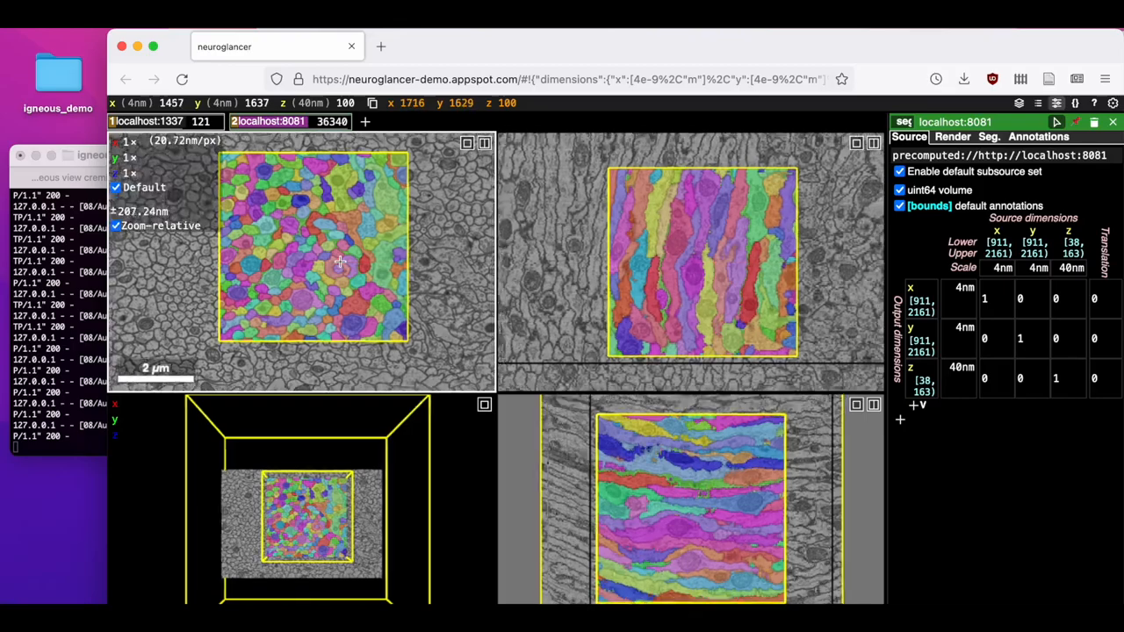
pyautogui.scroll(-3)
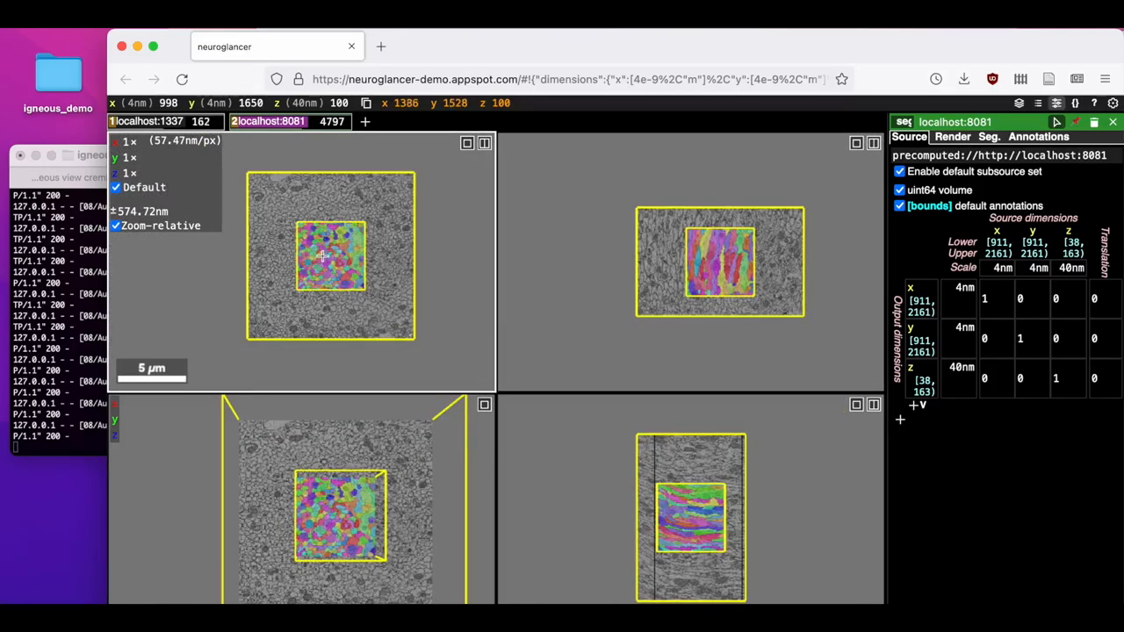
pyautogui.scroll(3)
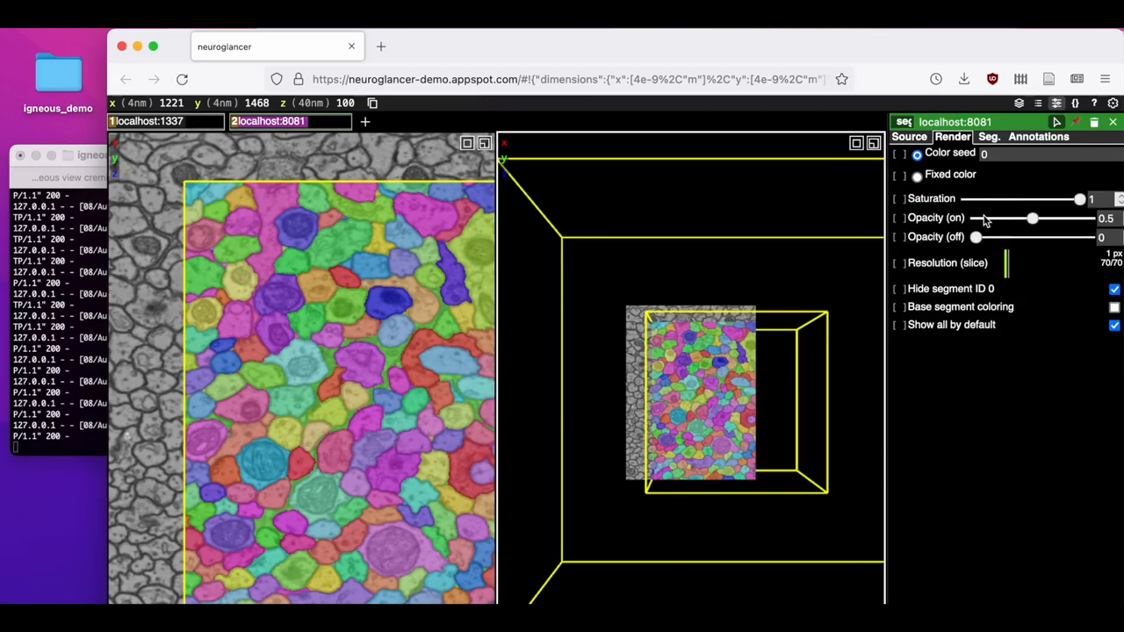
pyautogui.moveTo(1033, 218); pyautogui.dragTo(999, 218)
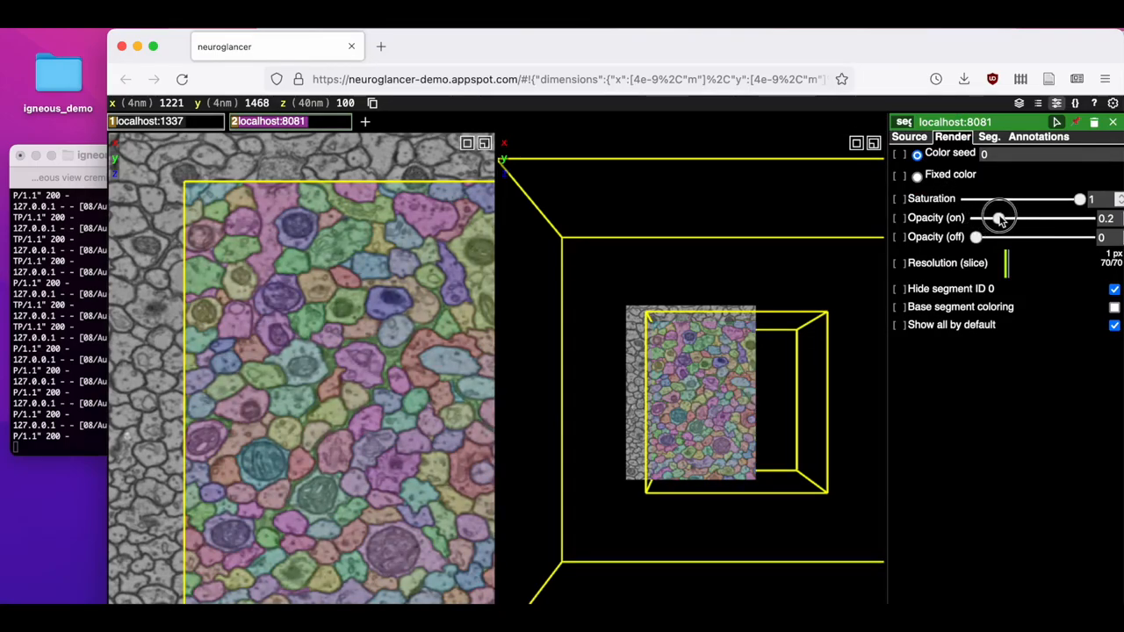
pyautogui.moveTo(999, 218); pyautogui.dragTo(1008, 218)
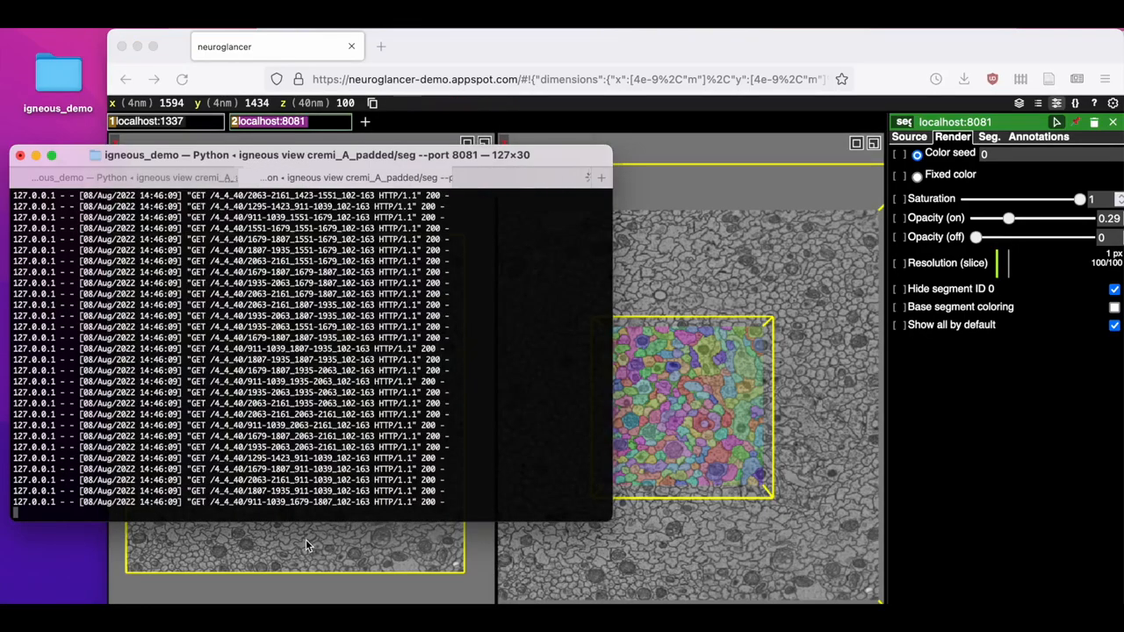
# In a fresh shell, activate the igneousdemo environment and show the igneous command-line help.
pyautogui.click(600, 178)
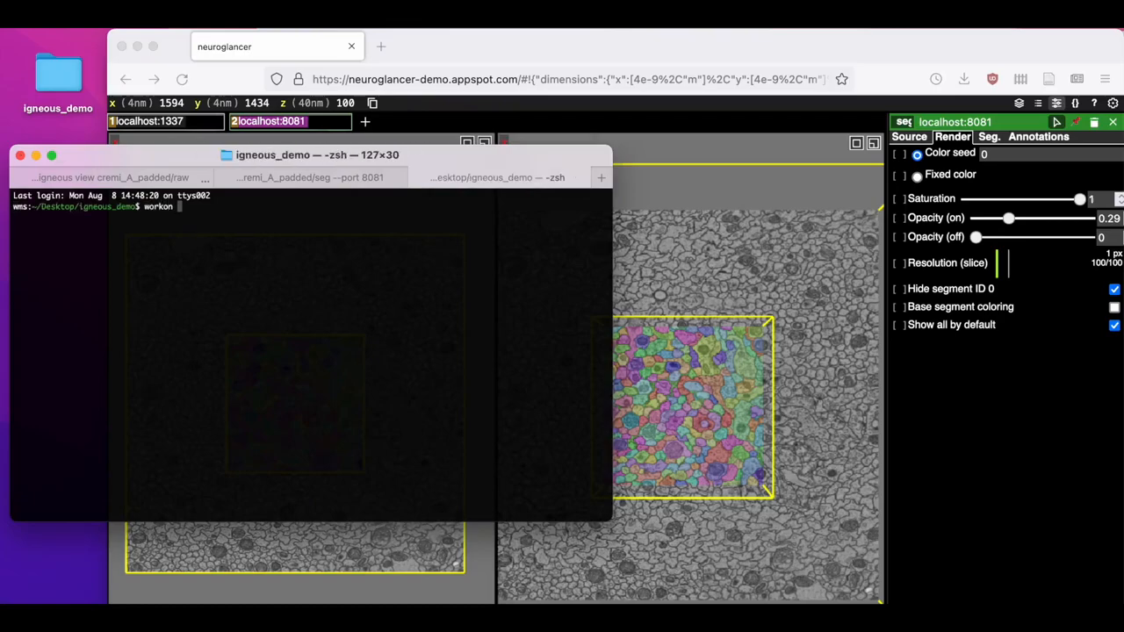
pyautogui.write('igneousdemo')
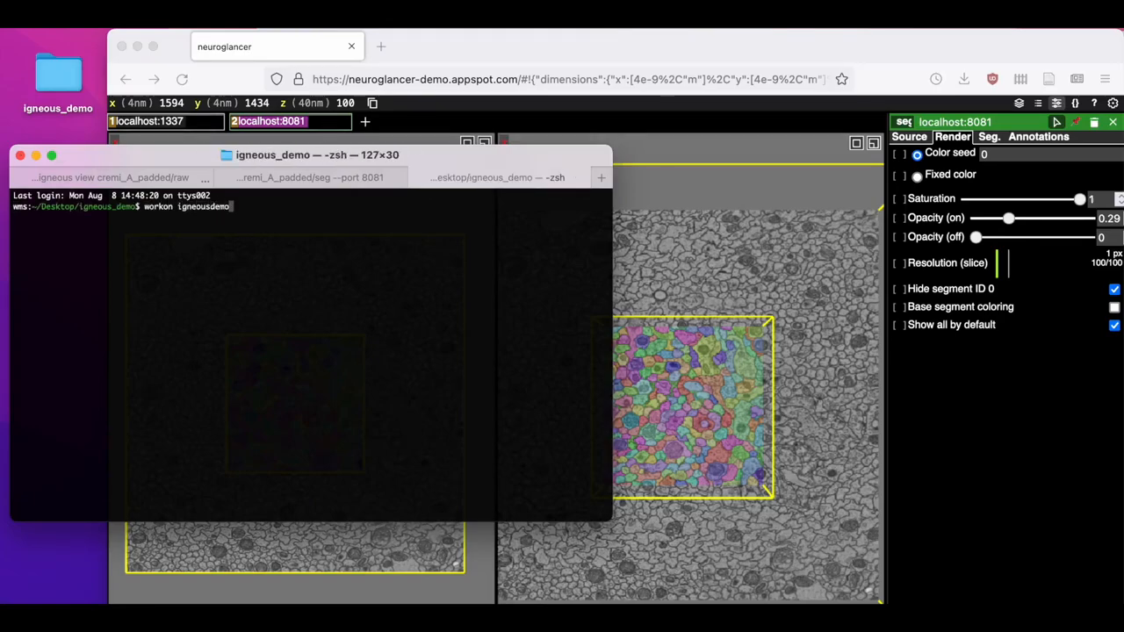
pyautogui.press('Return')
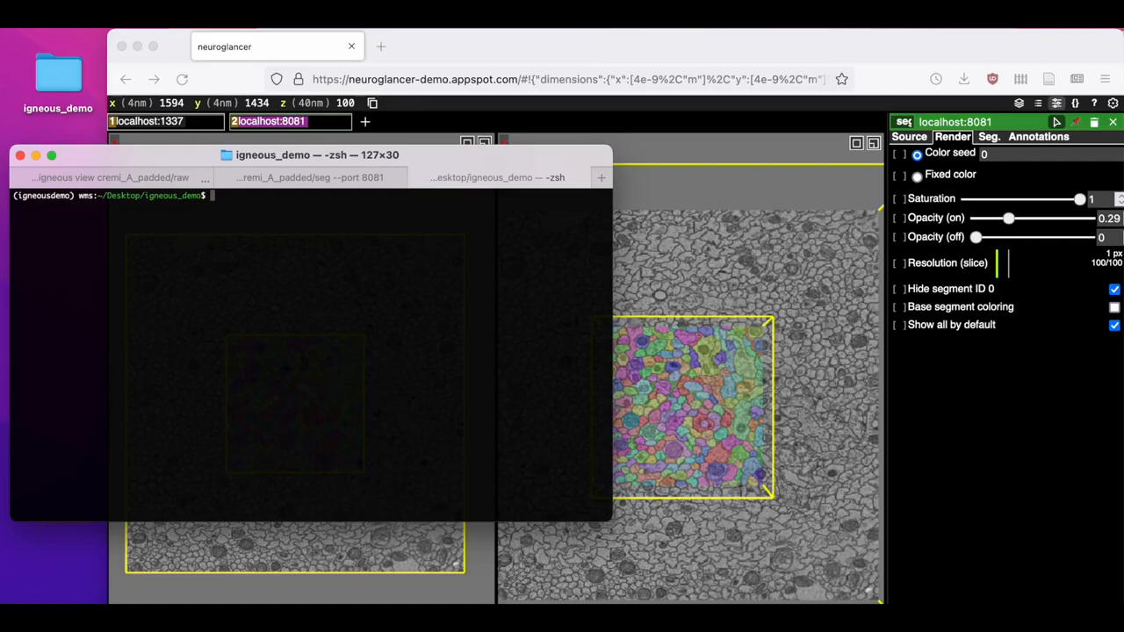
pyautogui.write('igneous')
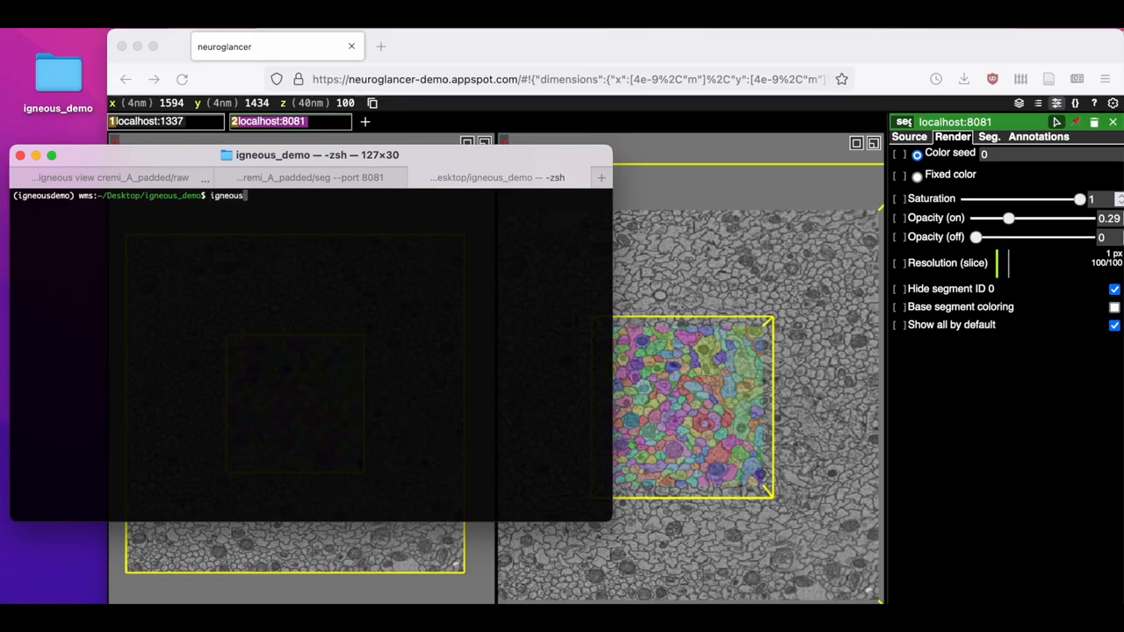
pyautogui.press('Return')
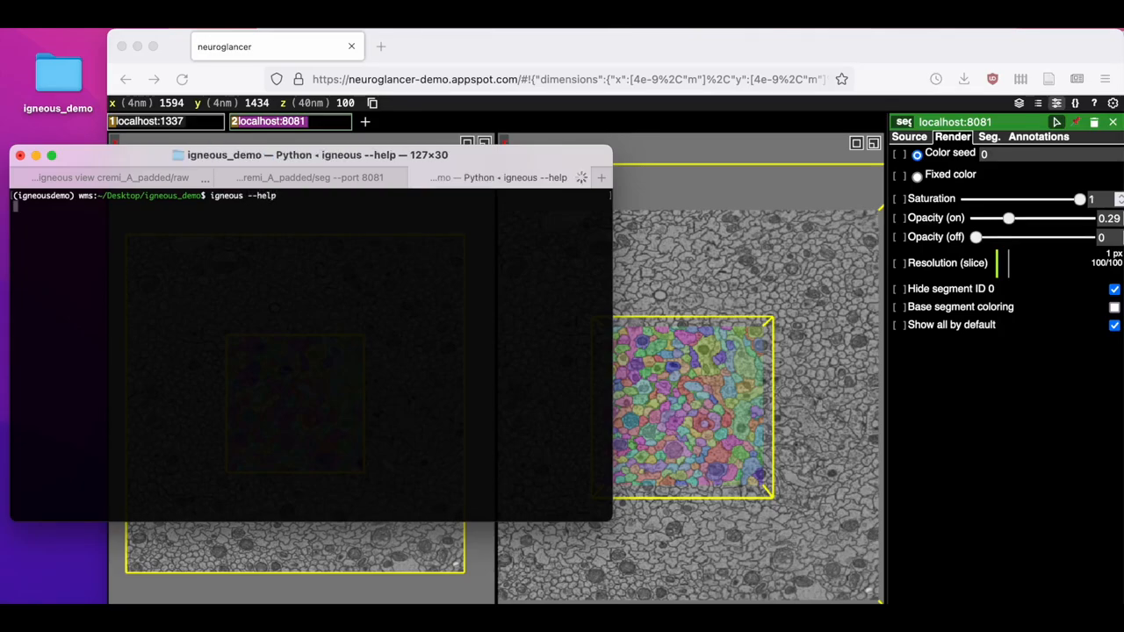
pyautogui.press('Return')
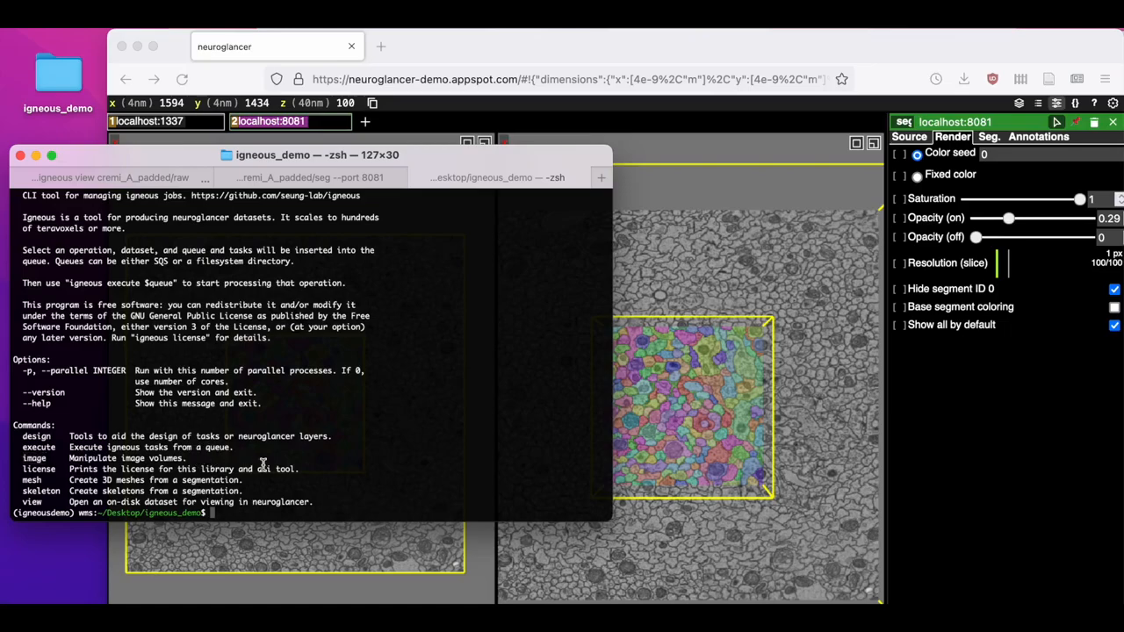
# Queue downsample tasks for ./cremi_A_padded/raw into ./queue, retrying after the missing-info error.
pyautogui.write('igneous')
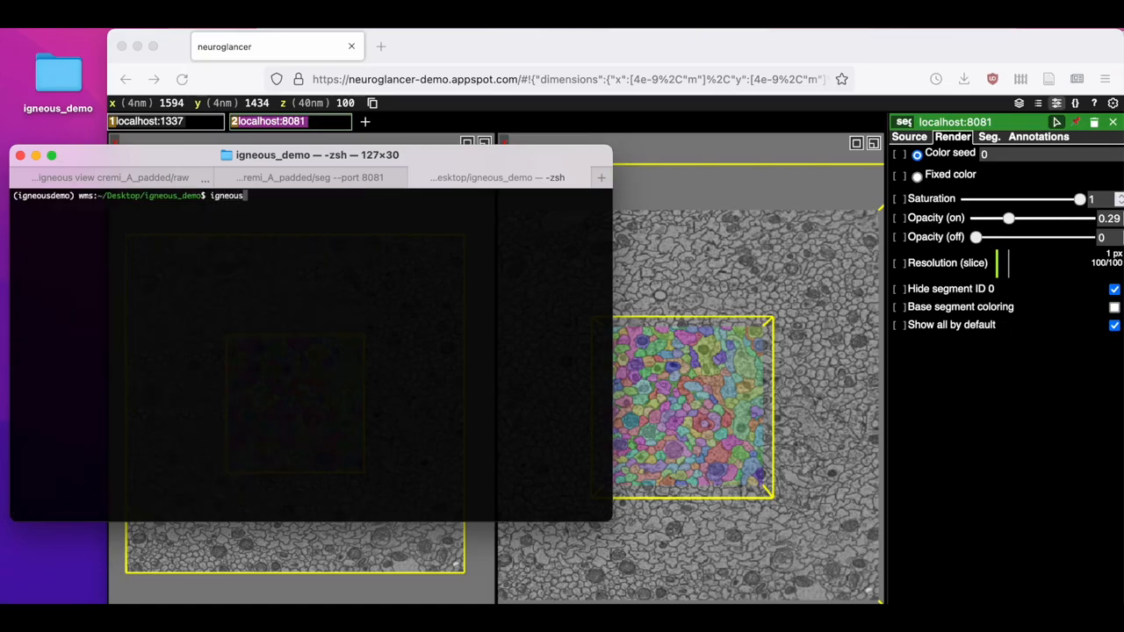
pyautogui.write('image')
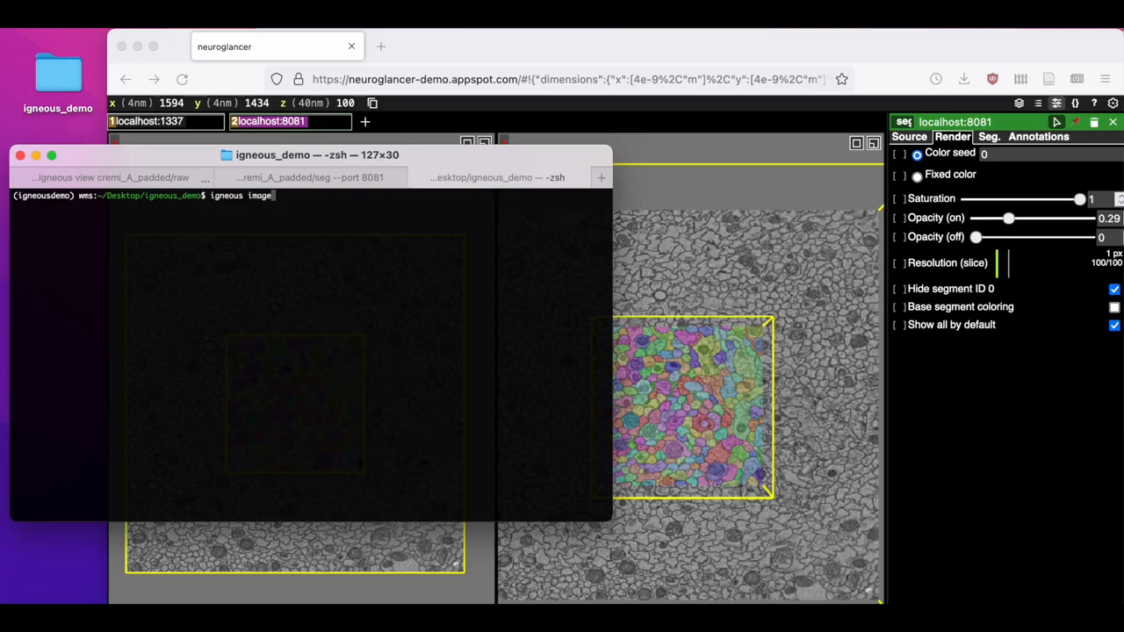
pyautogui.write('dow')
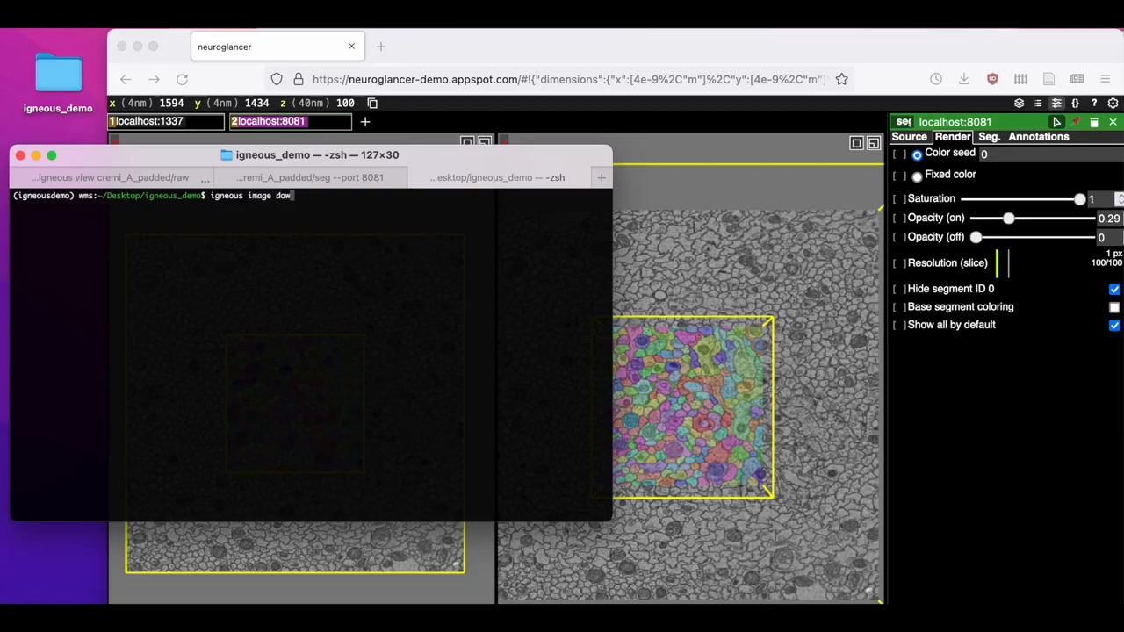
pyautogui.write('nsample')
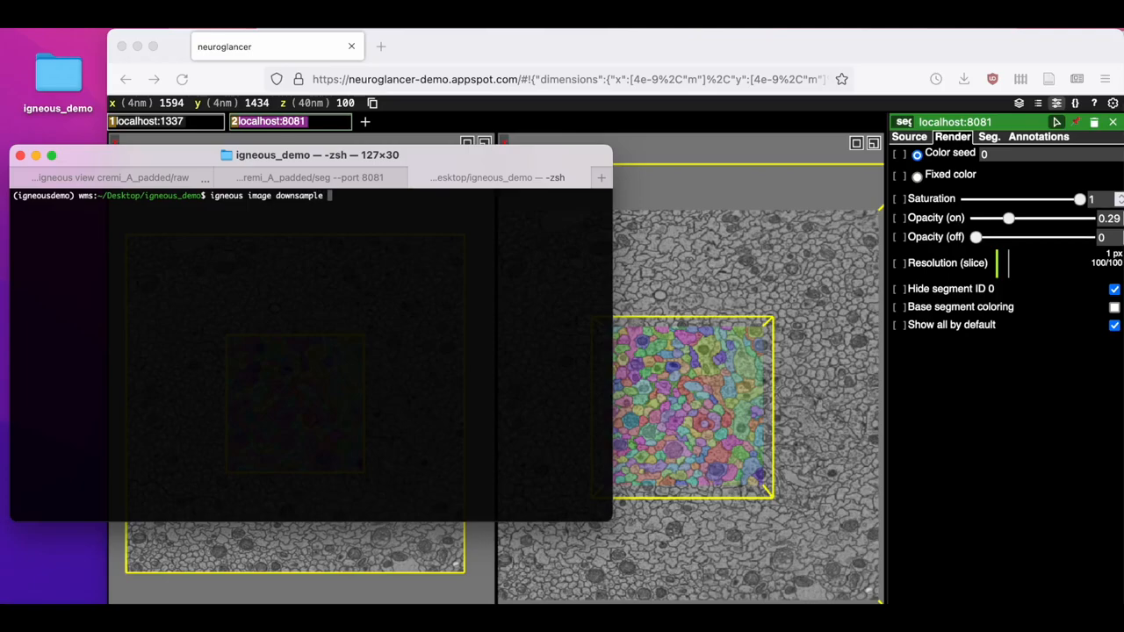
pyautogui.write('.')
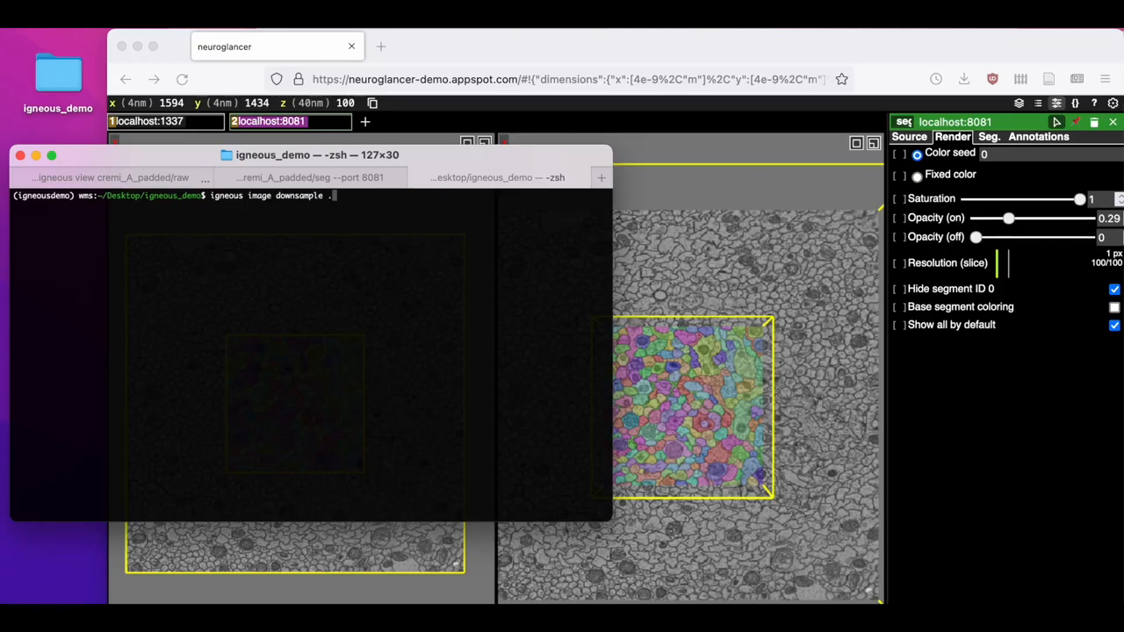
pyautogui.write('/cremi_A_padded')
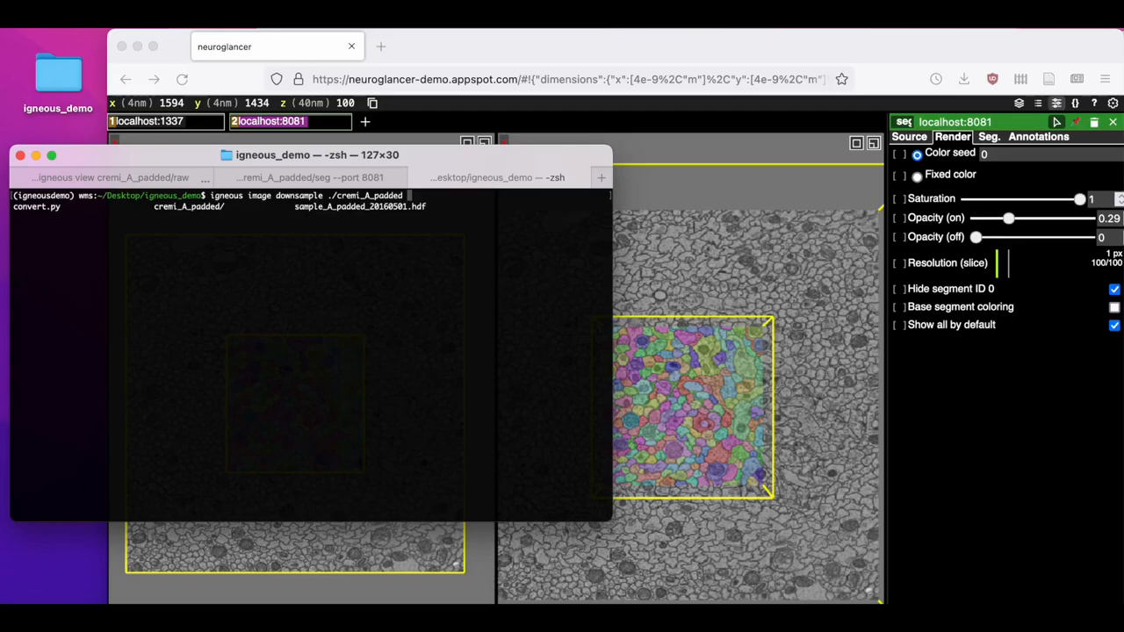
pyautogui.write('--queue ./queue')
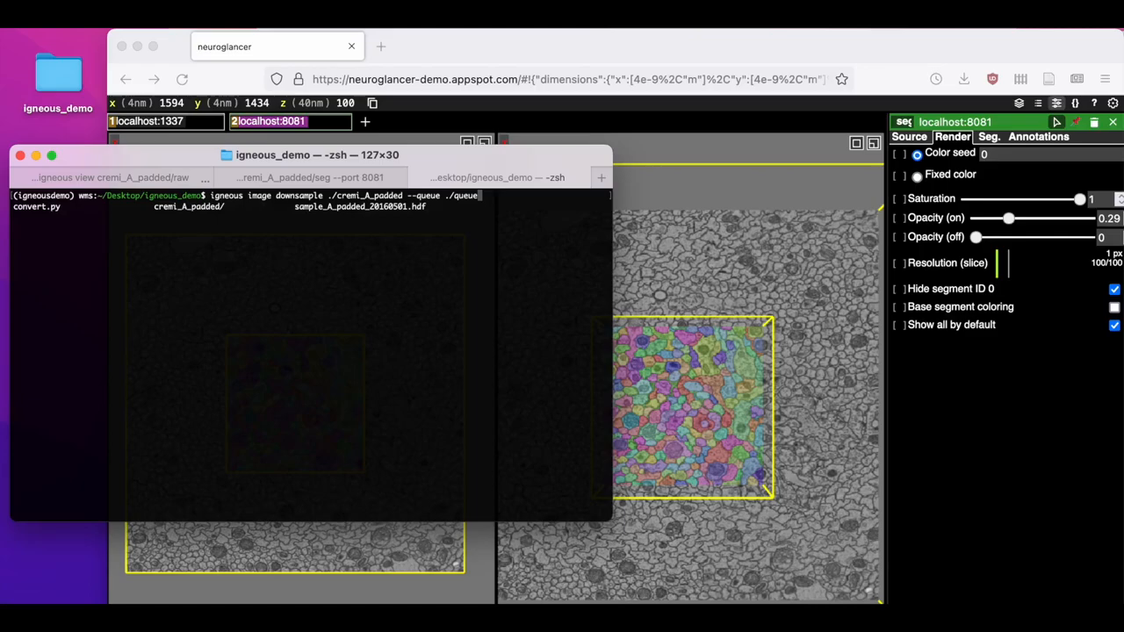
pyautogui.press('Return')
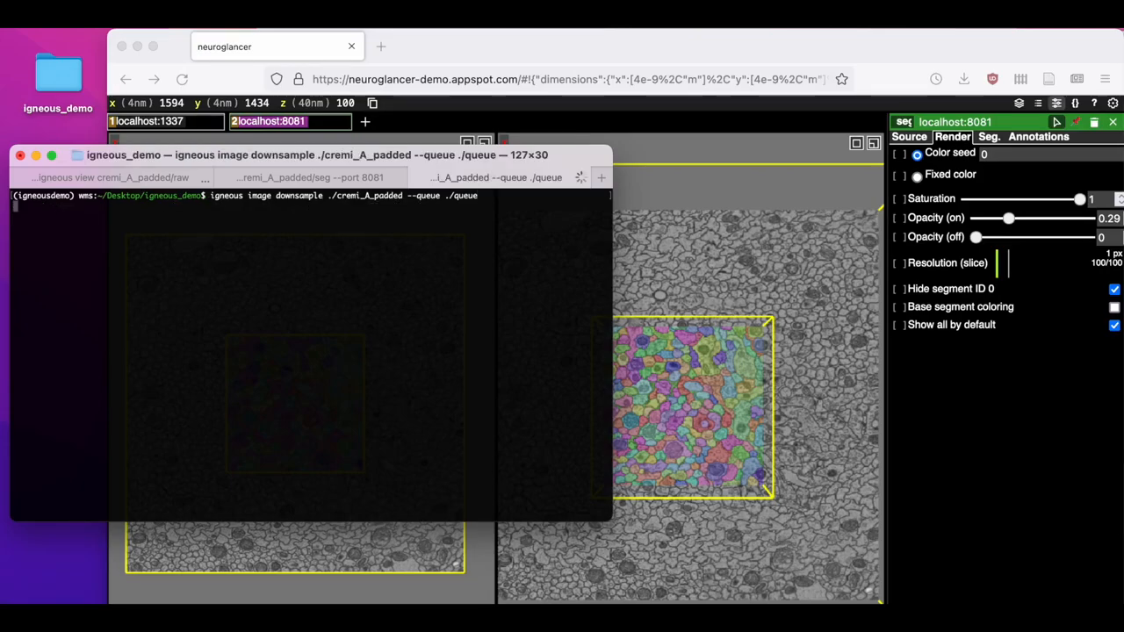
pyautogui.press('Return')
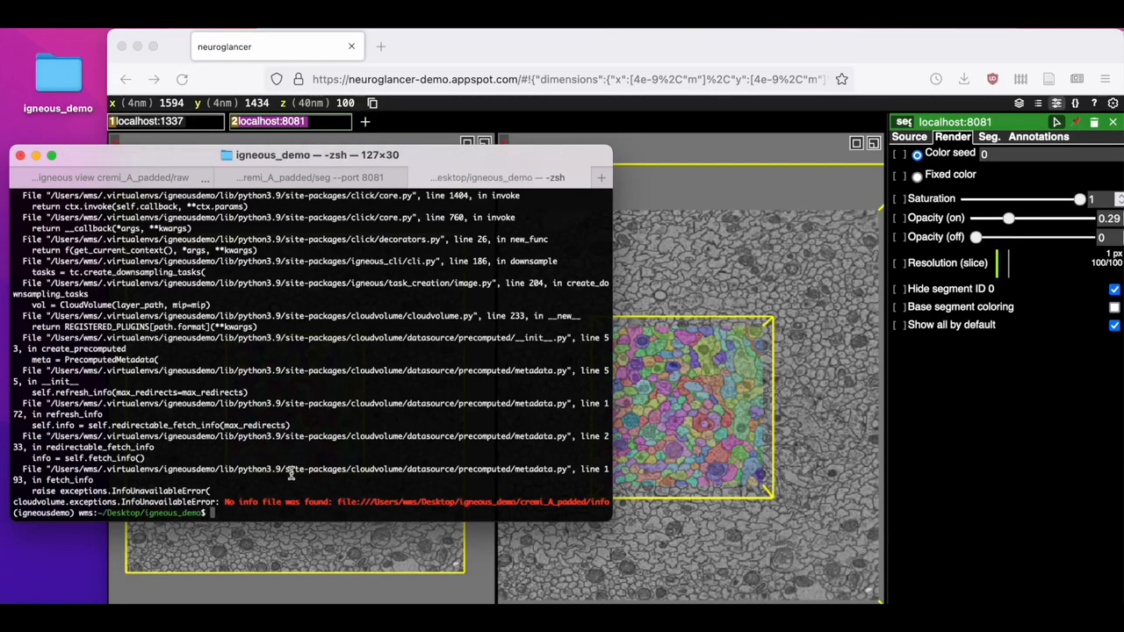
pyautogui.write('igneous image downsample ./cremi_A_padded --queue ./queue')
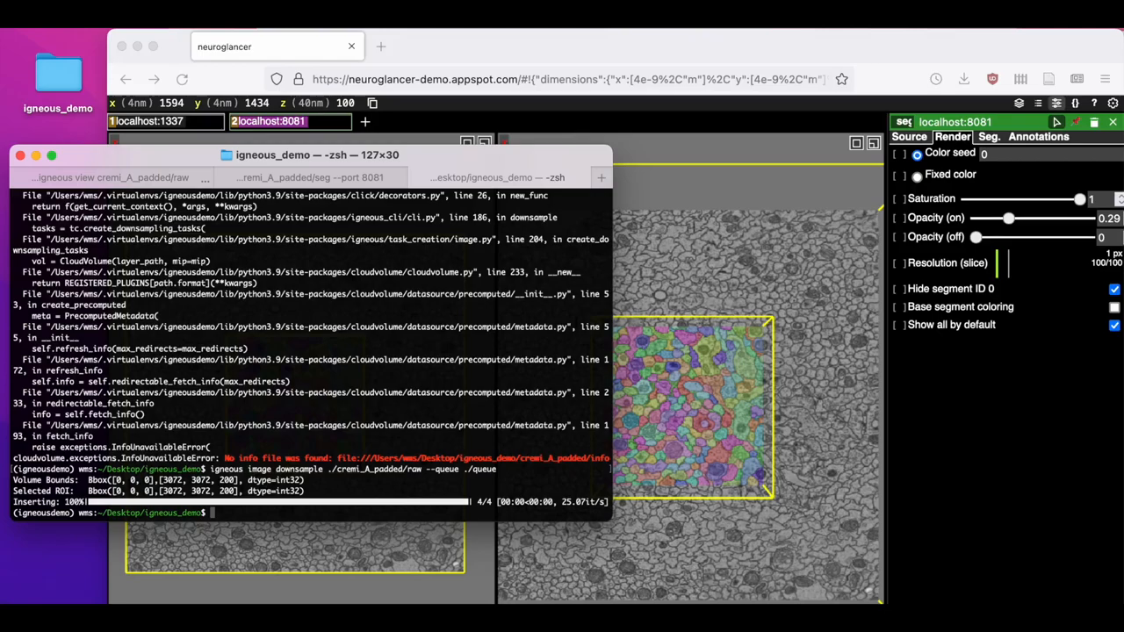
# Check ptq status shows 4 tasks, then run igneous execute -x ./queue so all DownsampleTasks succeed.
pyautogui.write('ptq')
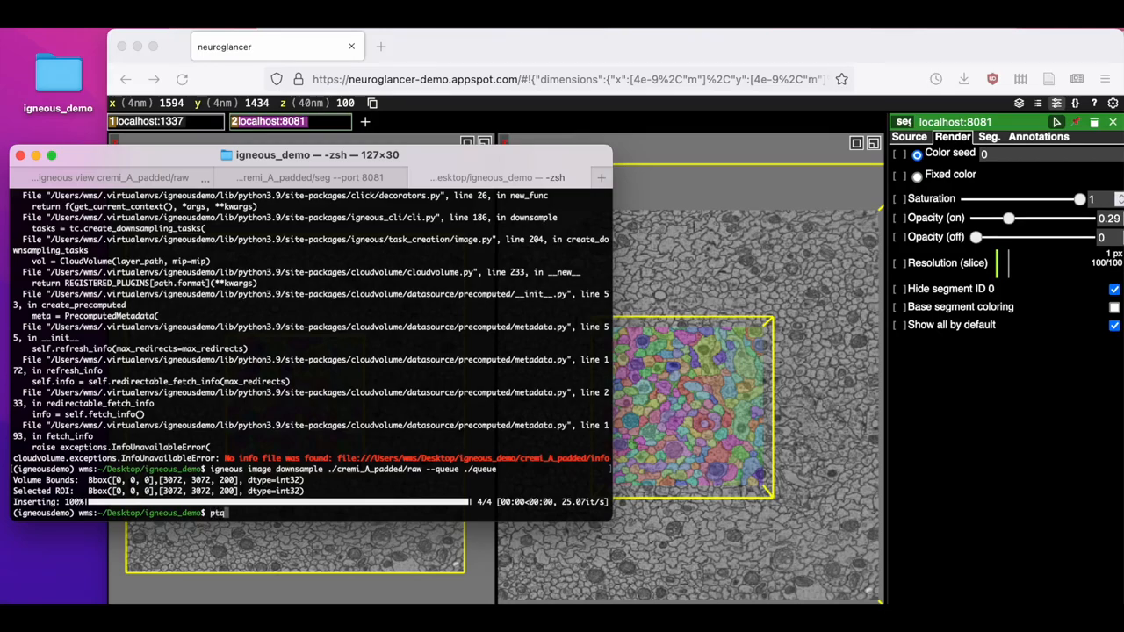
pyautogui.write('status ./queue')
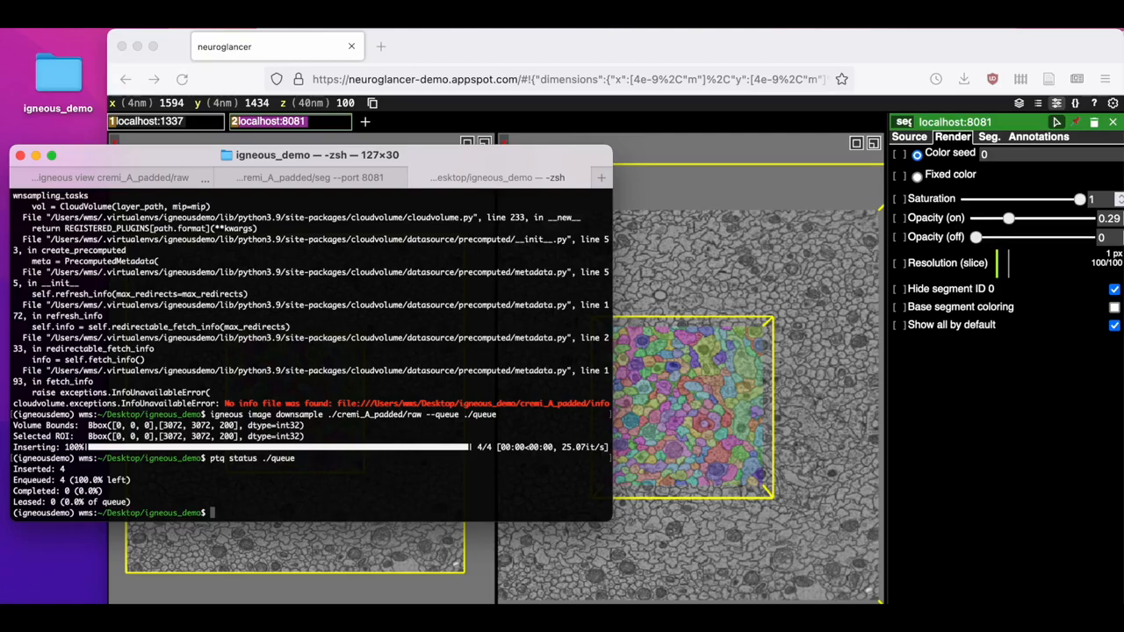
pyautogui.write('igneous exe')
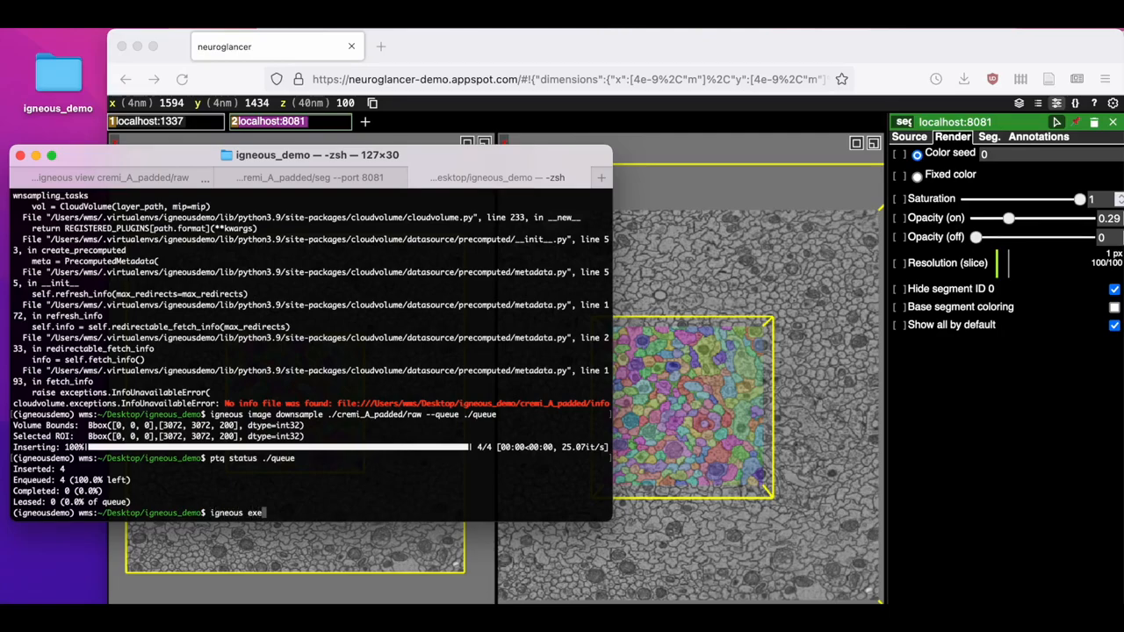
pyautogui.write('cute -x')
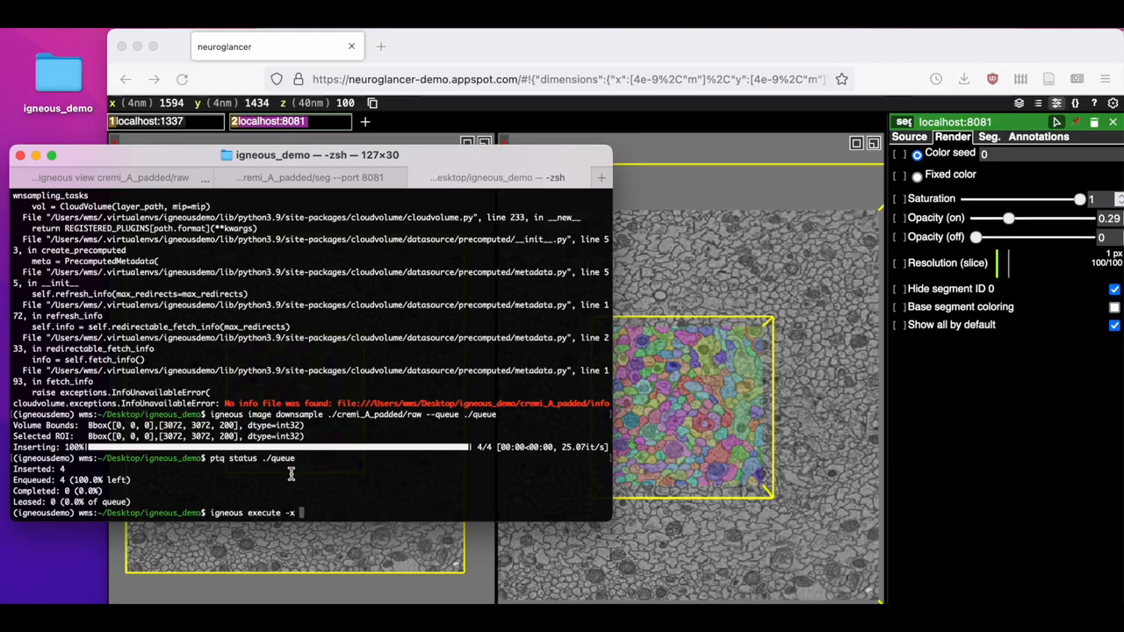
pyautogui.write('./queue')
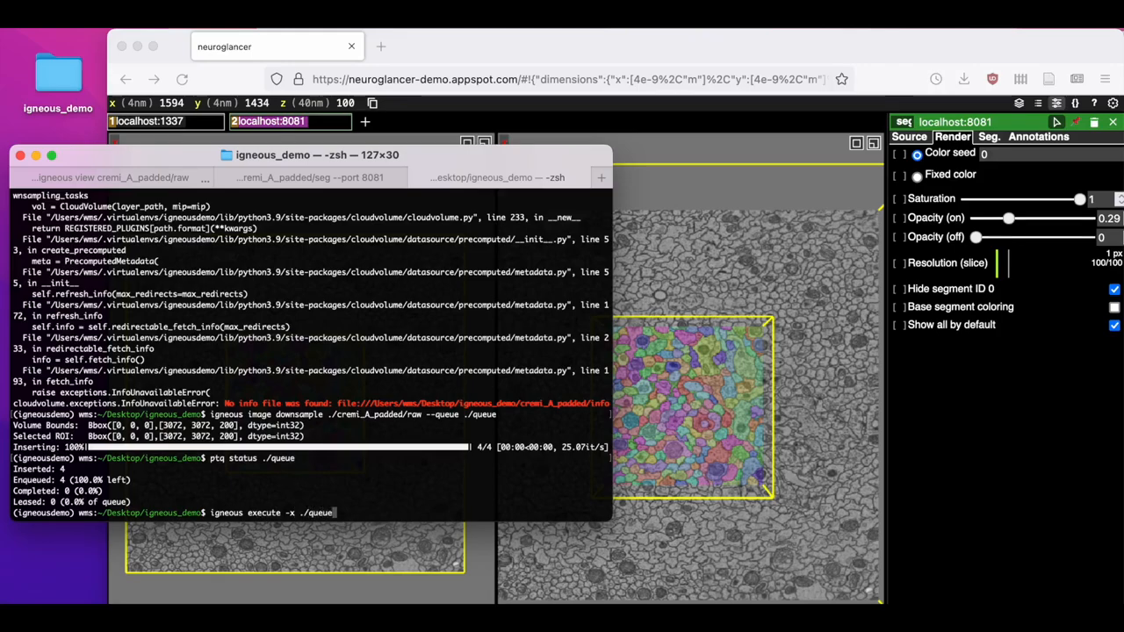
pyautogui.press('Return')
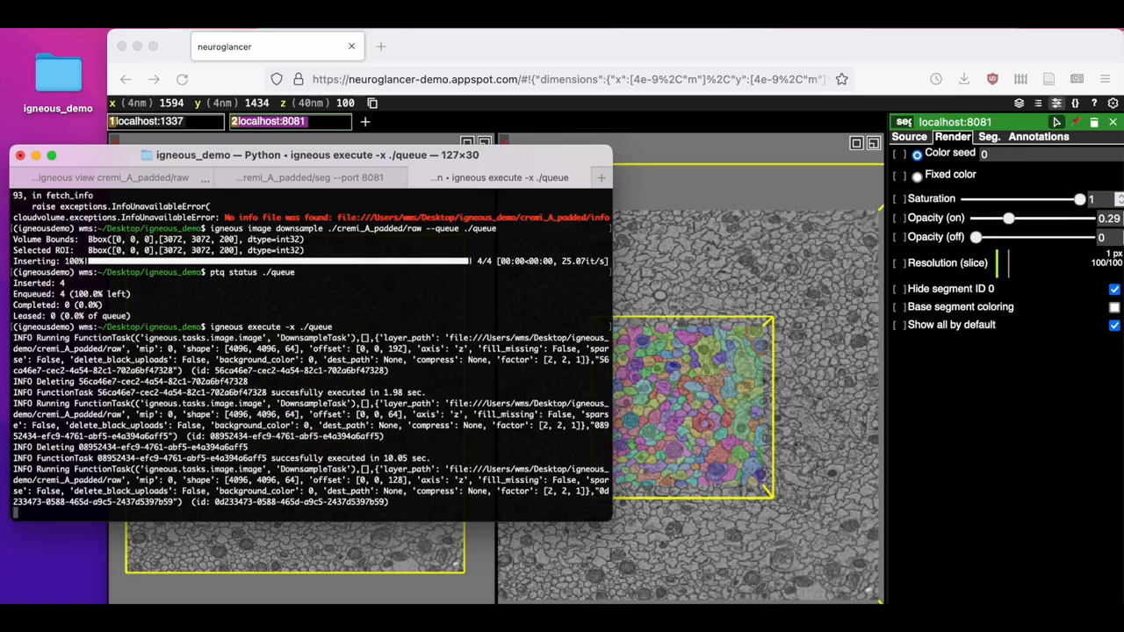
pyautogui.scroll(-3)
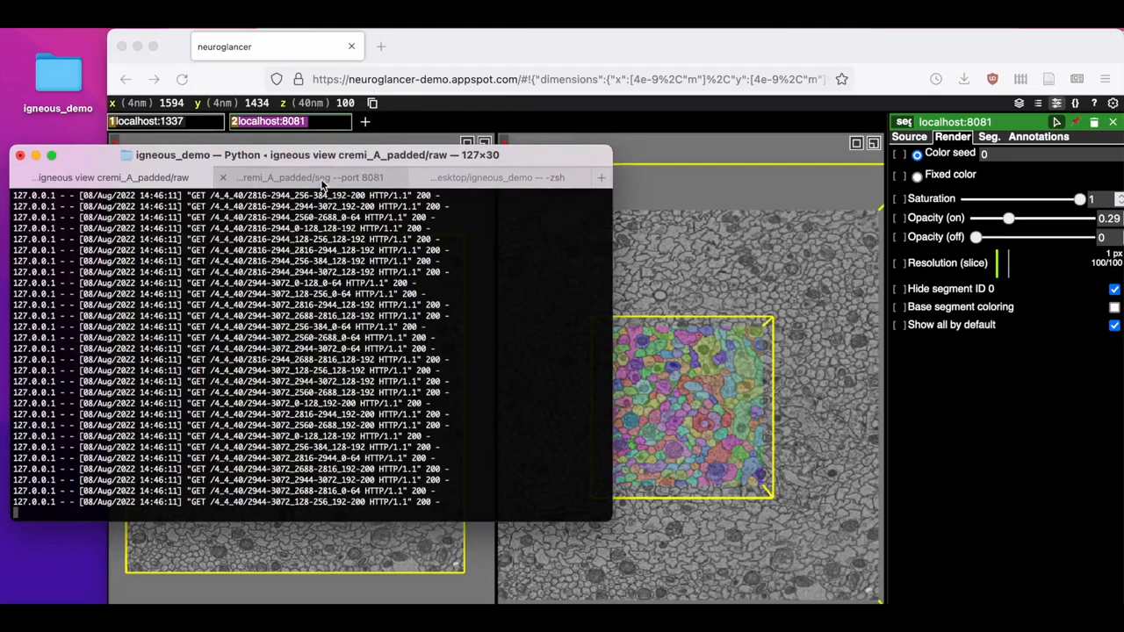
# Zoom the Neuroglancer slice view far out to see the whole raw volume render from the new levels.
pyautogui.click(499, 177)
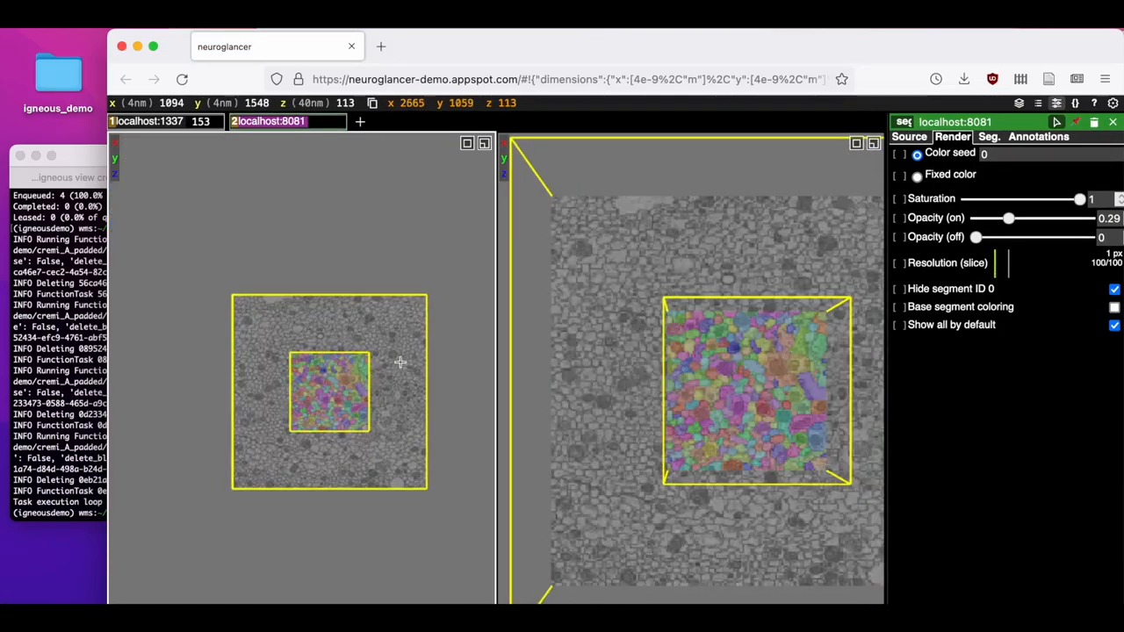
pyautogui.moveTo(391, 329)
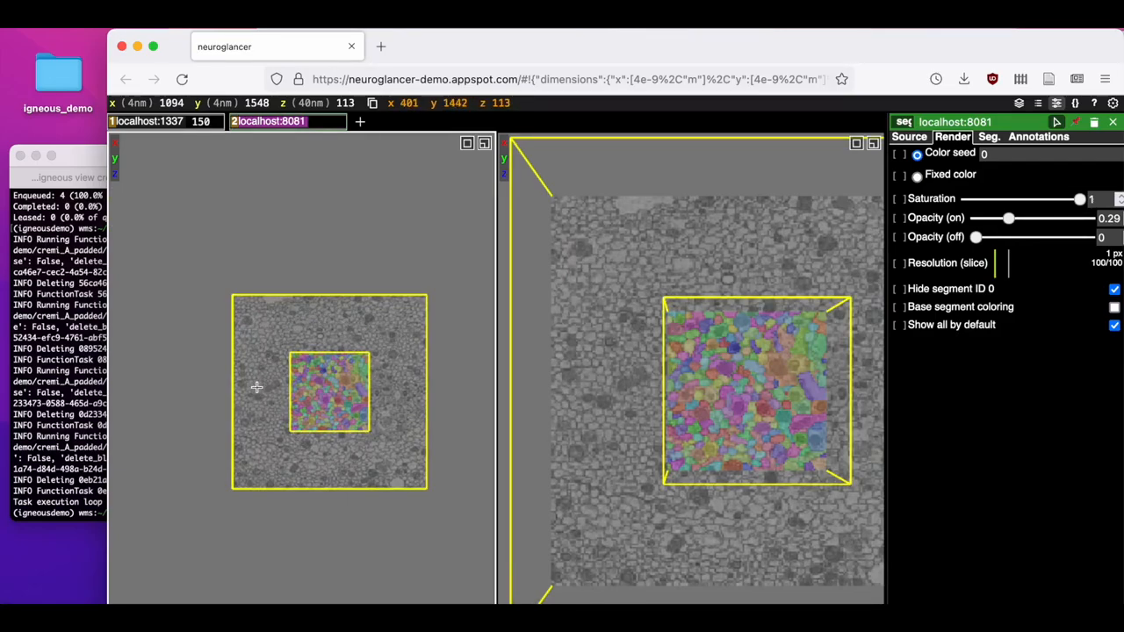
pyautogui.moveTo(270, 397)
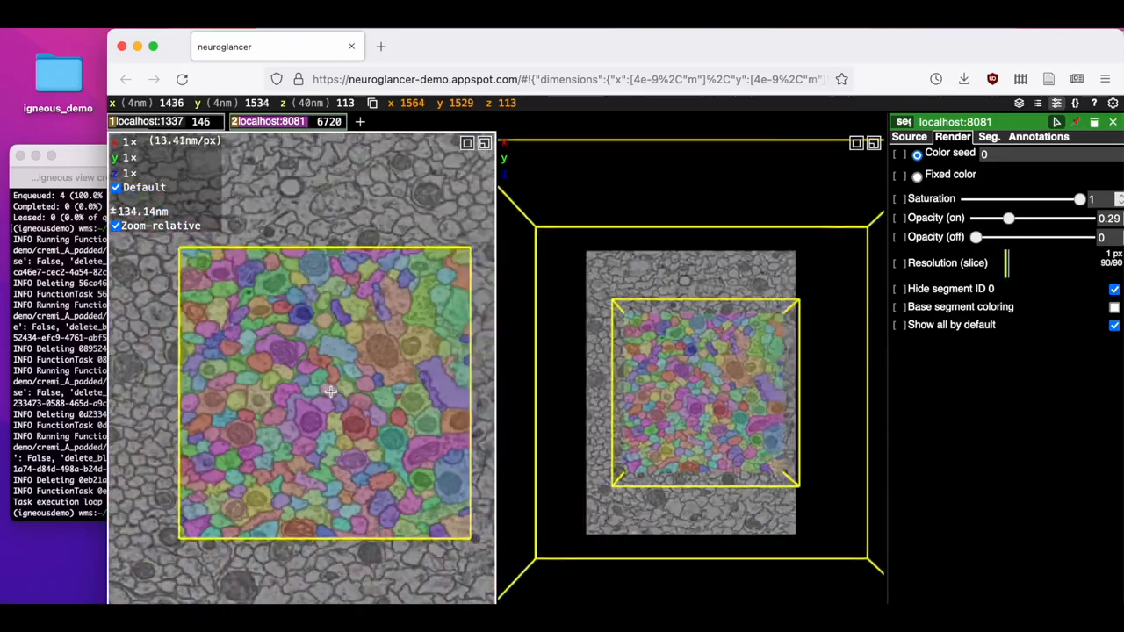
pyautogui.scroll(-3)
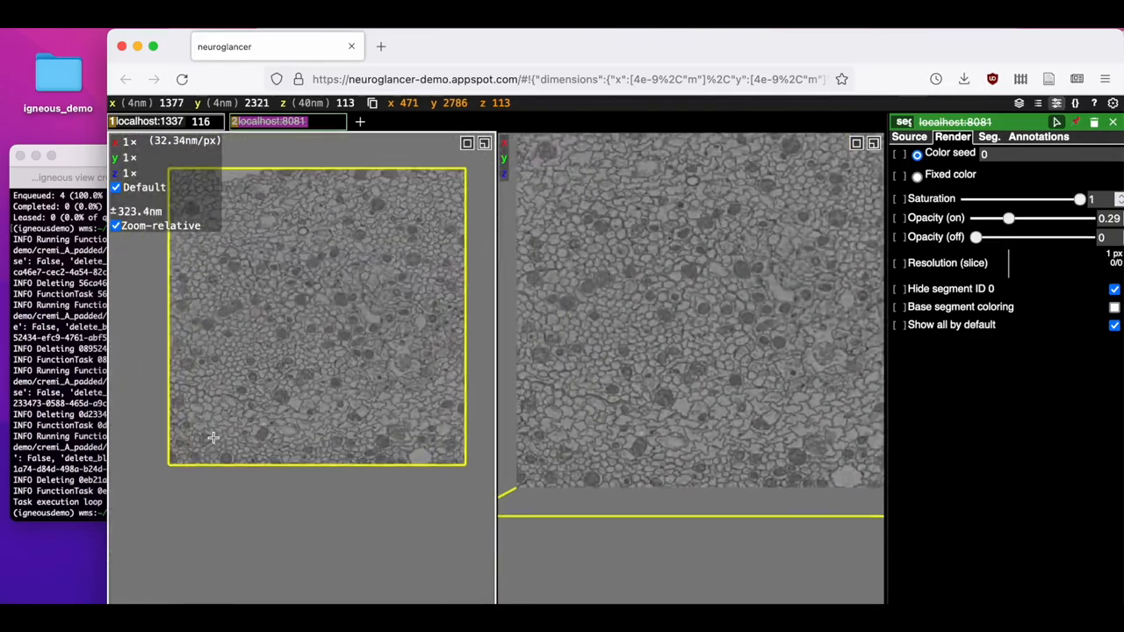
pyautogui.scroll(3)
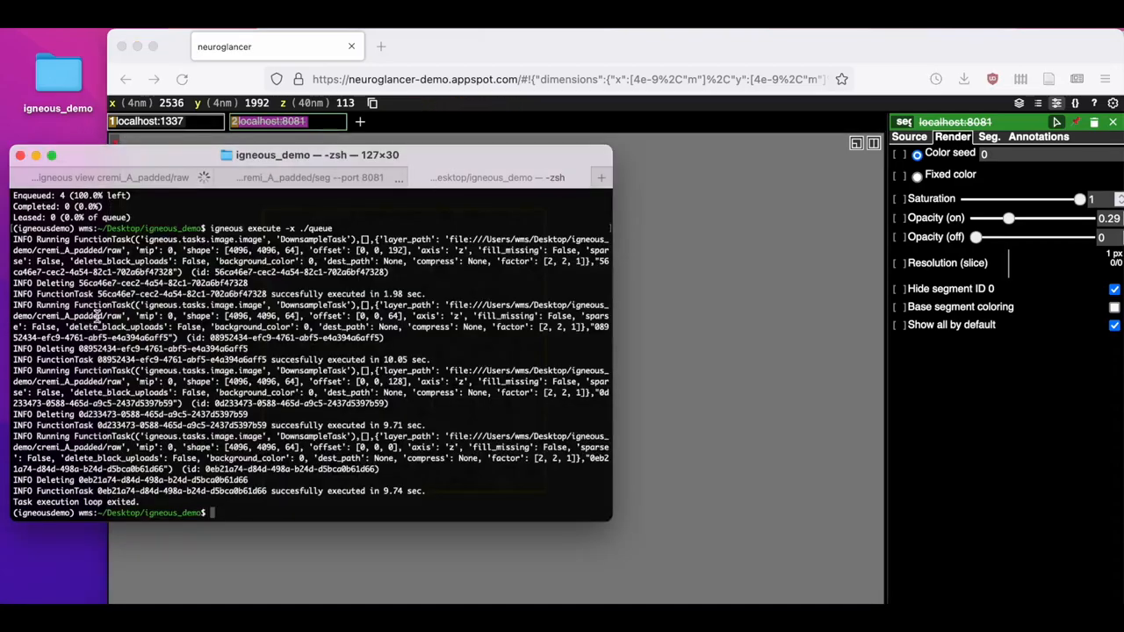
# Queue downsample tasks for ./cremi_A_padded/seg by editing the previous raw command.
pyautogui.write('igneous image downsample ./cremi_A_padded/raw --queue ./queue')
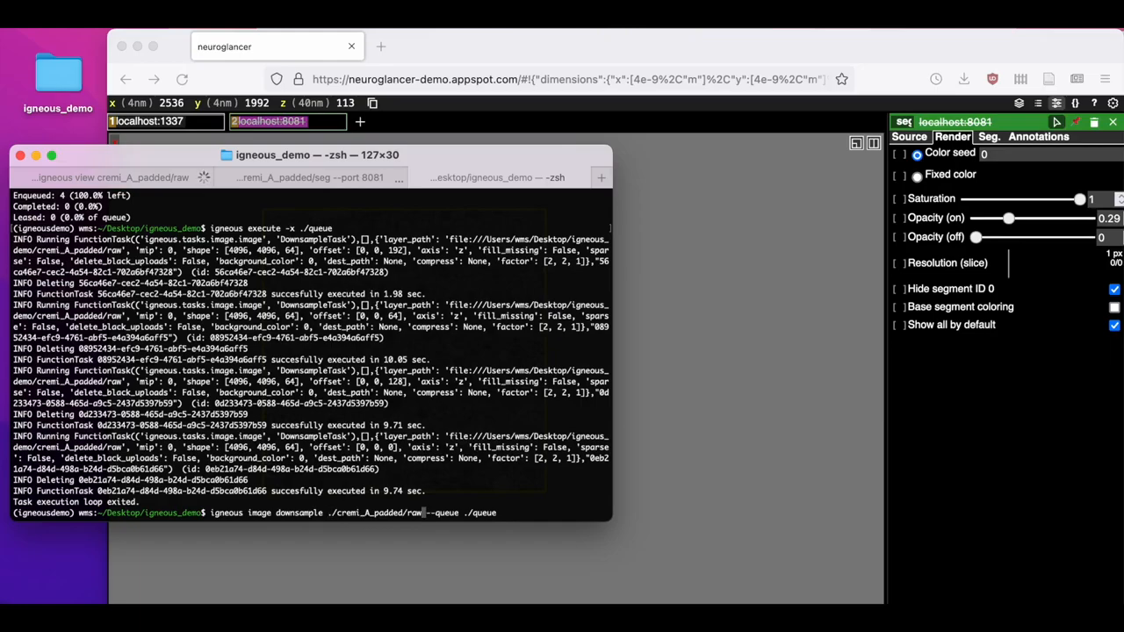
pyautogui.write('seg')
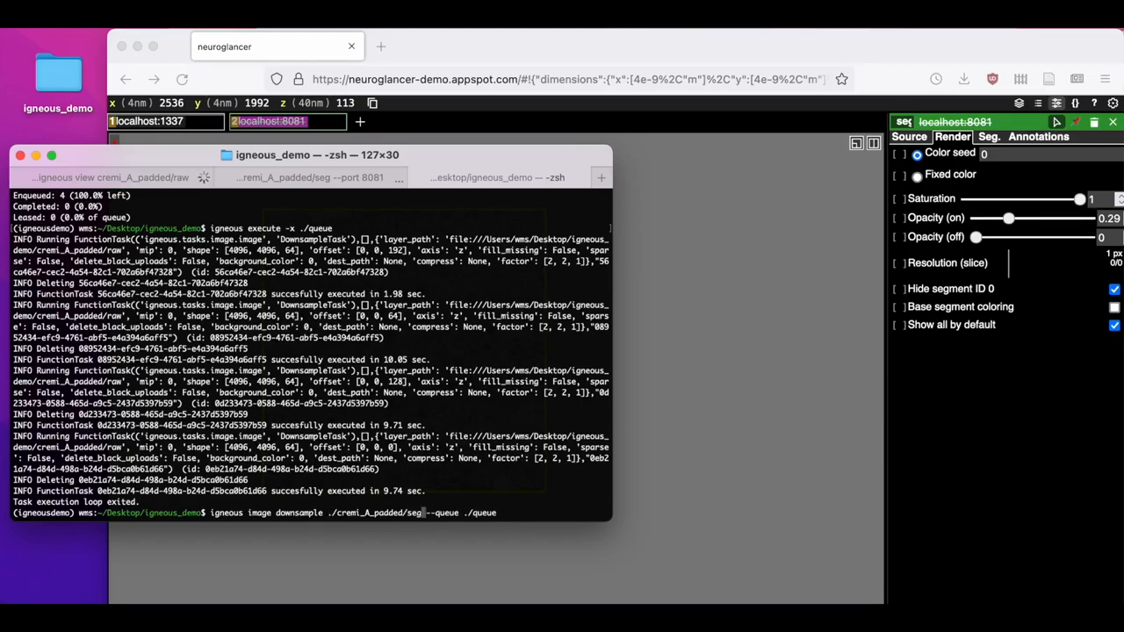
pyautogui.press('Return')
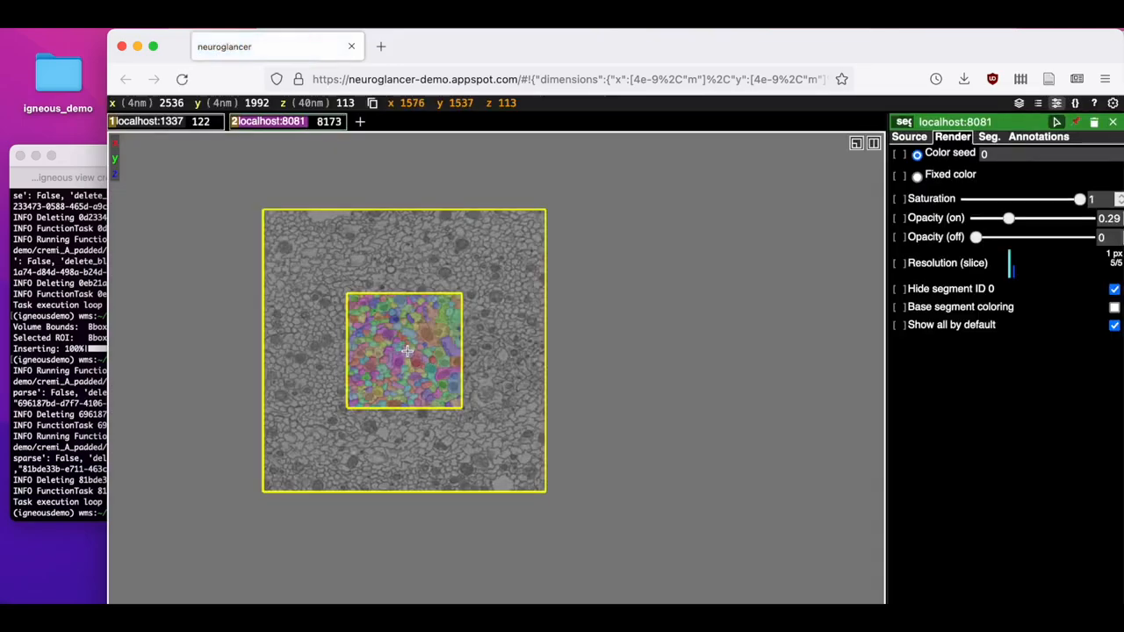
# Zoom into the coloured segmentation overlay in the xy panel.
pyautogui.scroll(3)
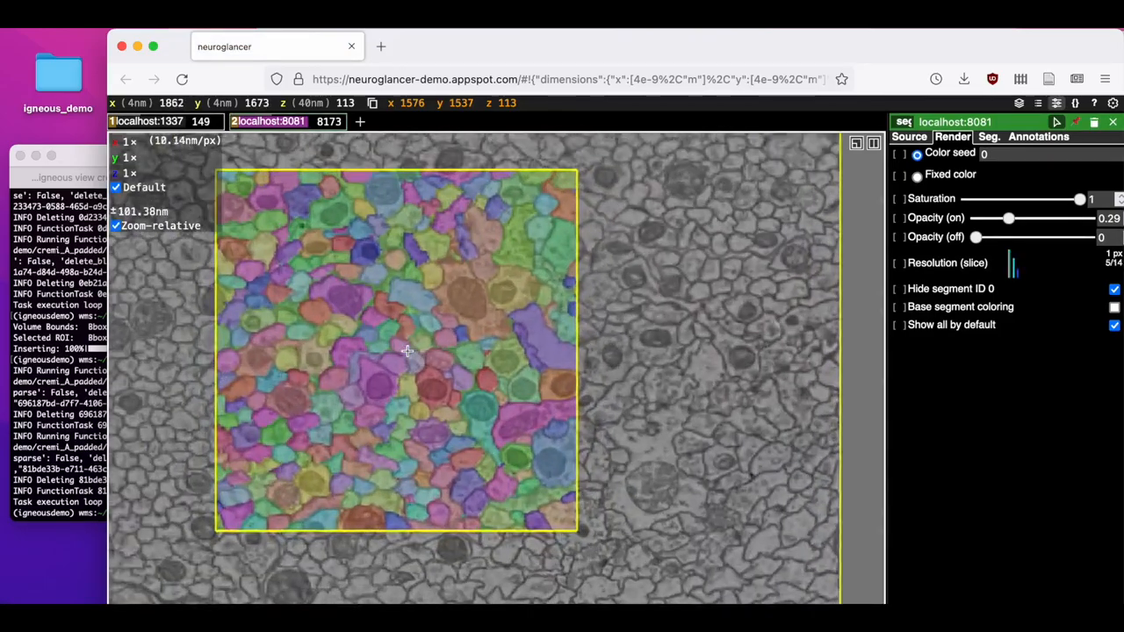
pyautogui.scroll(3)
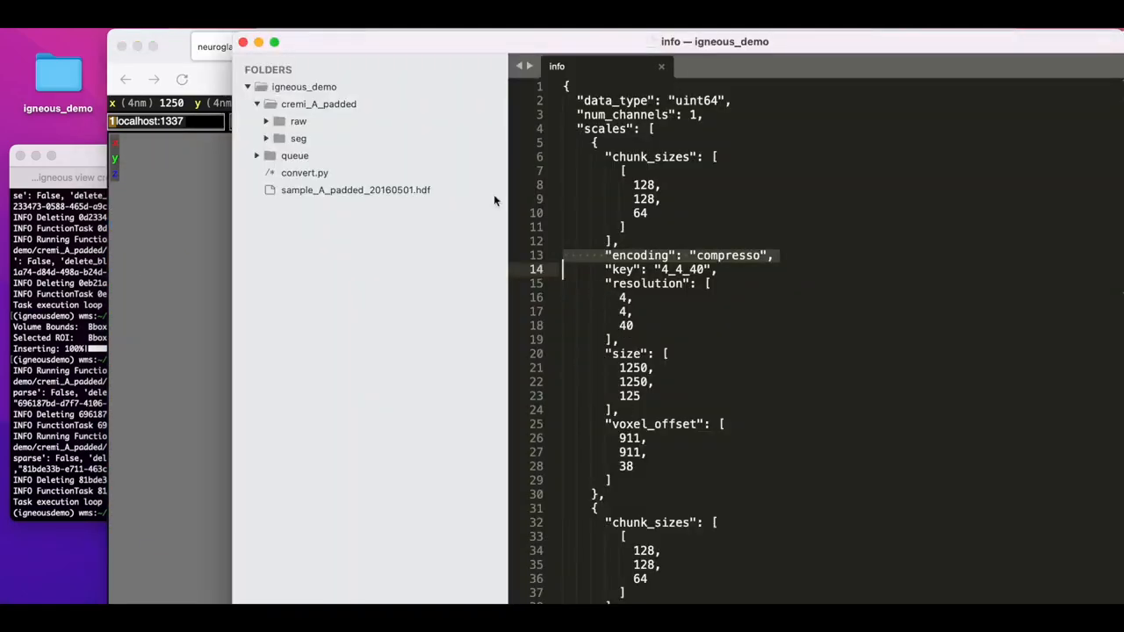
# Expand the raw and seg layers in the sidebar and scroll through the info file's scale entries.
pyautogui.click(298, 122)
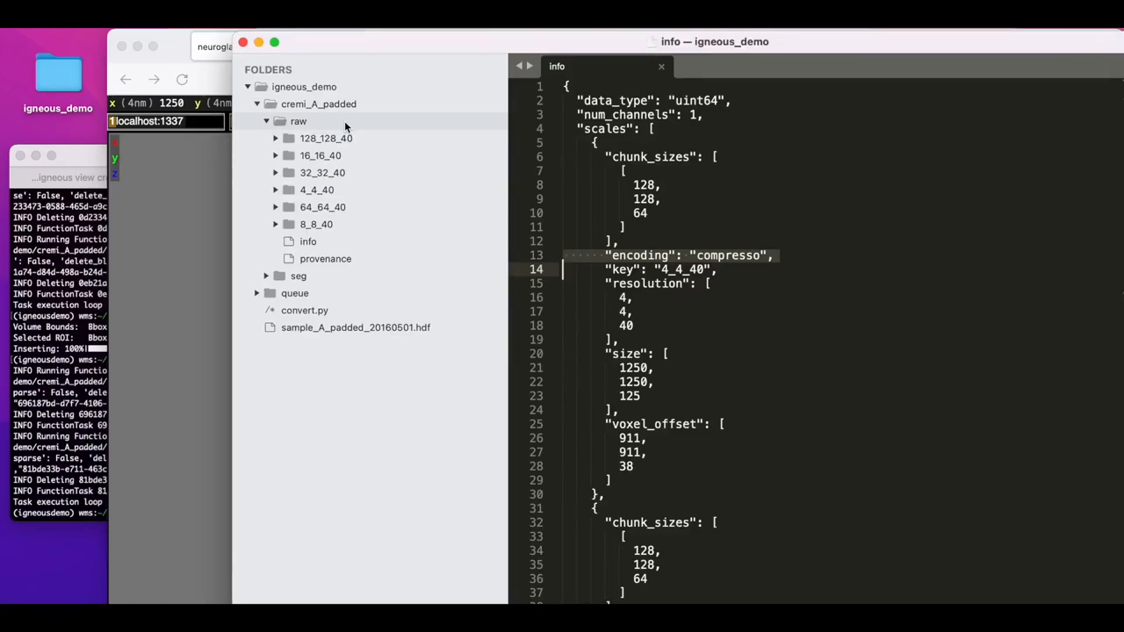
pyautogui.moveTo(320, 190)
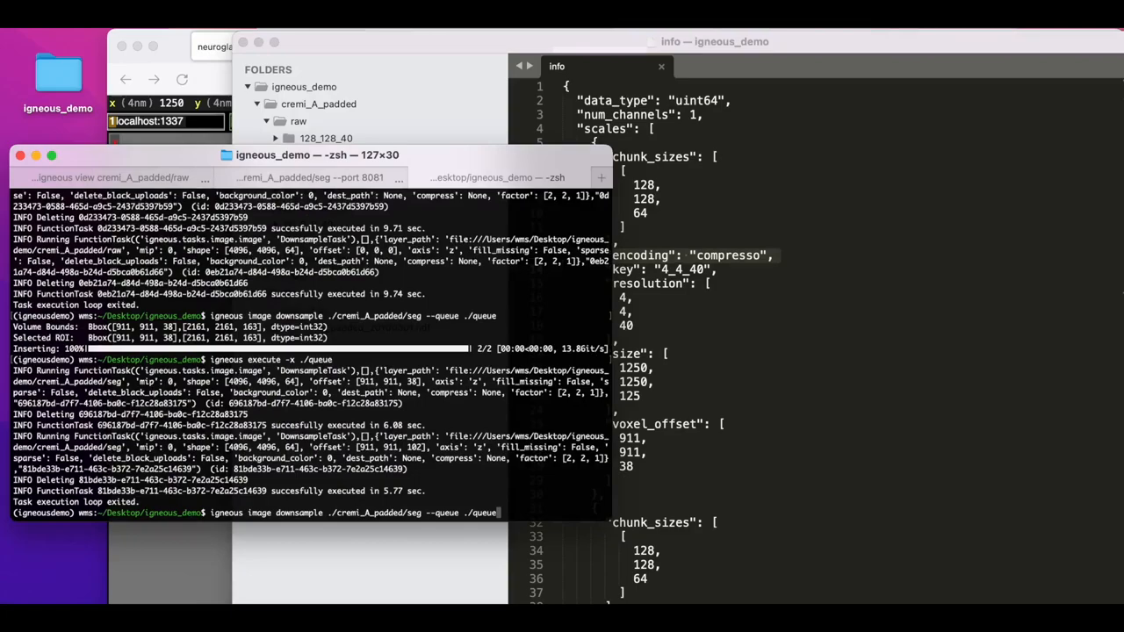
pyautogui.write('--volu')
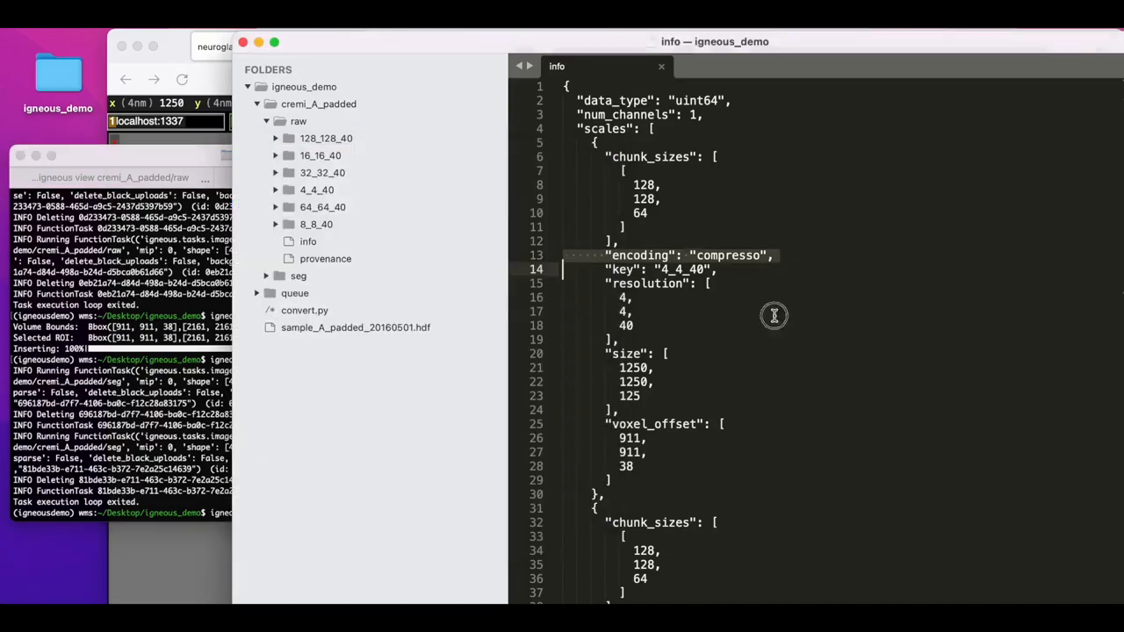
pyautogui.click(267, 276)
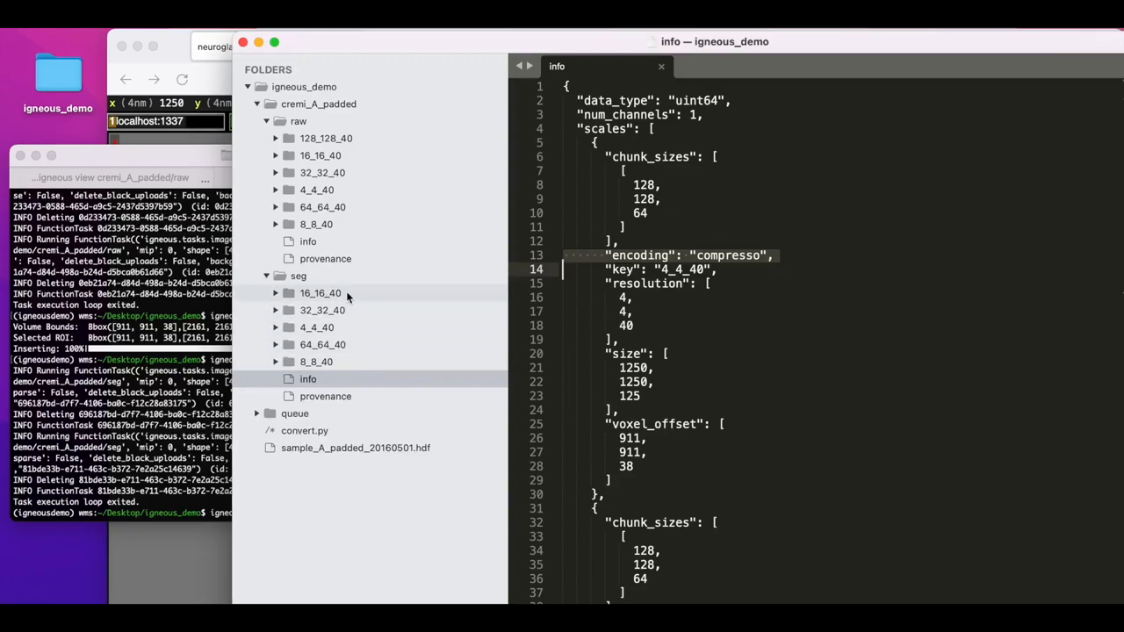
pyautogui.moveTo(348, 309)
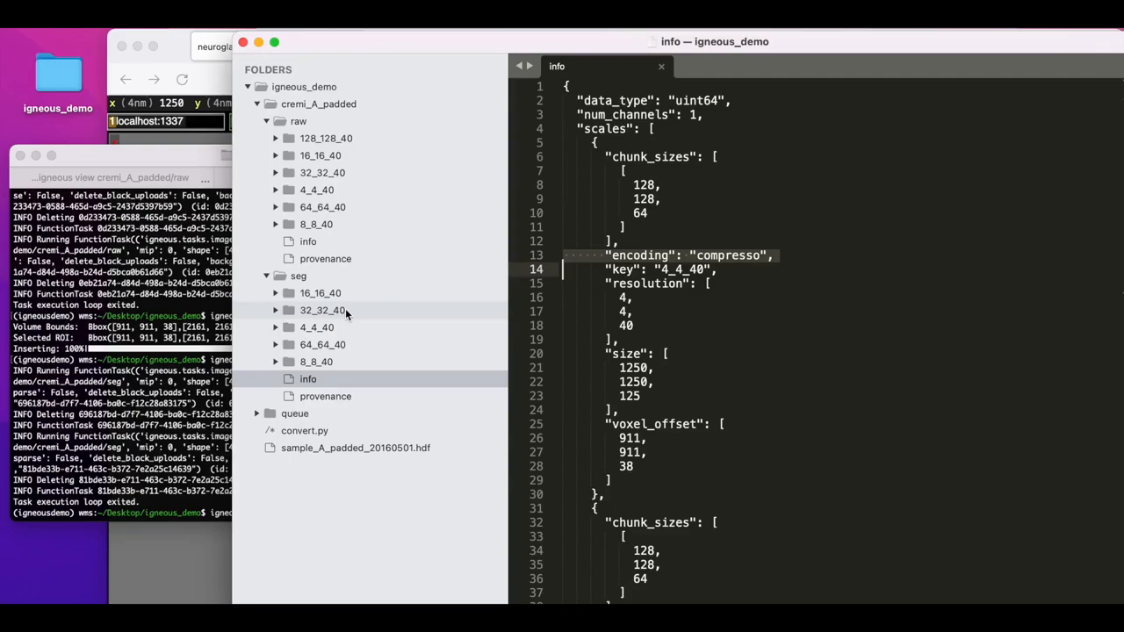
pyautogui.moveTo(340, 345)
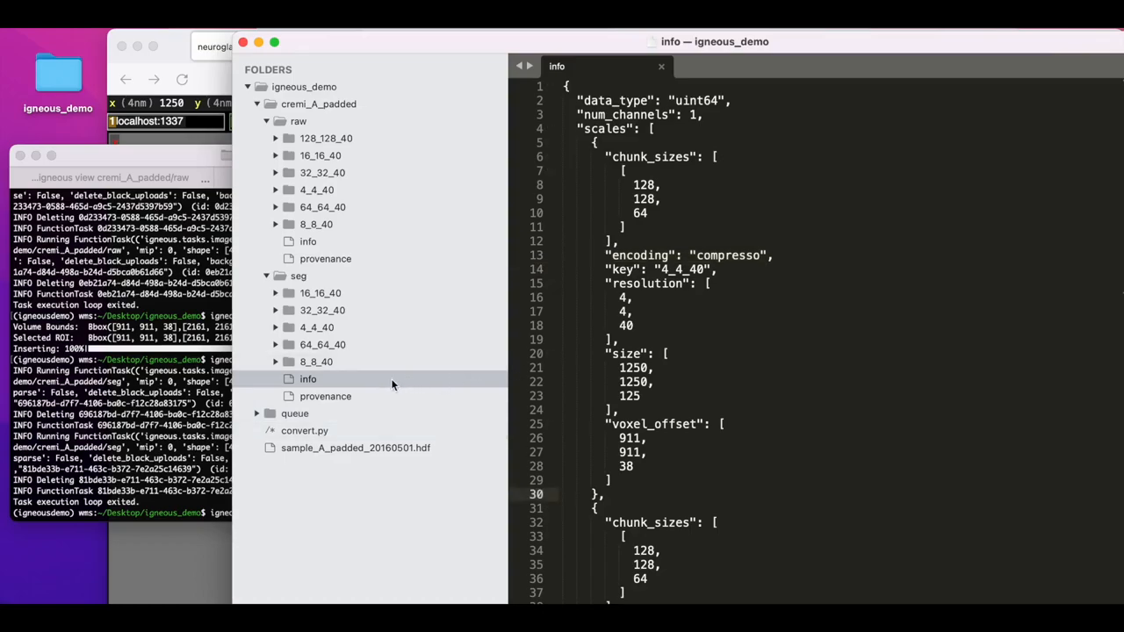
pyautogui.moveTo(366, 385)
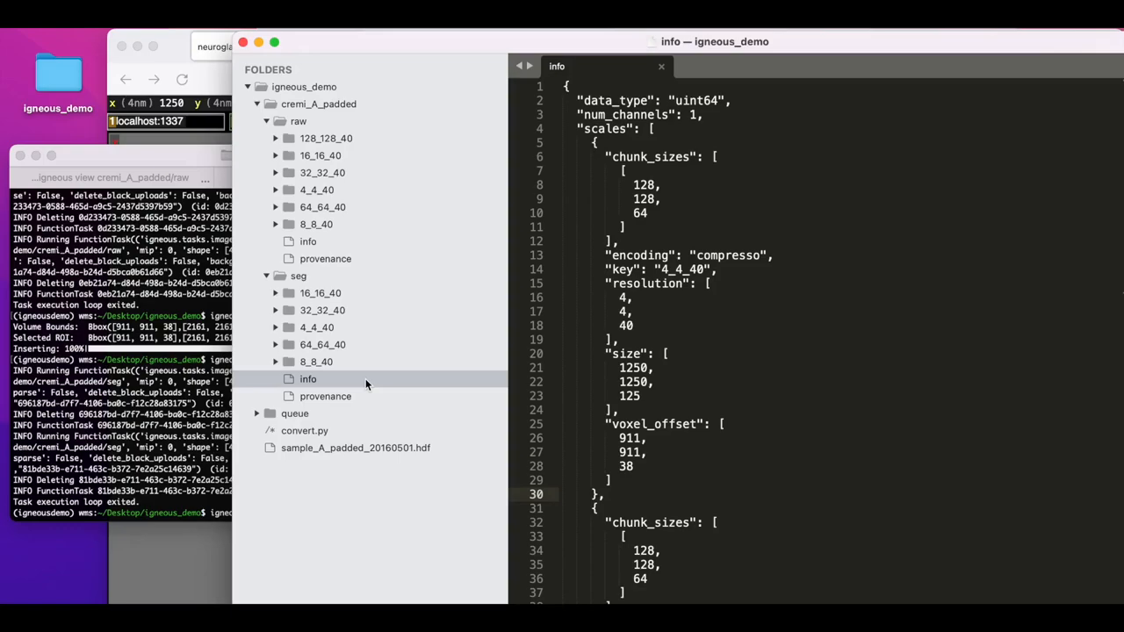
pyautogui.moveTo(528, 369)
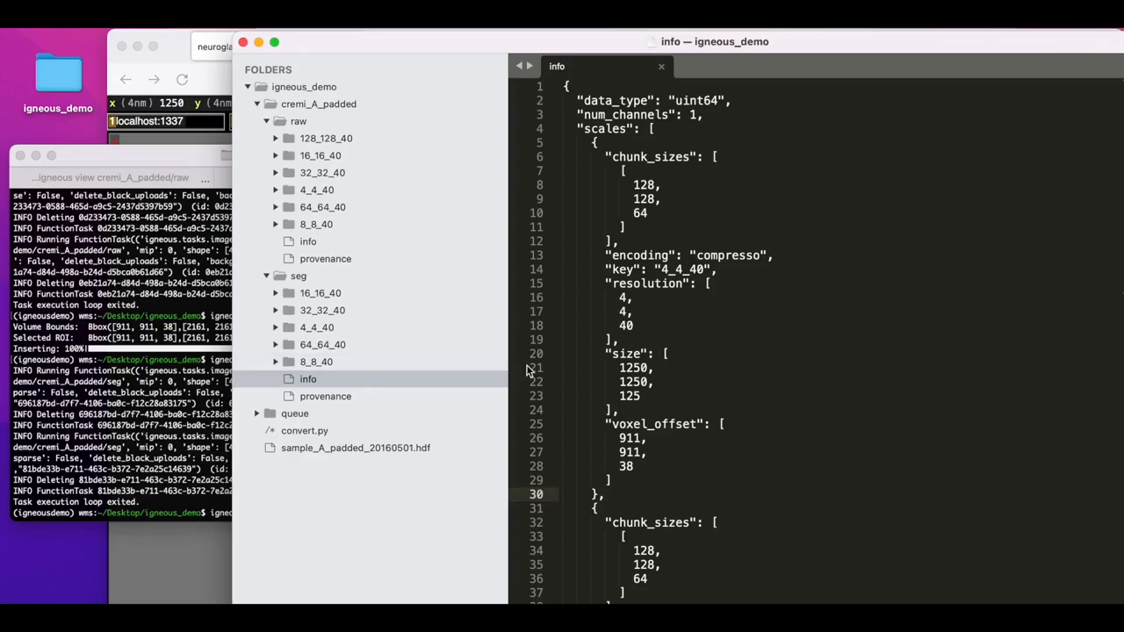
pyautogui.scroll(-3)
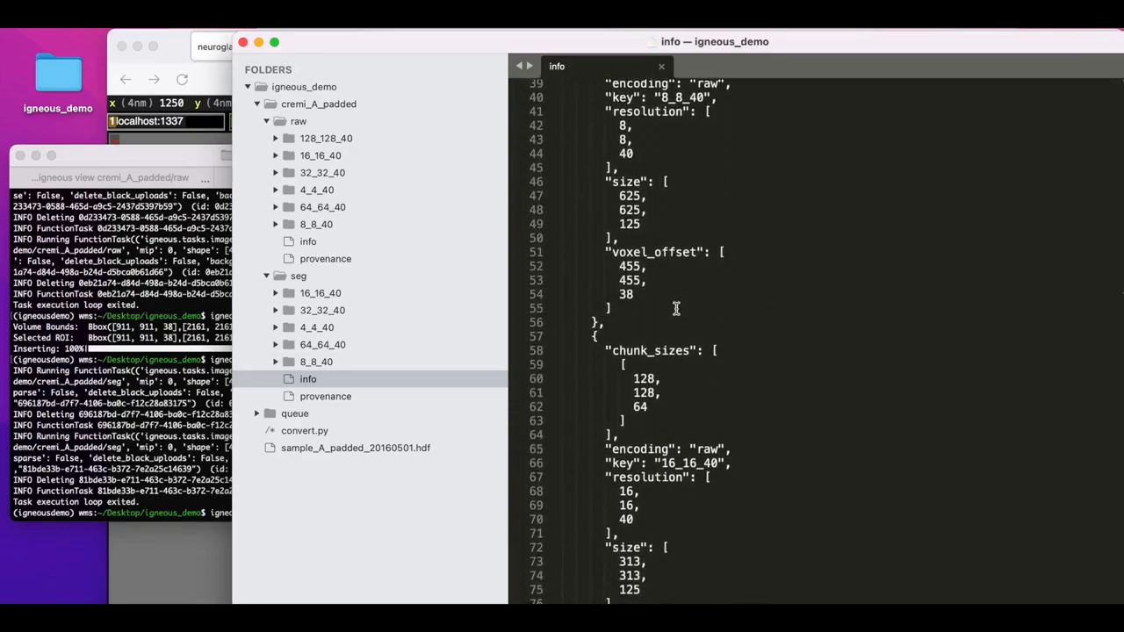
pyautogui.scroll(-3)
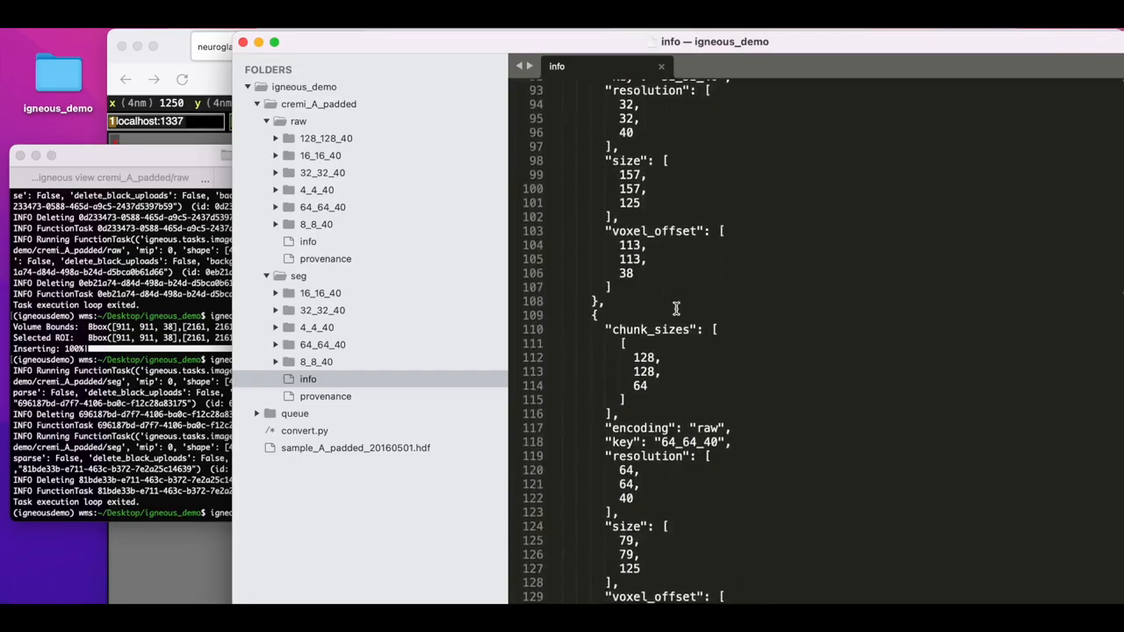
pyautogui.scroll(3)
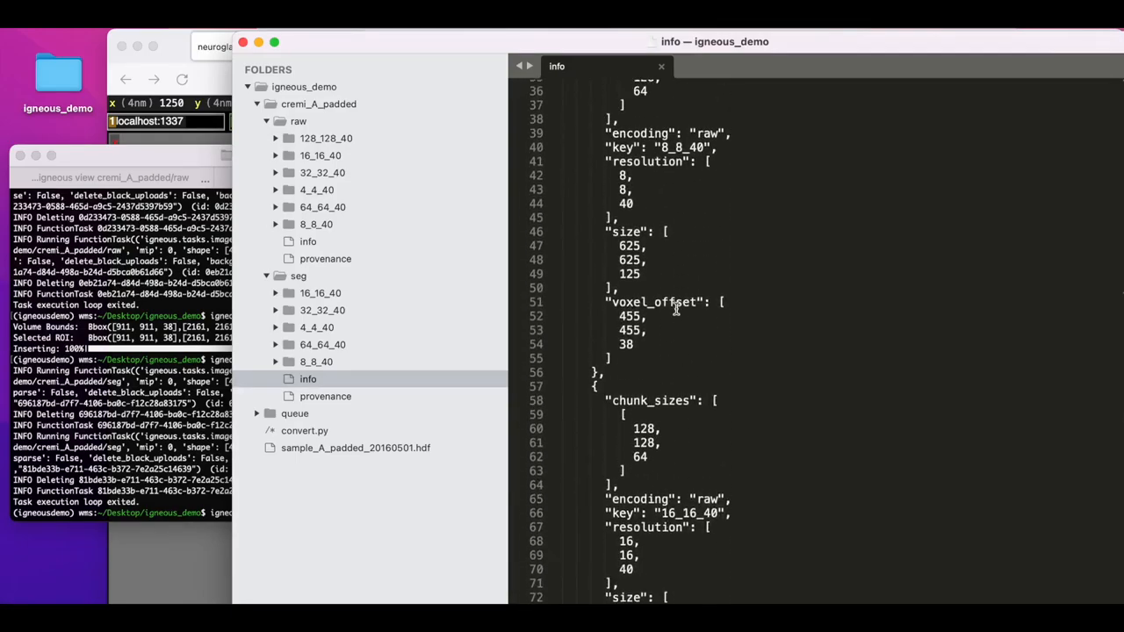
pyautogui.scroll(3)
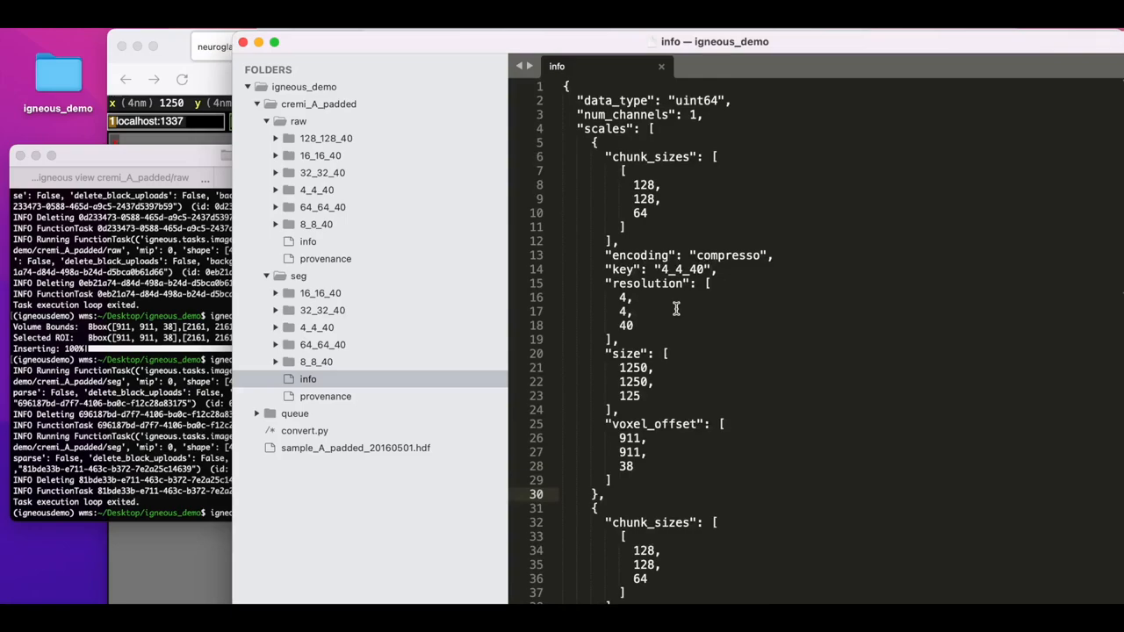
pyautogui.scroll(-3)
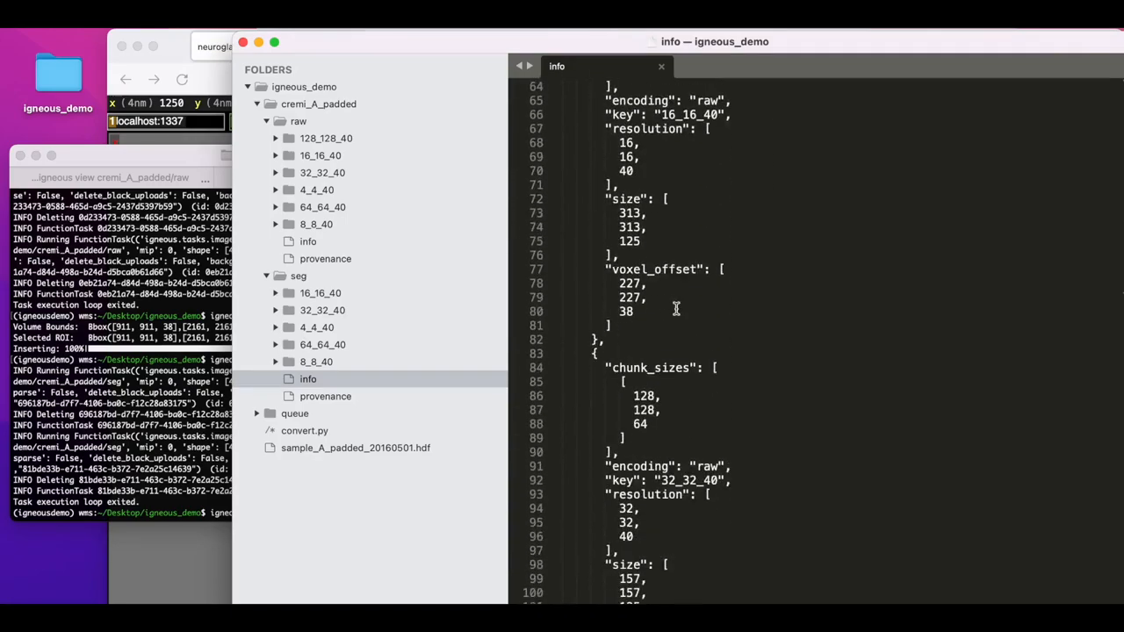
pyautogui.scroll(-3)
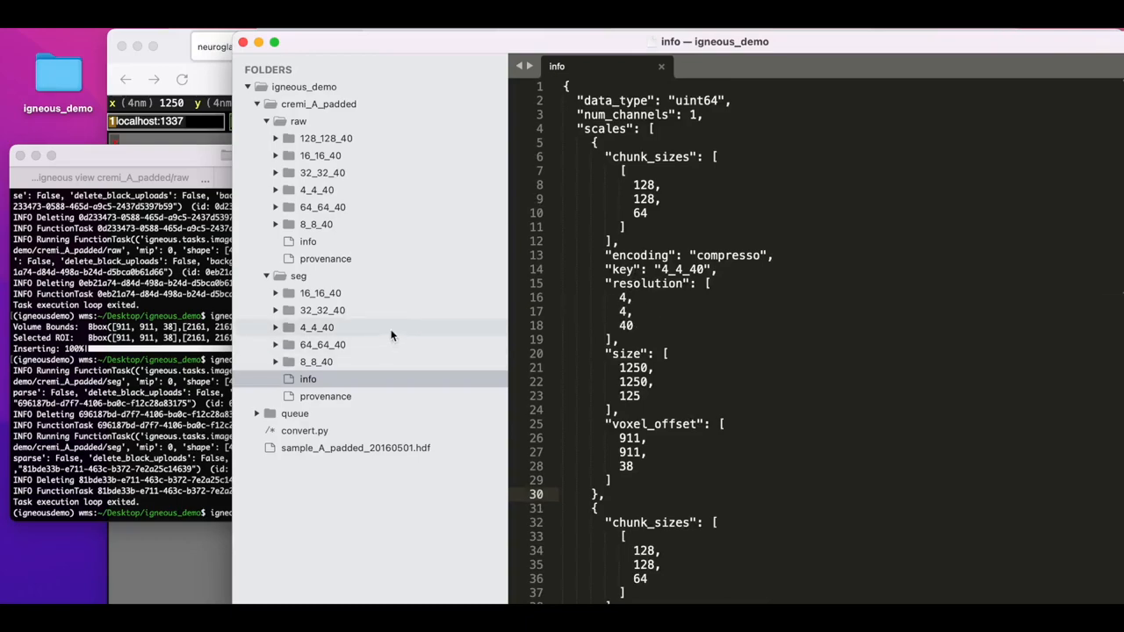
# List the seg 4_4_40 scale's chunk files, then append --encoding compresso to the downsample command.
pyautogui.click(276, 327)
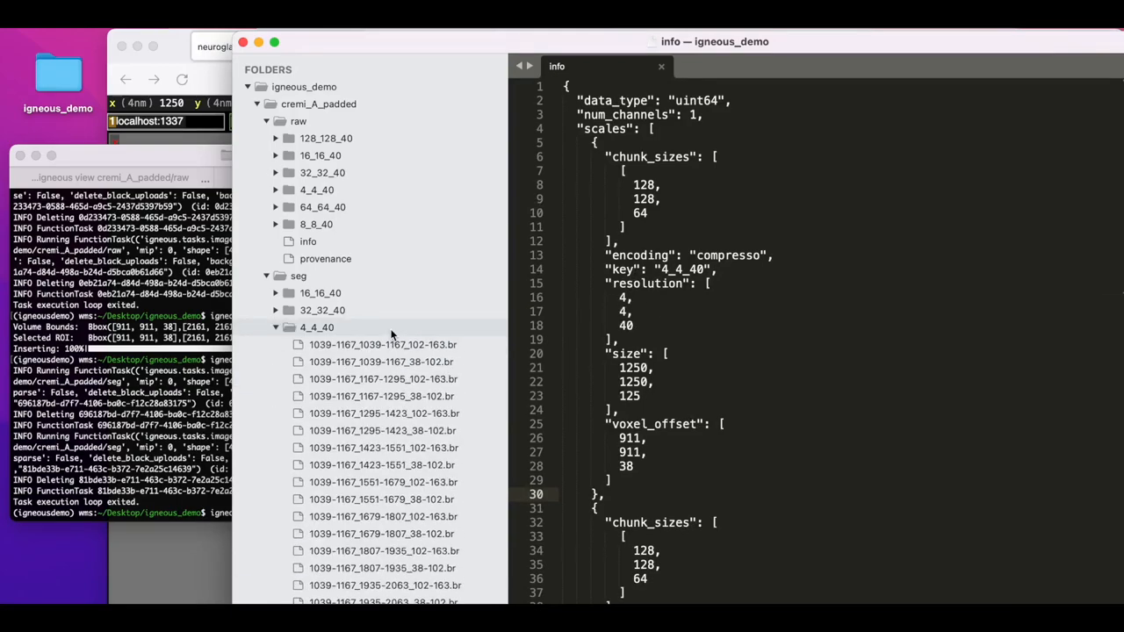
pyautogui.click(275, 329)
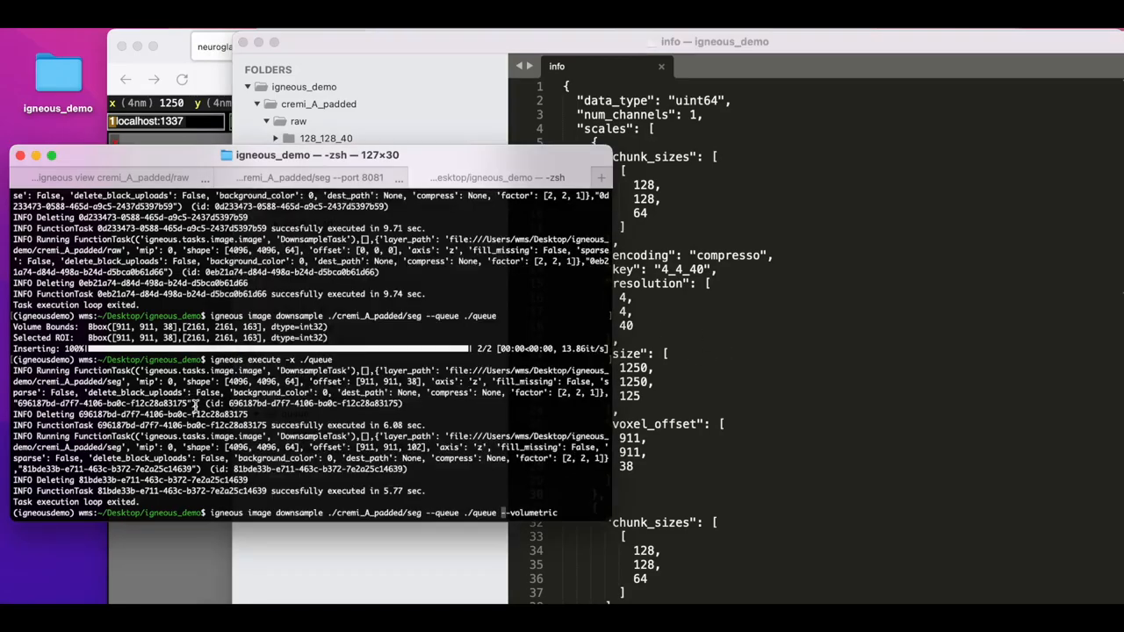
pyautogui.press('Backspace')
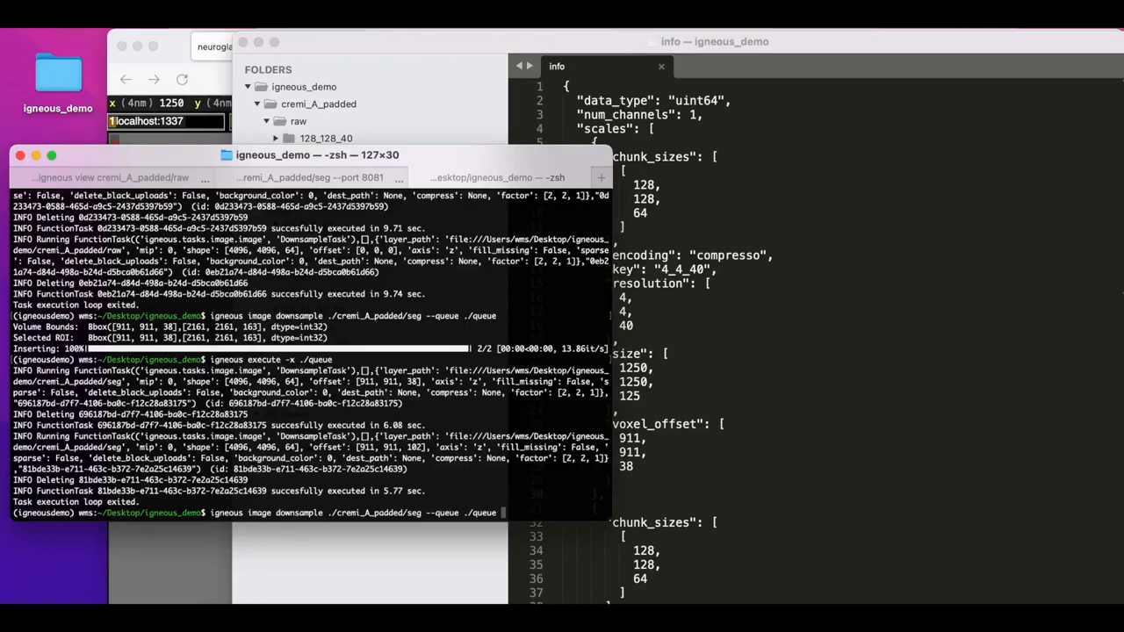
pyautogui.write('--encoding compresso')
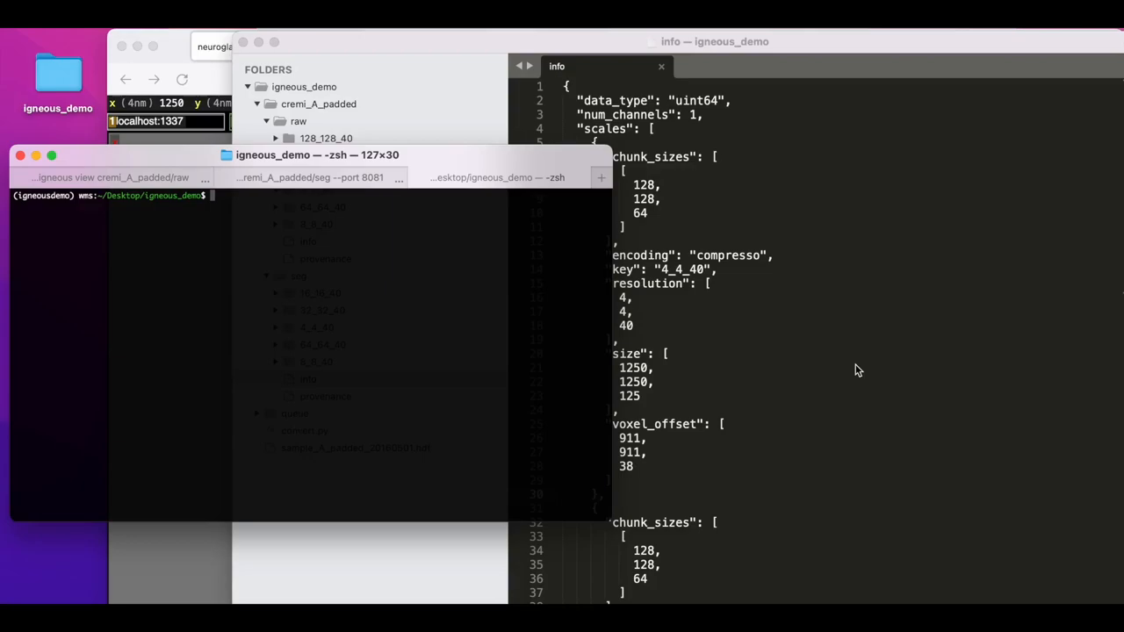
pyautogui.moveTo(179, 560)
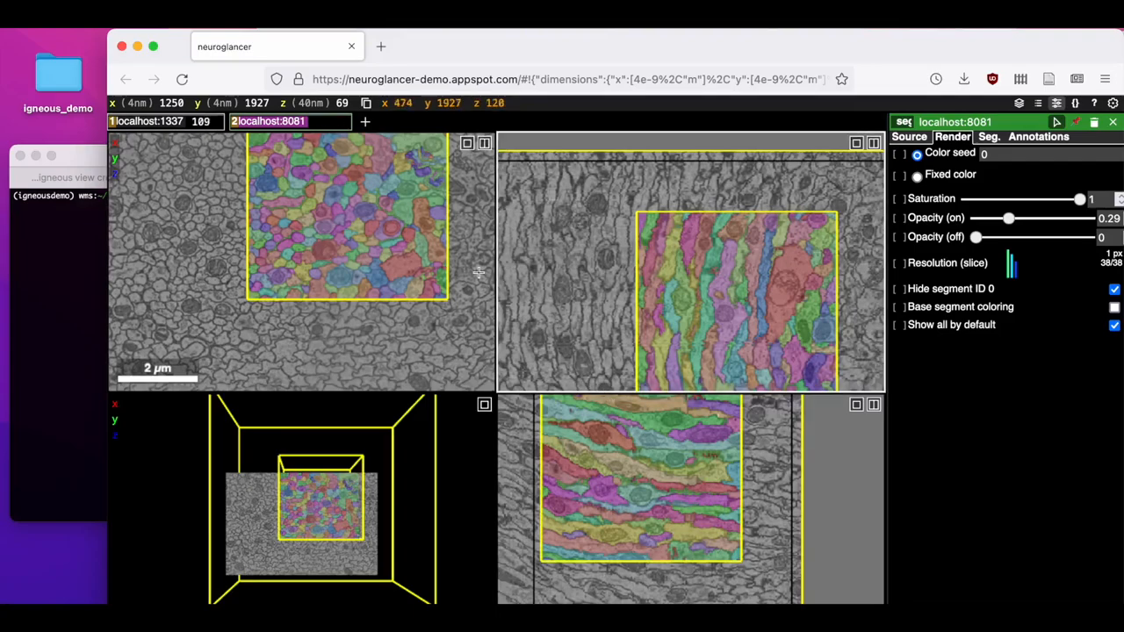
pyautogui.moveTo(336, 243)
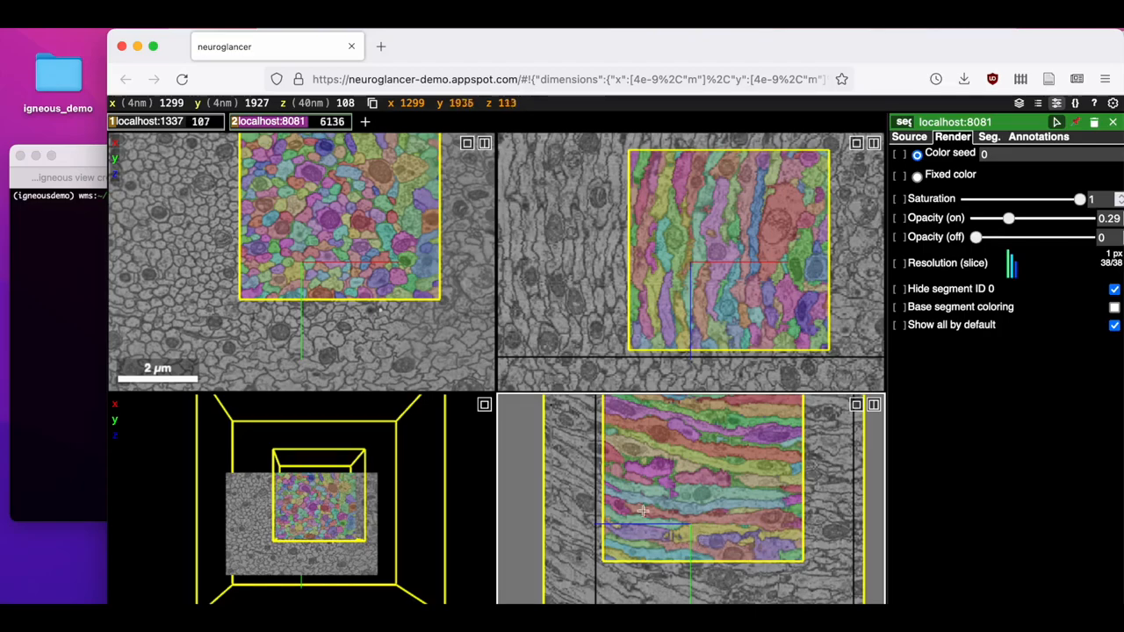
pyautogui.moveTo(332, 498)
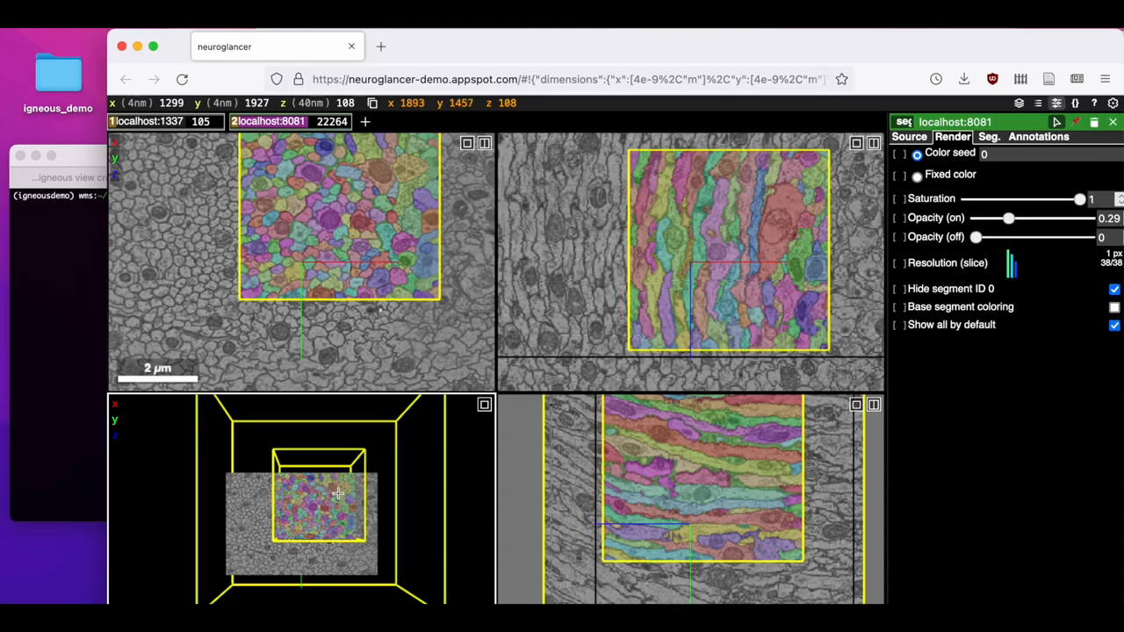
# Rotate the 3D overview to view the segmented slices at an oblique angle.
pyautogui.moveTo(337, 491); pyautogui.dragTo(330, 448)
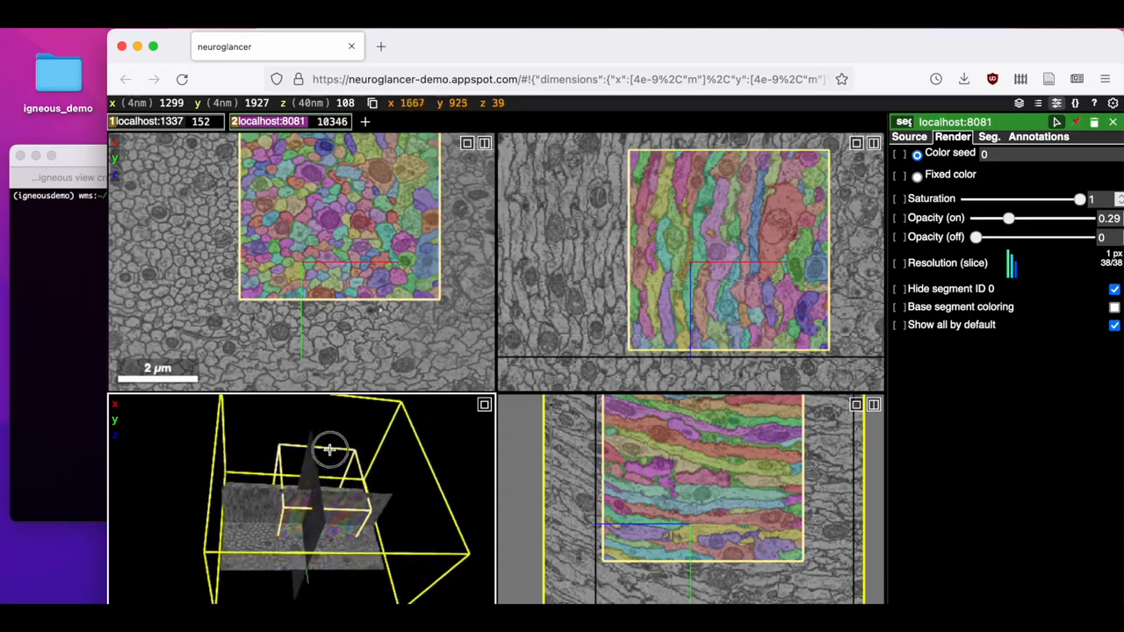
pyautogui.moveTo(330, 450); pyautogui.dragTo(284, 446)
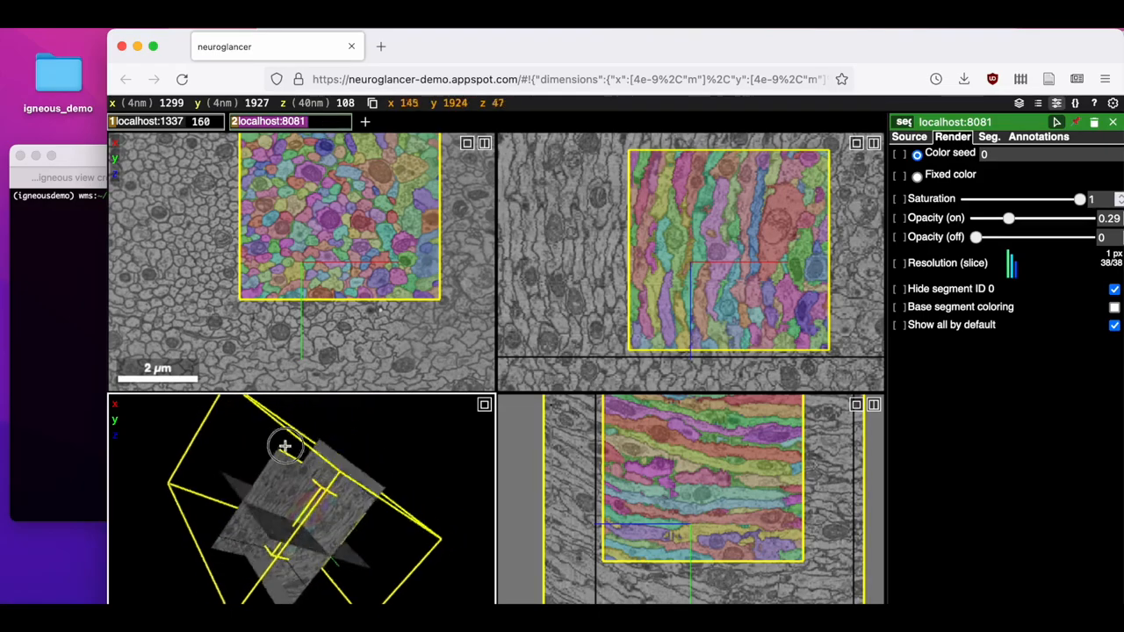
pyautogui.moveTo(284, 448); pyautogui.dragTo(263, 538)
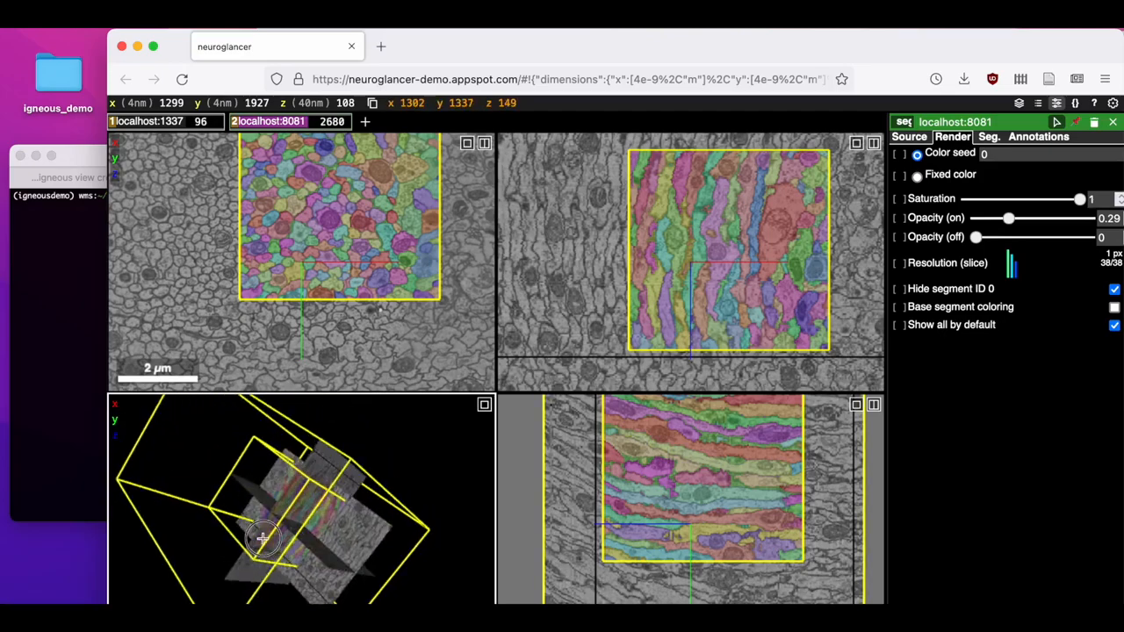
pyautogui.moveTo(264, 535); pyautogui.dragTo(246, 587)
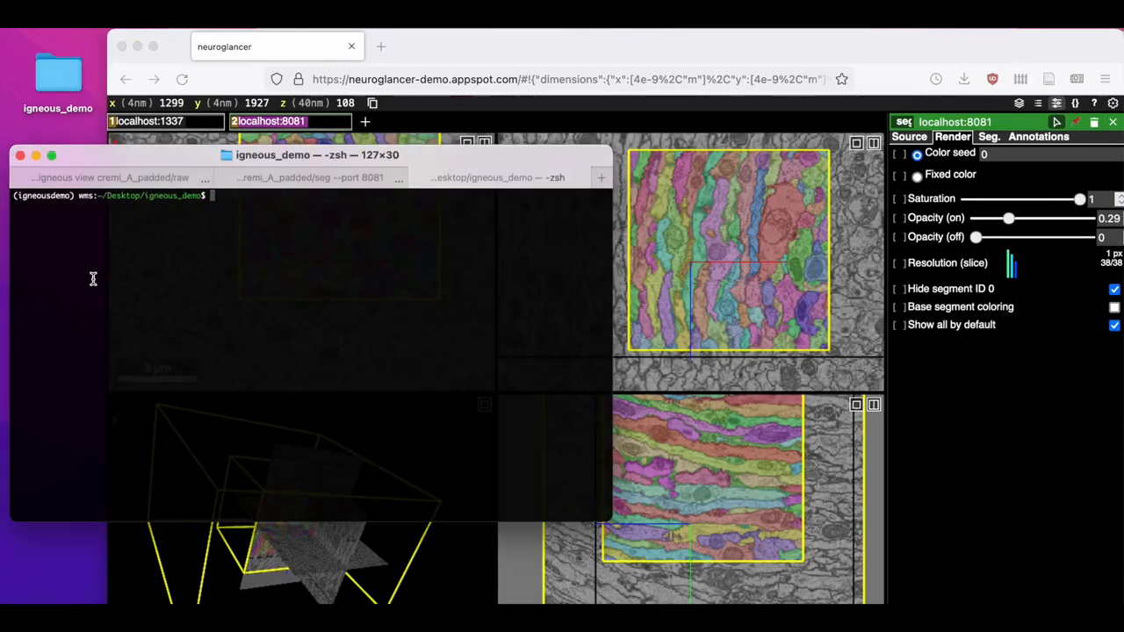
pyautogui.moveTo(184, 391)
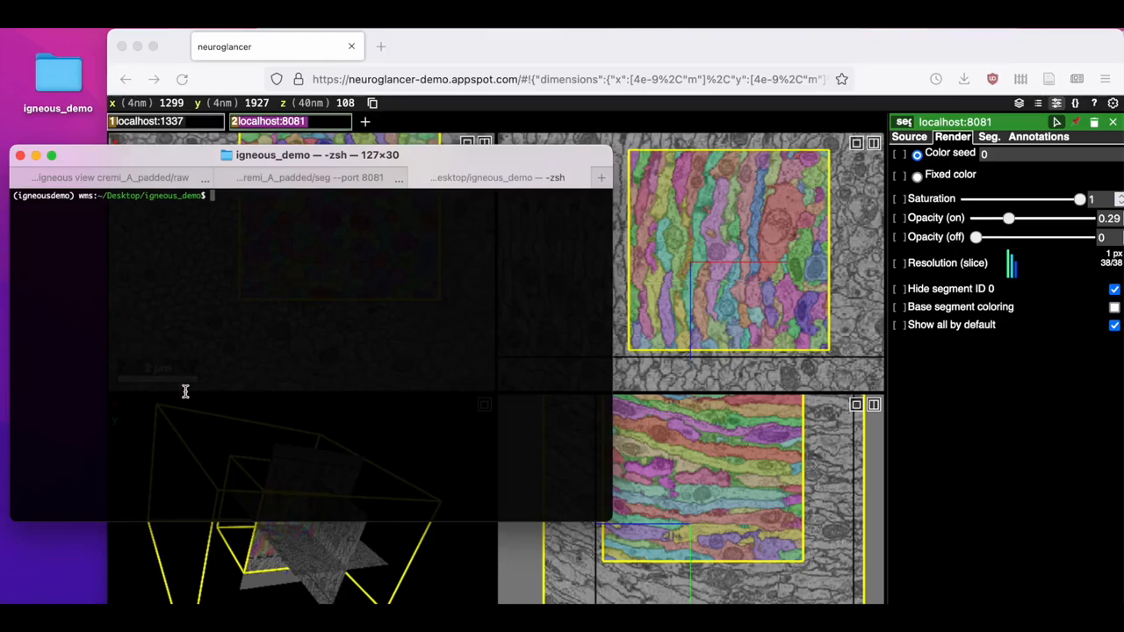
pyautogui.moveTo(492, 399)
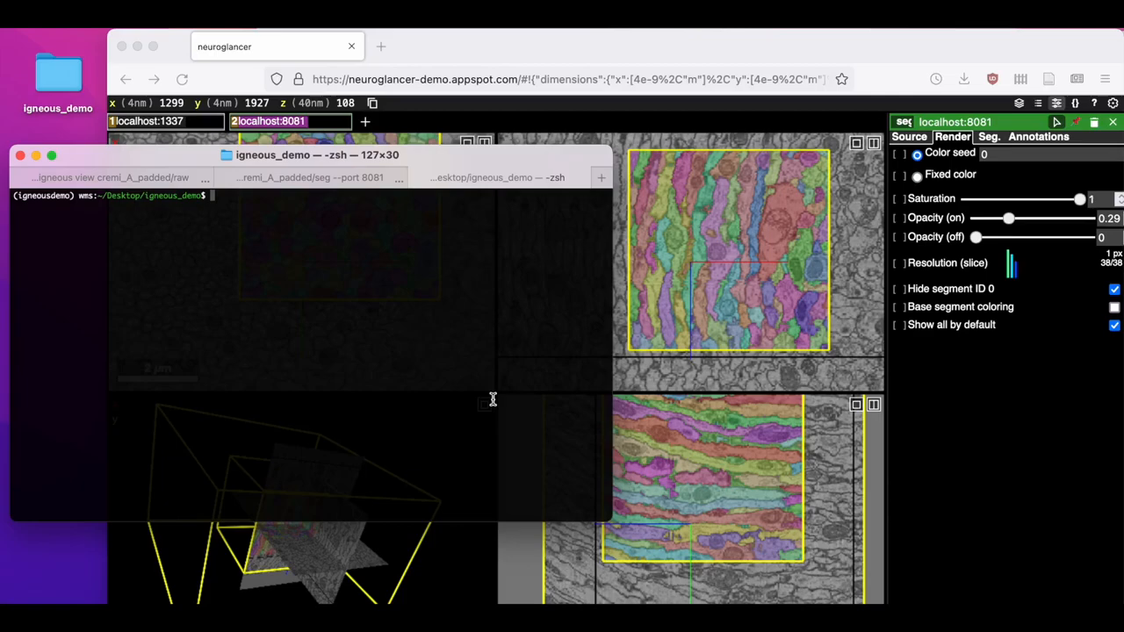
# Remove the old queue with rm -r, then show igneous --help and the mesh subcommand help.
pyautogui.write('rm -r queue')
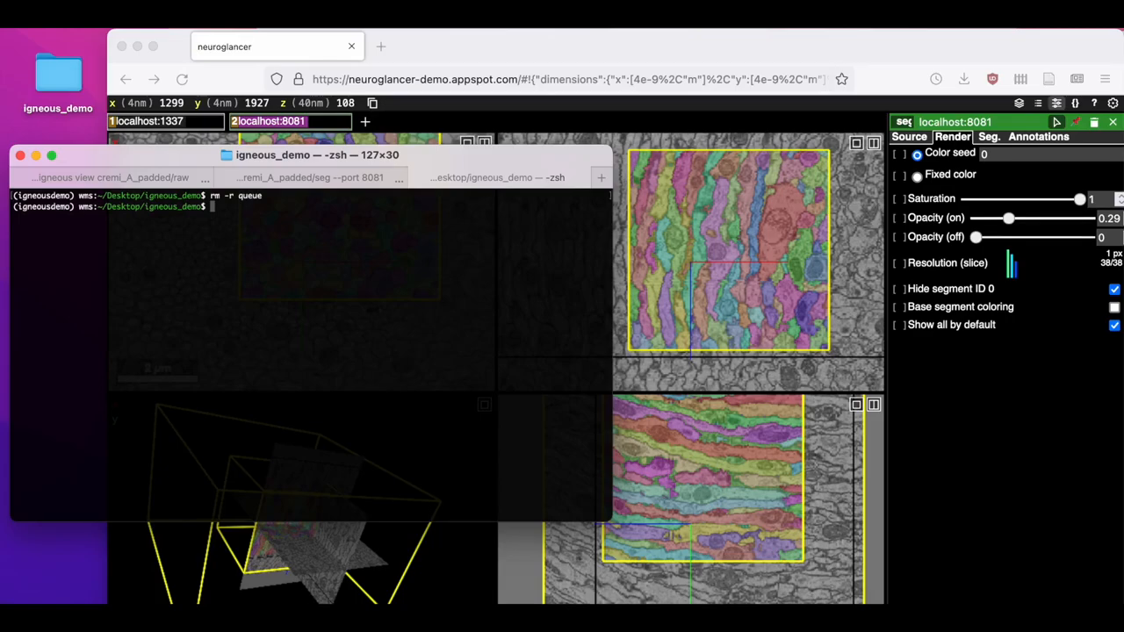
pyautogui.write('igneous')
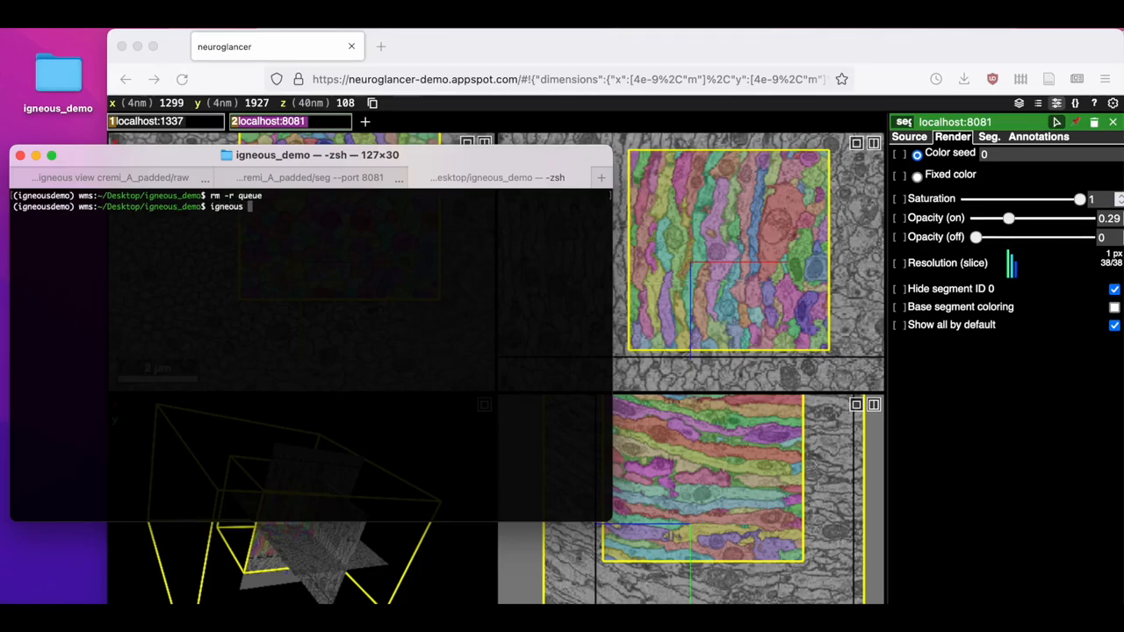
pyautogui.press('Return')
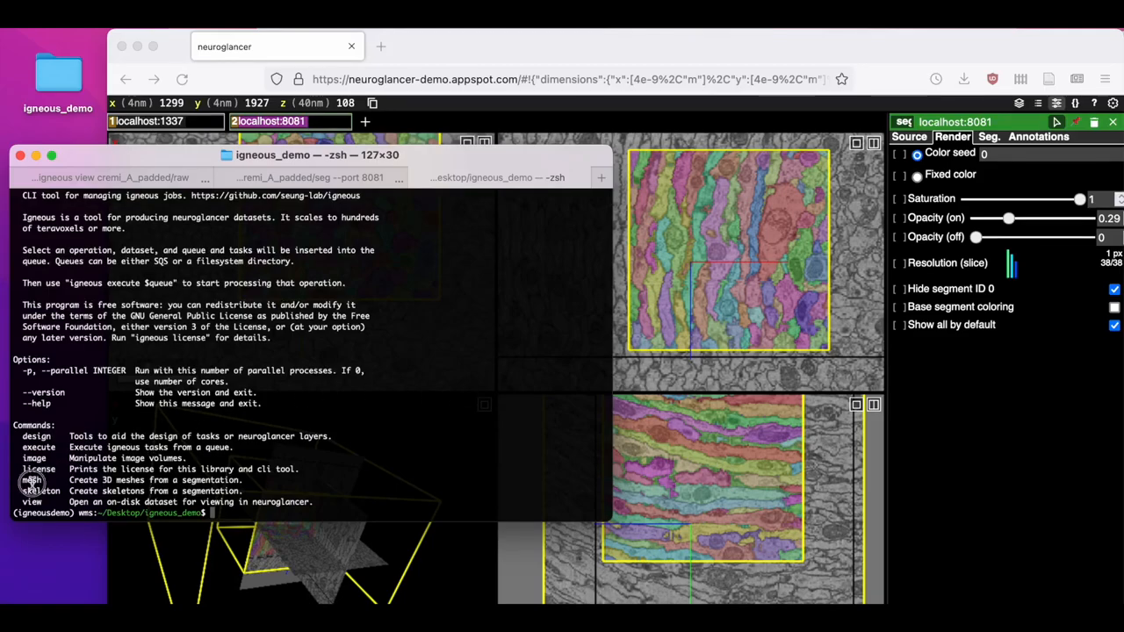
pyautogui.moveTo(316, 460)
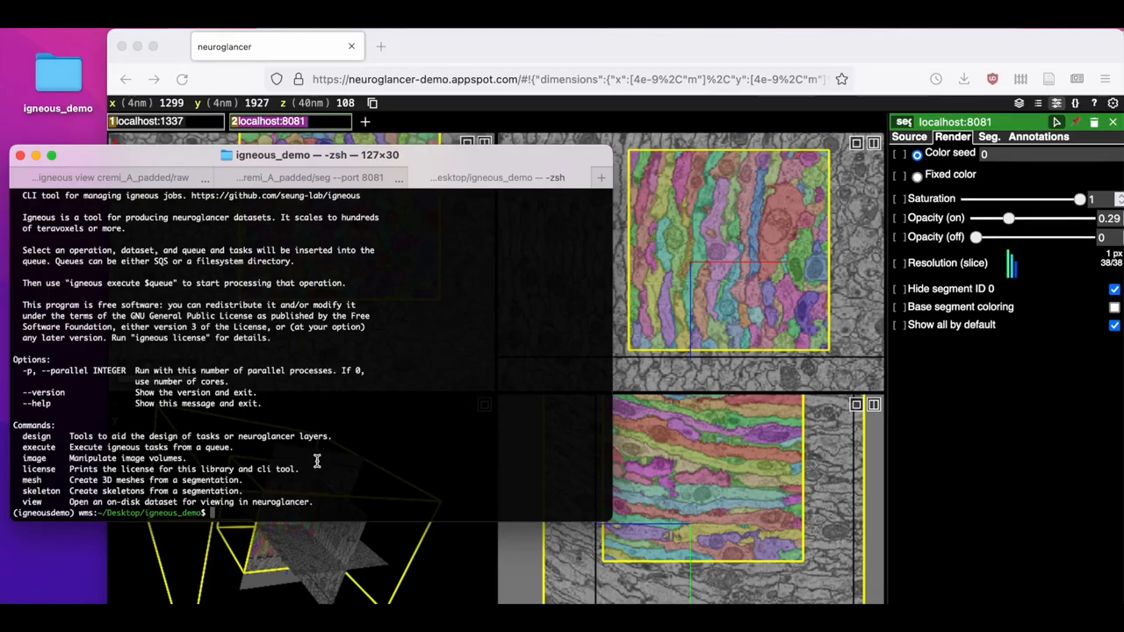
pyautogui.write('igneous mesh --help')
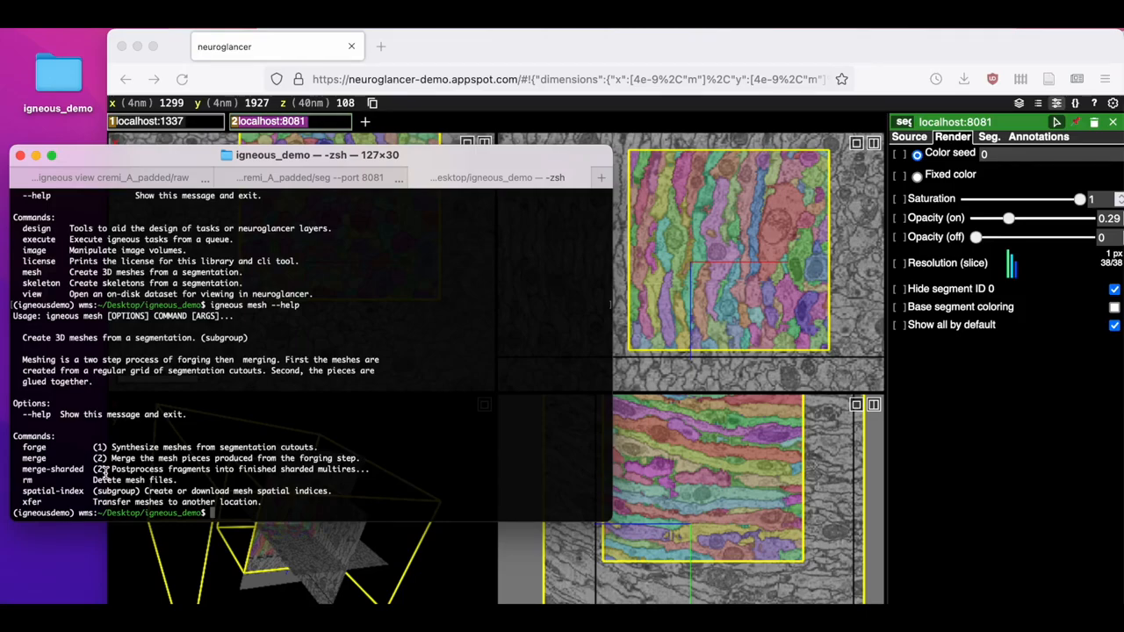
# Queue mesh forge for ./cremi_A_padded/seg at --mip 3 into ./queue and execute it.
pyautogui.write('igneous mesh forge')
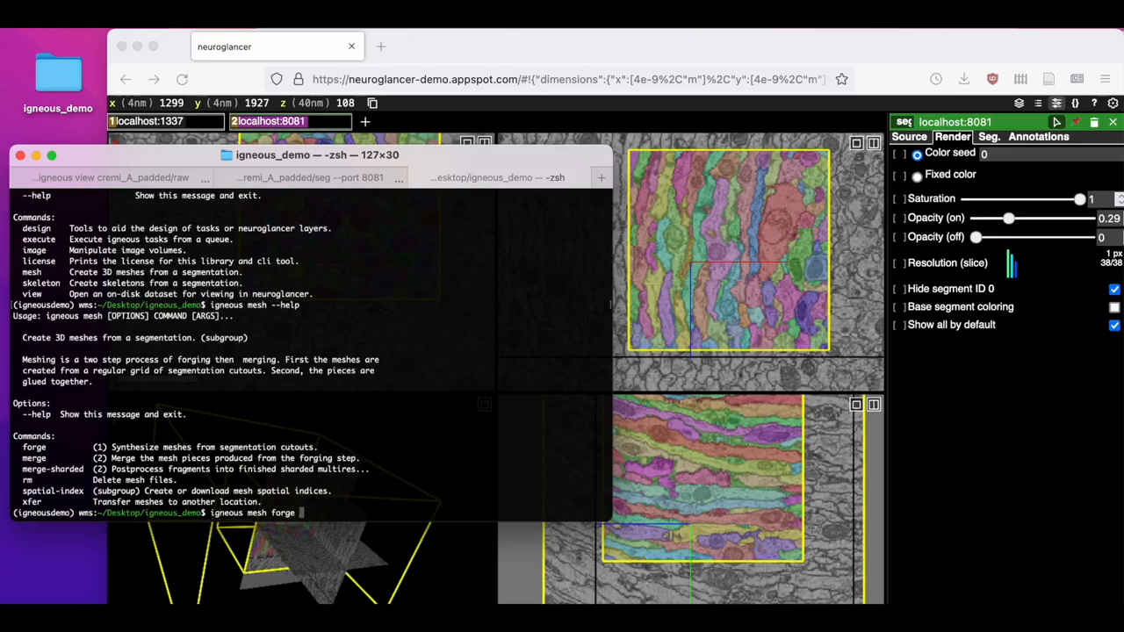
pyautogui.write('./p')
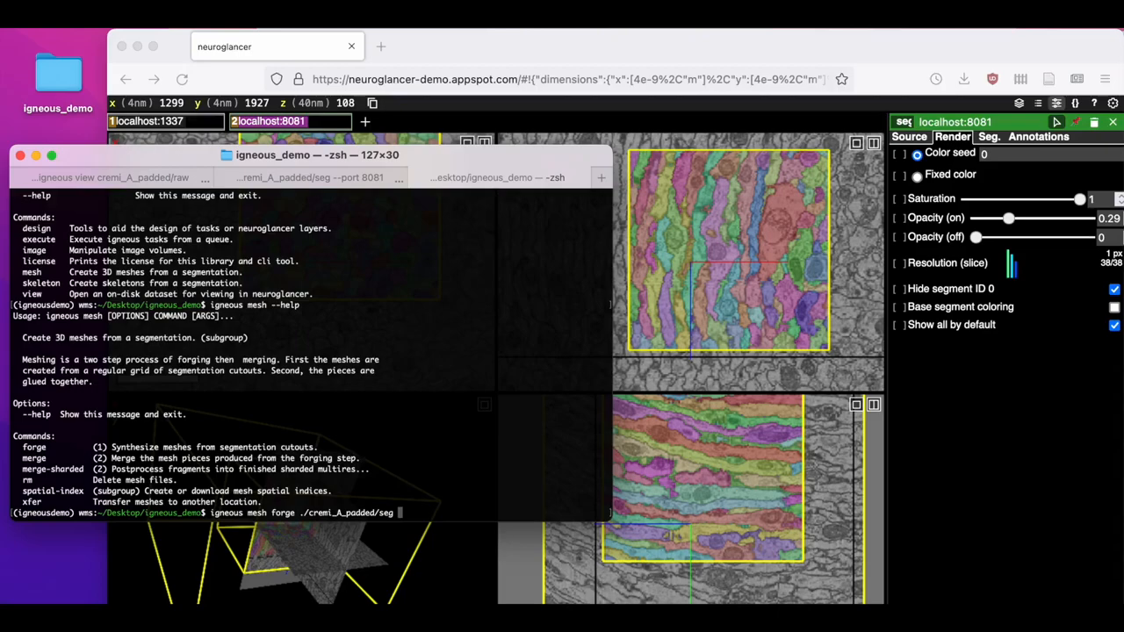
pyautogui.write('--mip')
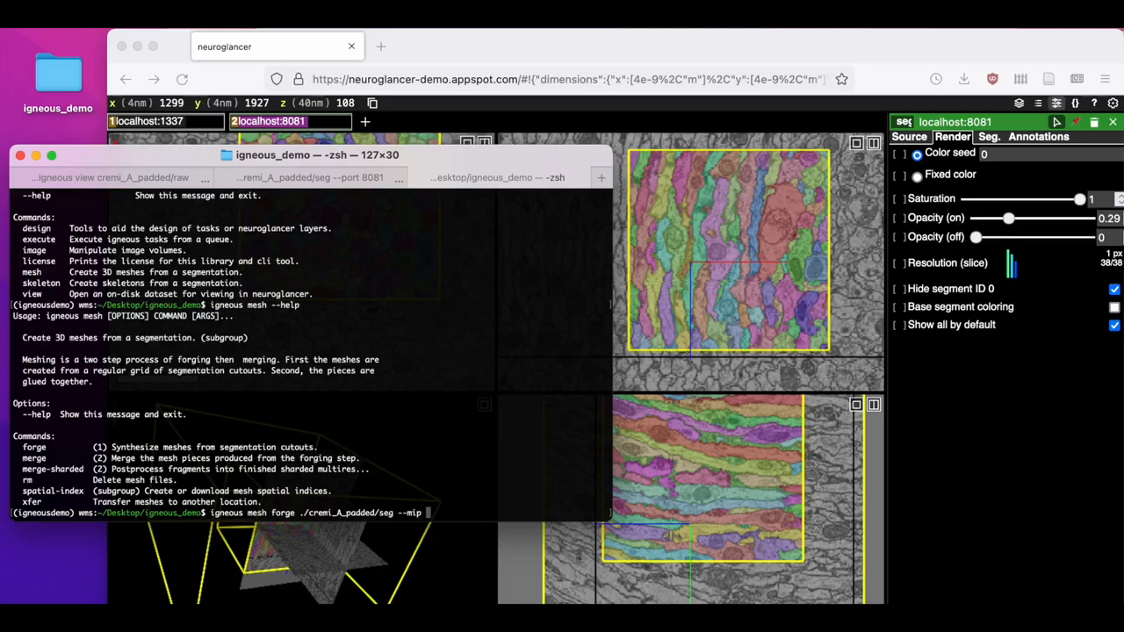
pyautogui.write('3')
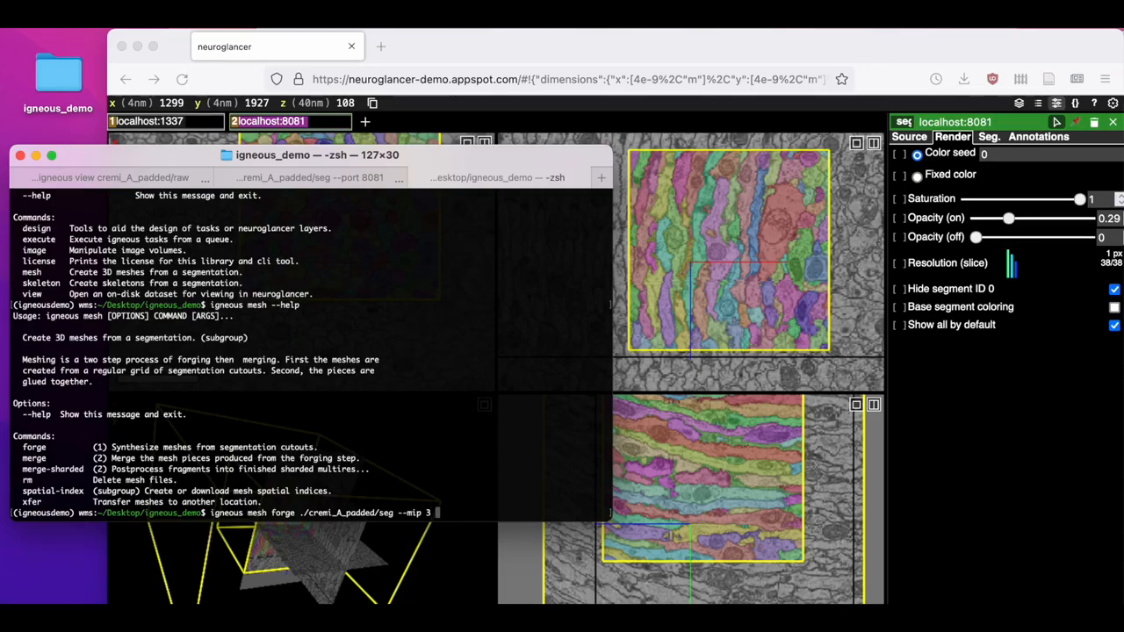
pyautogui.write('--queue ./queue')
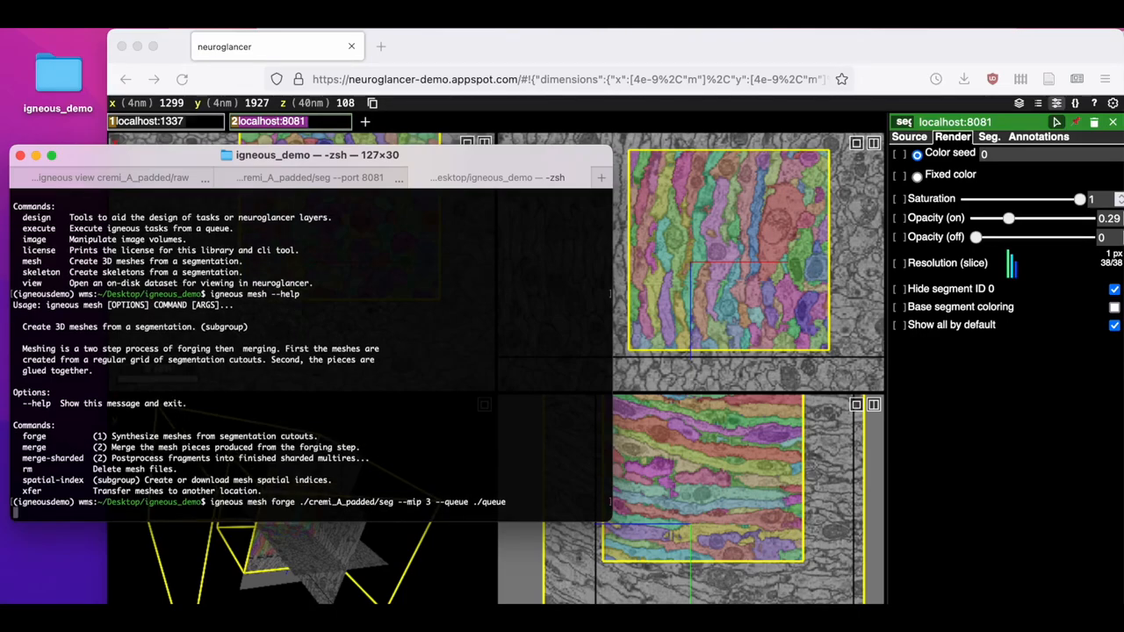
pyautogui.press('Return')
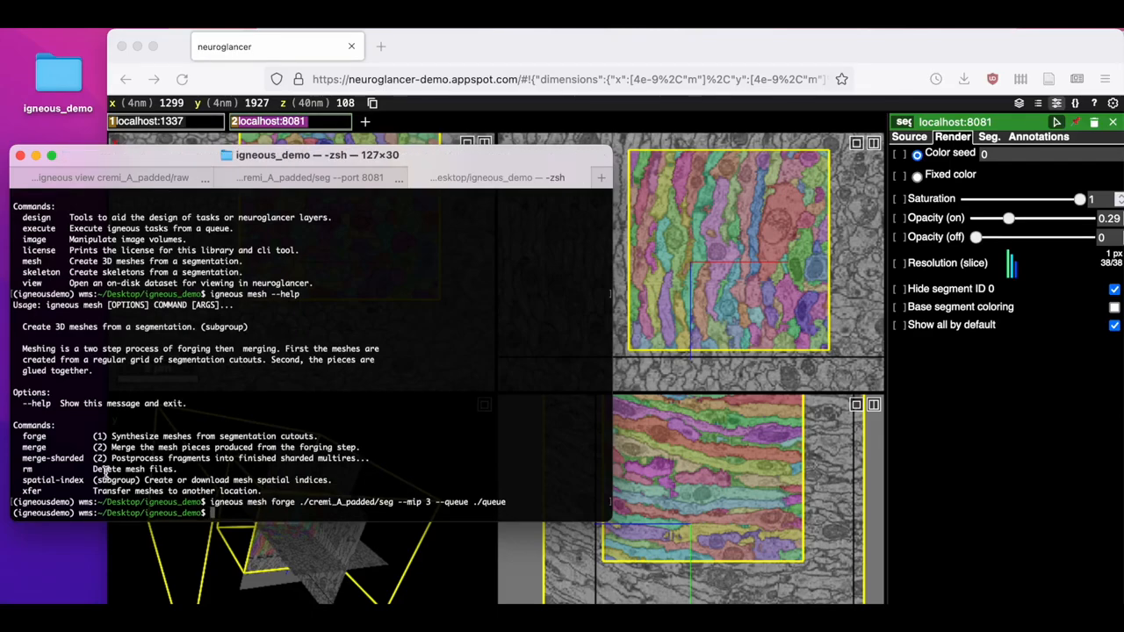
pyautogui.write('igneous execute -x ./queue')
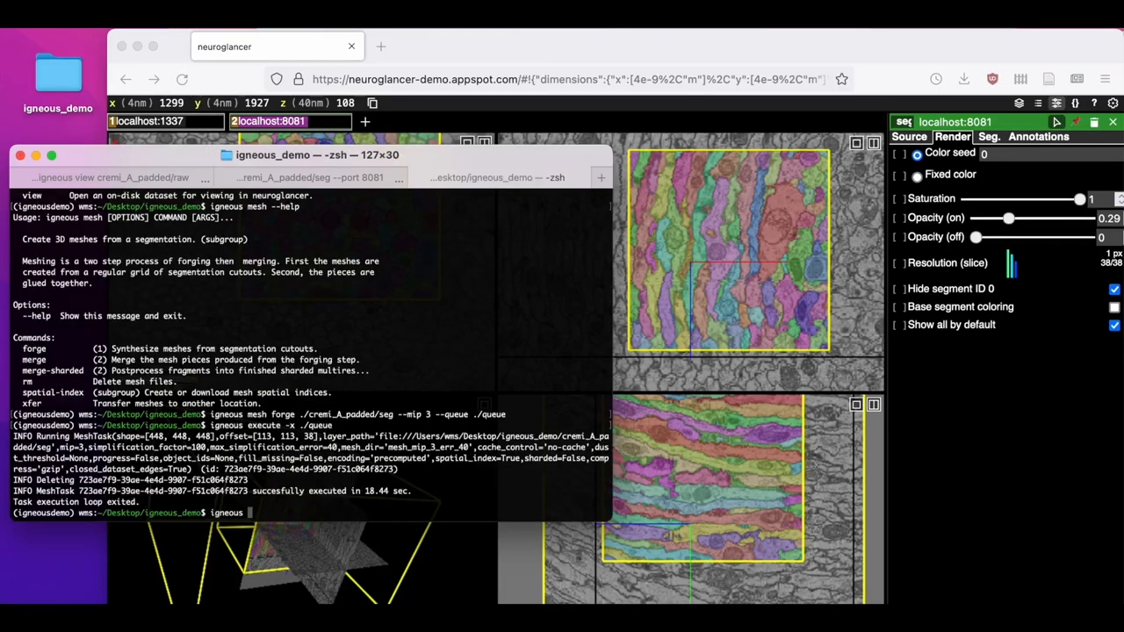
# Queue mesh merge for ./cremi_A_padded/seg and execute the queued merge task.
pyautogui.write('me')
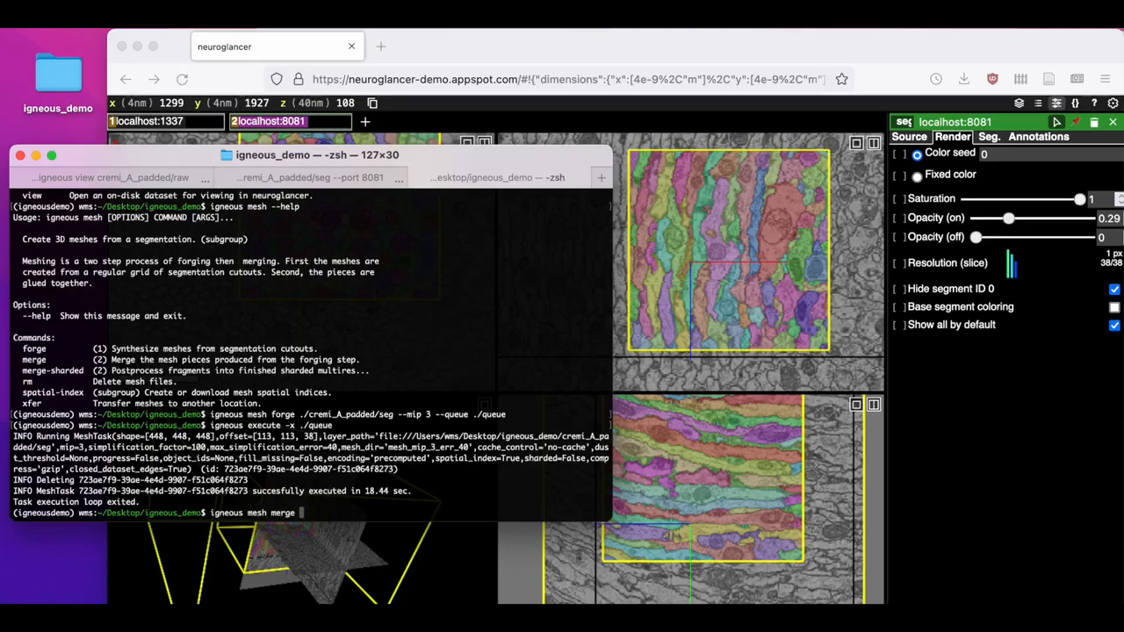
pyautogui.write('./cremi_A_padded/se')
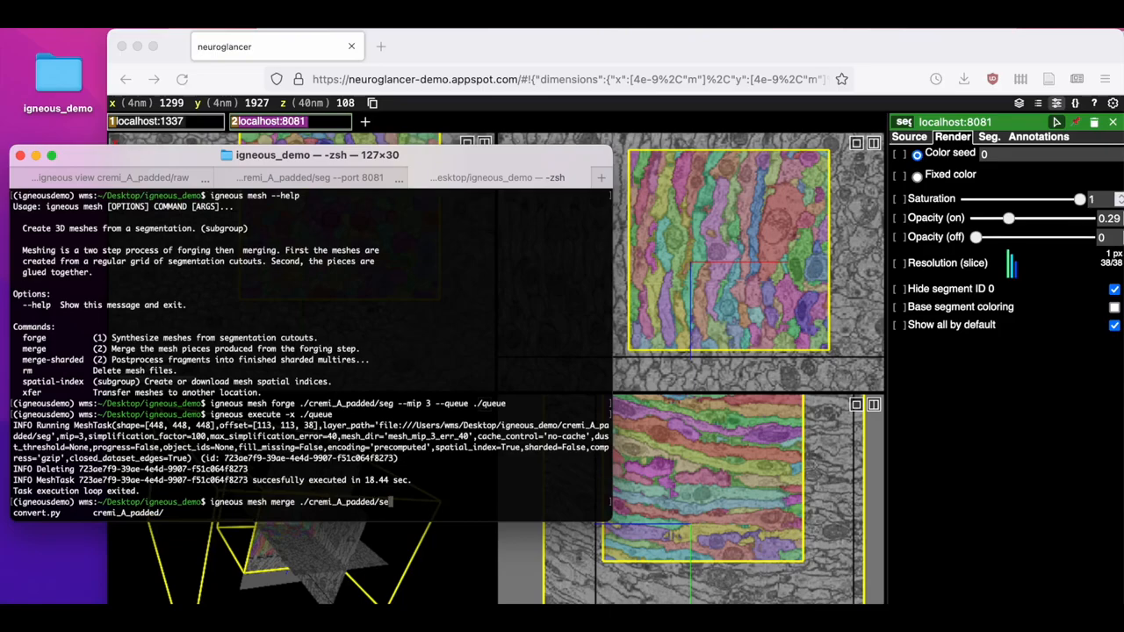
pyautogui.write('--queue ./queue')
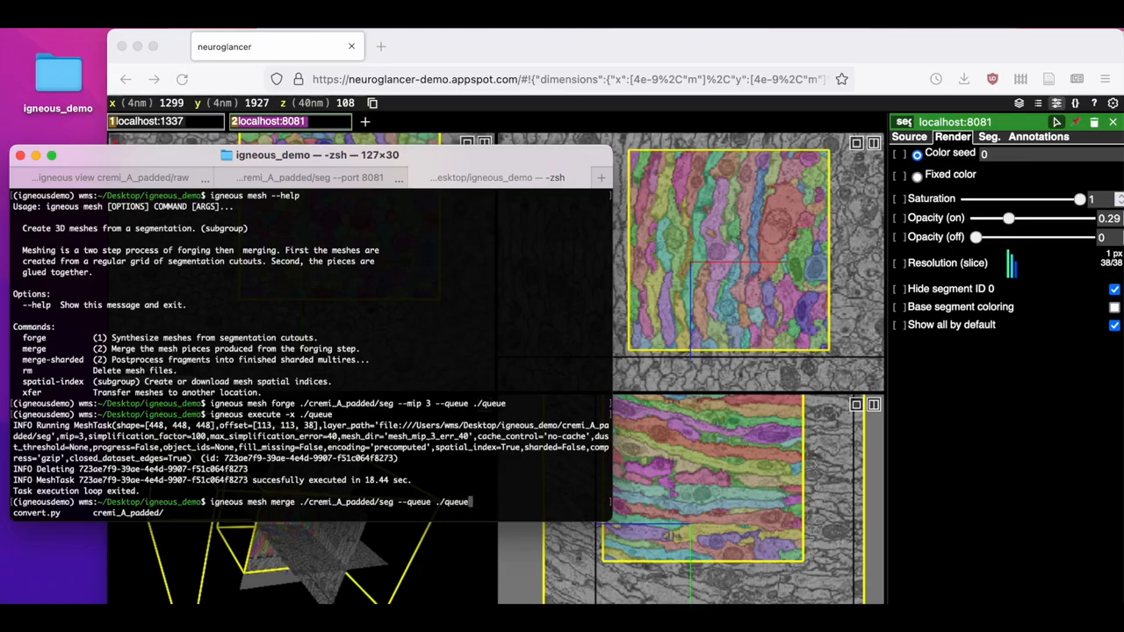
pyautogui.press('Return')
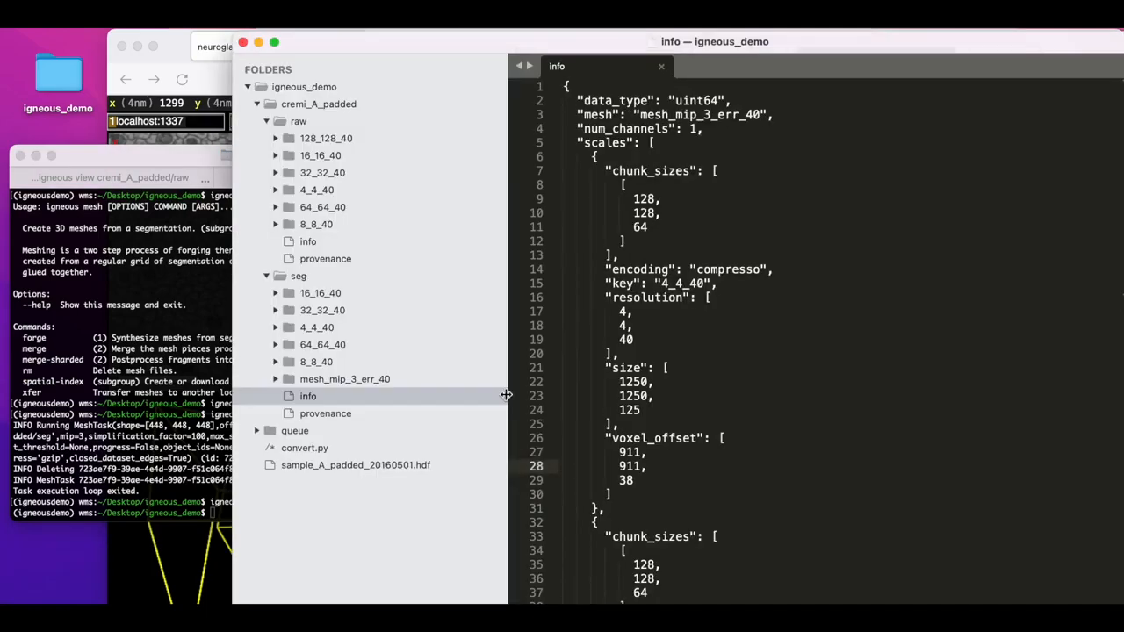
pyautogui.click(274, 379)
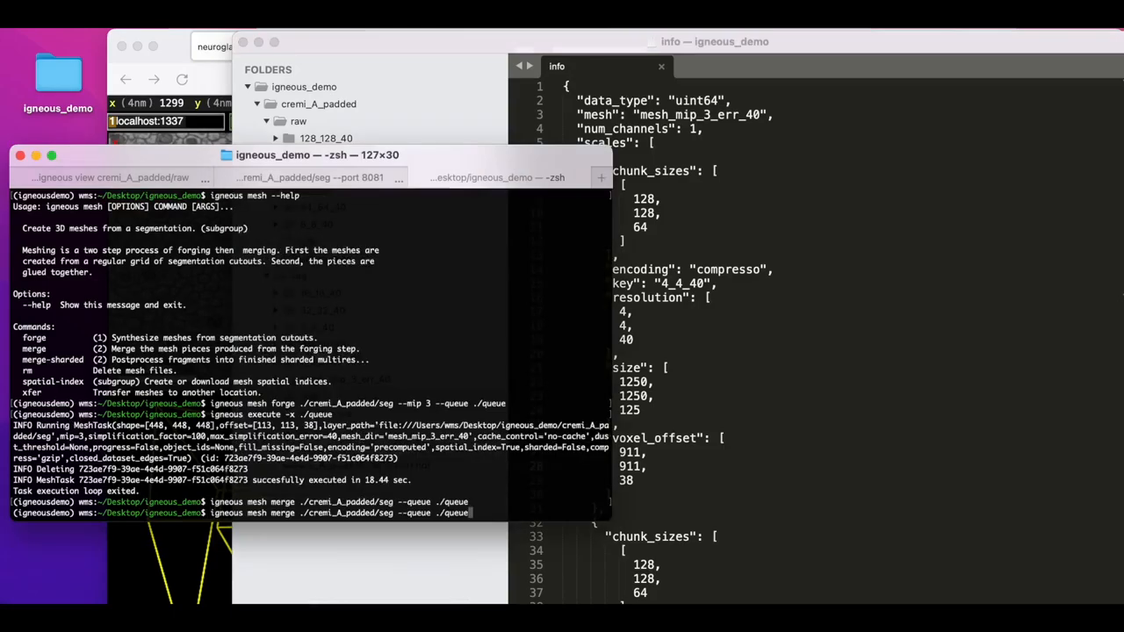
pyautogui.press('Return')
pyautogui.write('igneous execute -x ./queue')
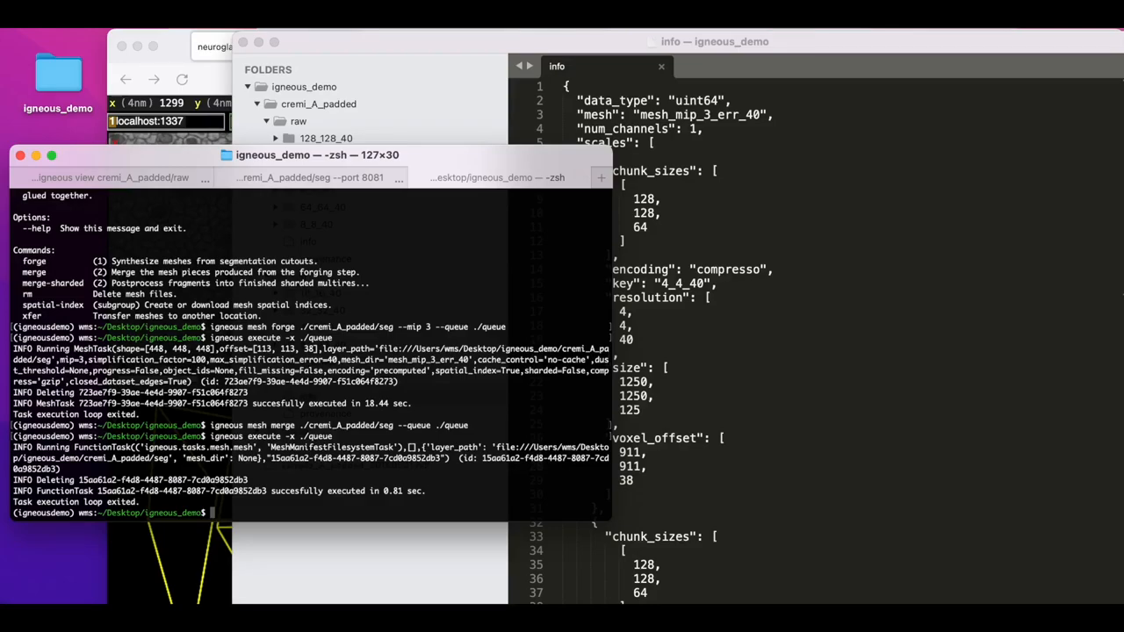
pyautogui.moveTo(815, 439)
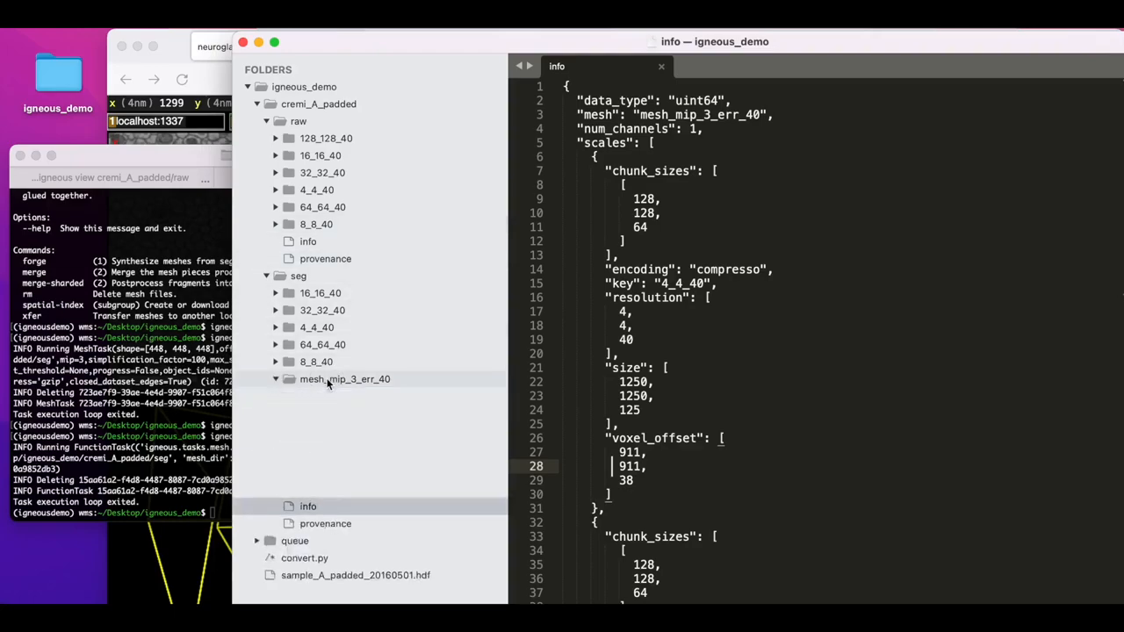
# Expand the new mesh_mip_3_err_40 folder in Sublime Text and view a fragments manifest file.
pyautogui.click(274, 380)
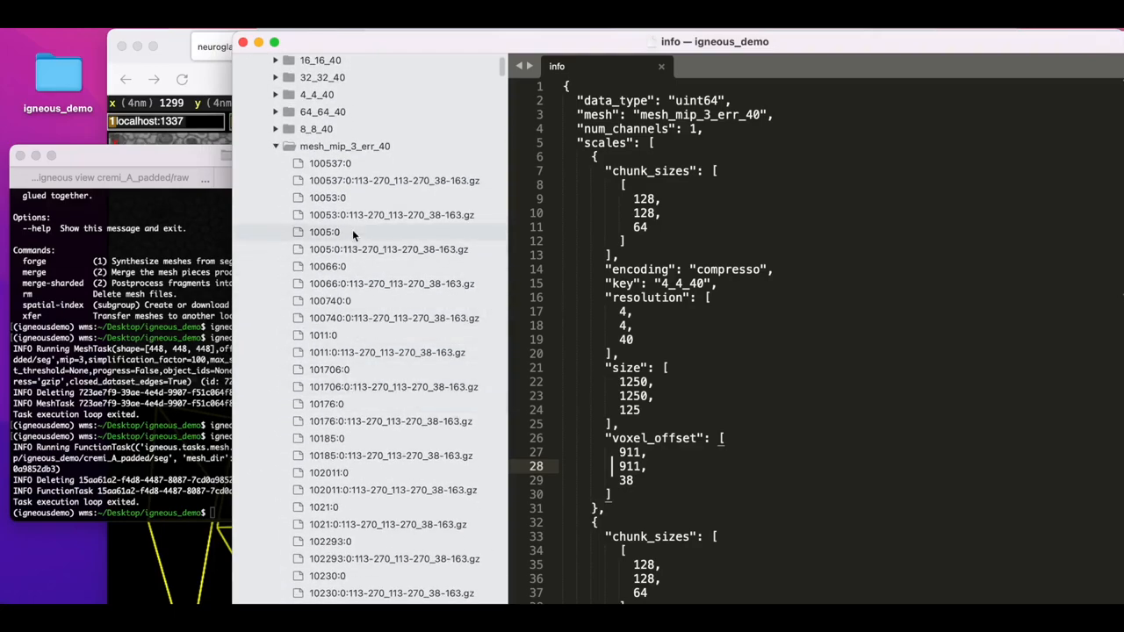
pyautogui.click(330, 163)
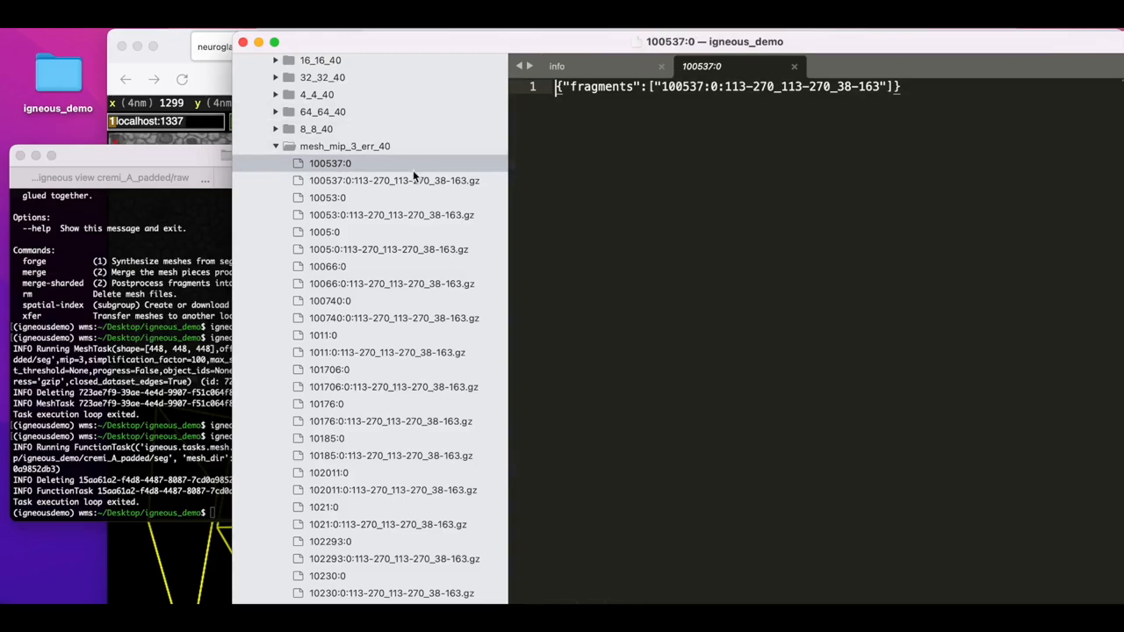
pyautogui.moveTo(390, 196)
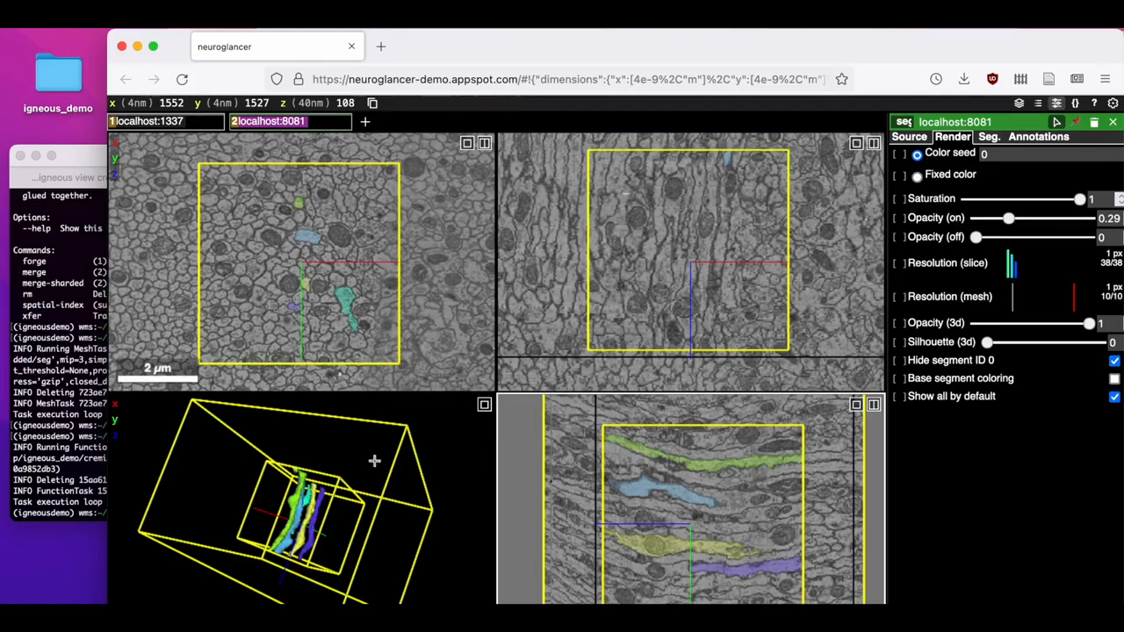
# Rotate the meshed segments in the 3D view, then start an igneous --help command in Terminal.
pyautogui.moveTo(374, 460); pyautogui.dragTo(186, 576)
pyautogui.write('igneous')
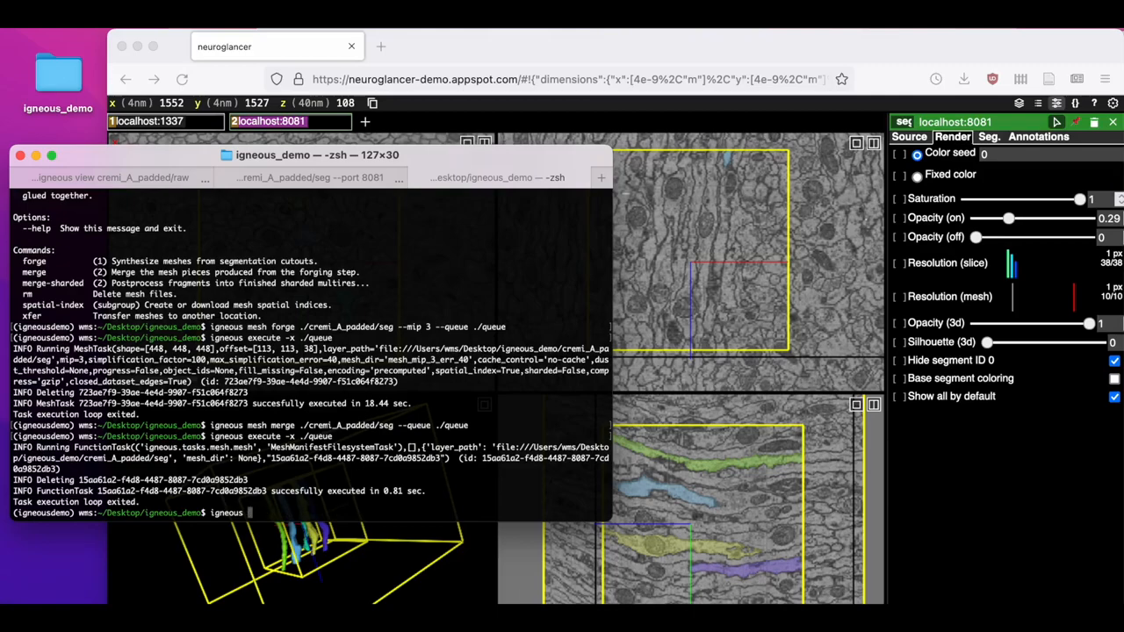
pyautogui.write('--help')
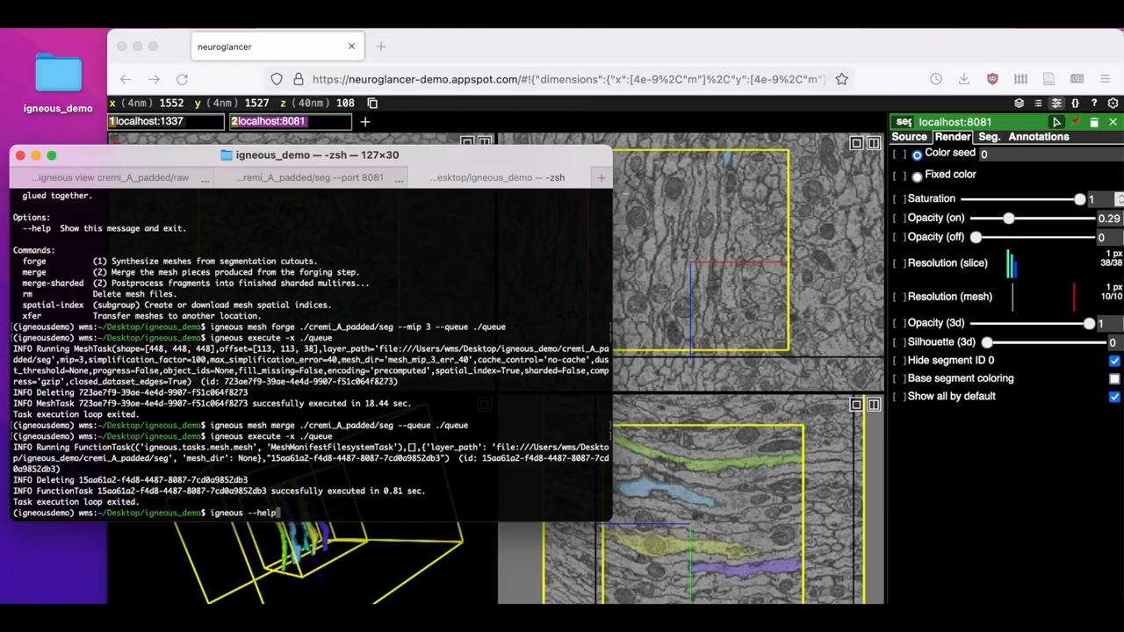
# Show igneous top-level help, then the skeleton subcommand's help.
pyautogui.press('Return')
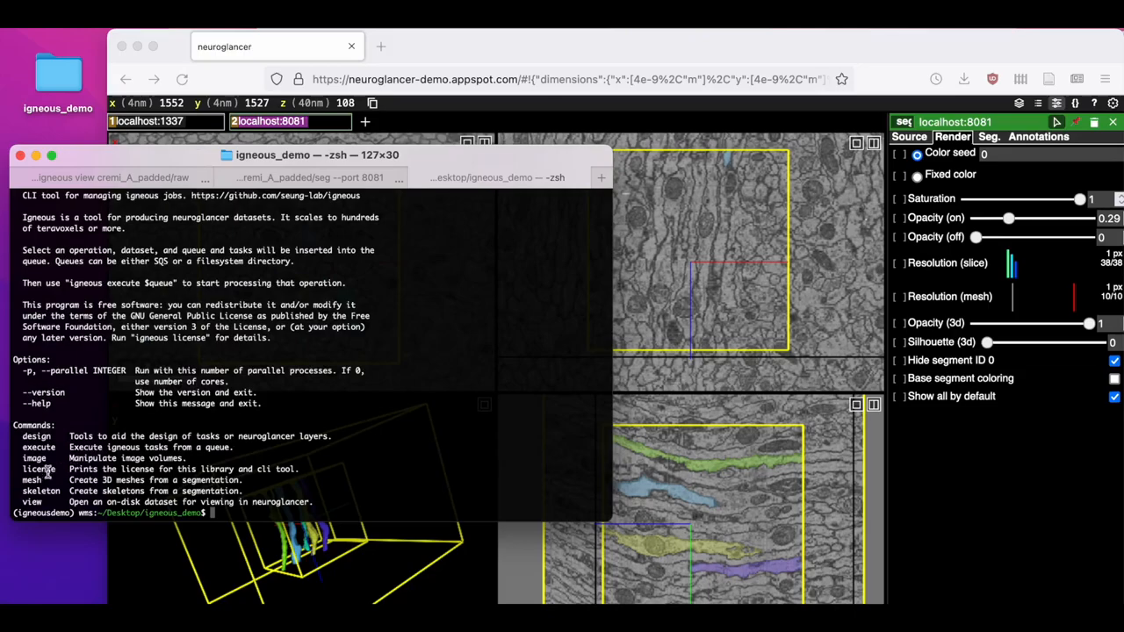
pyautogui.write('igneous')
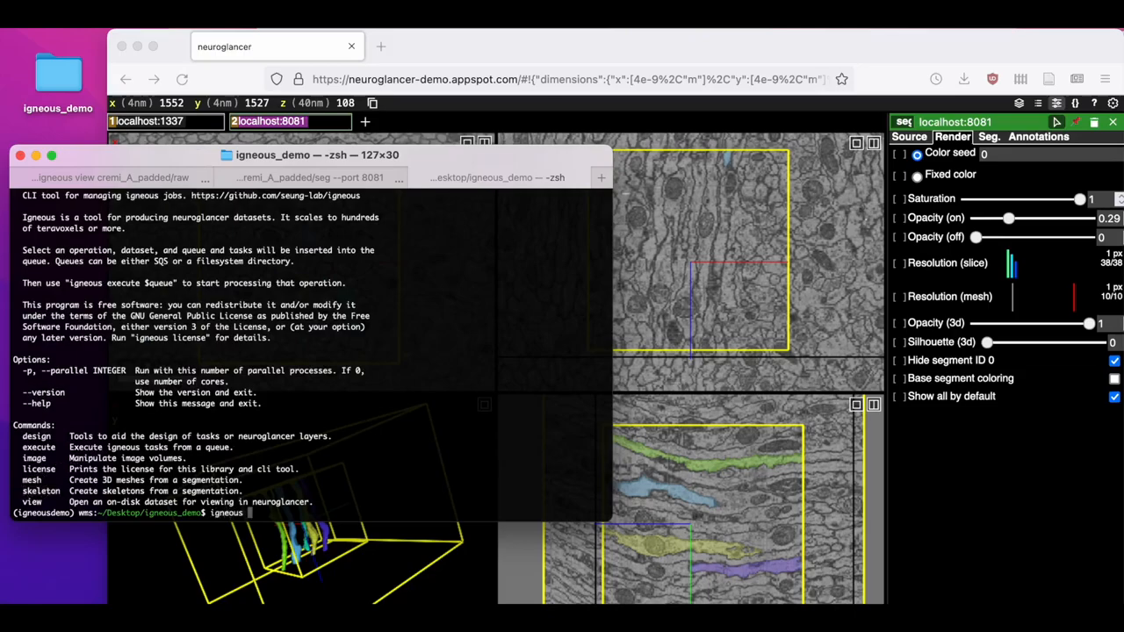
pyautogui.write('skeleton --help')
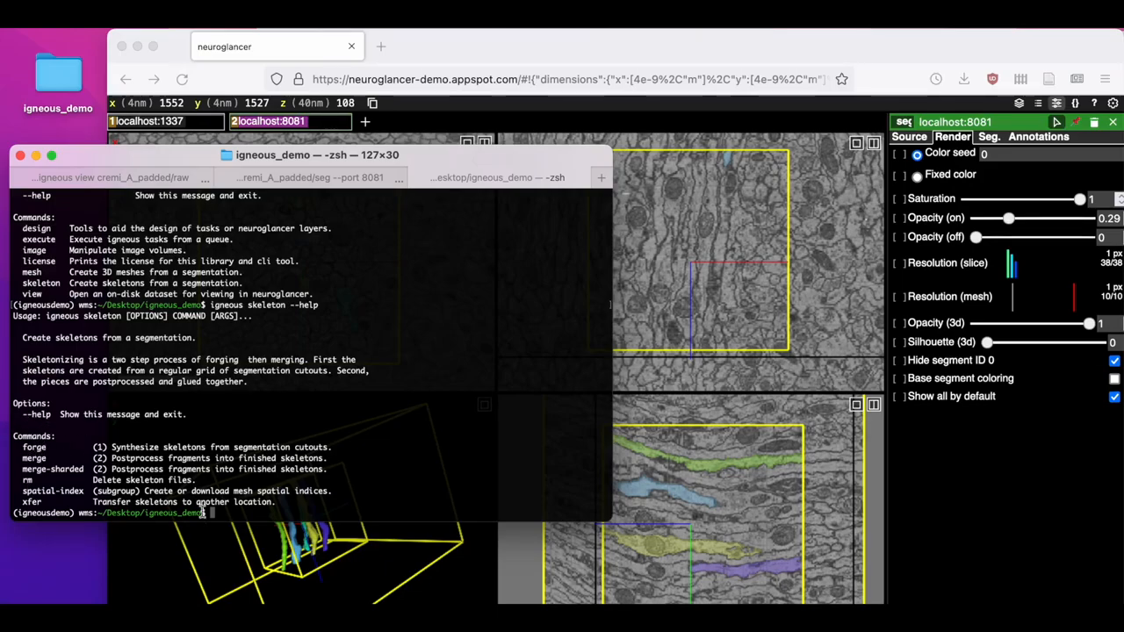
# Queue igneous skeleton forge on ./cremi_A_padded/seg at mip 3 into ./queue, then enter igneous execute -x ./queue.
pyautogui.write('igneous skeleton --')
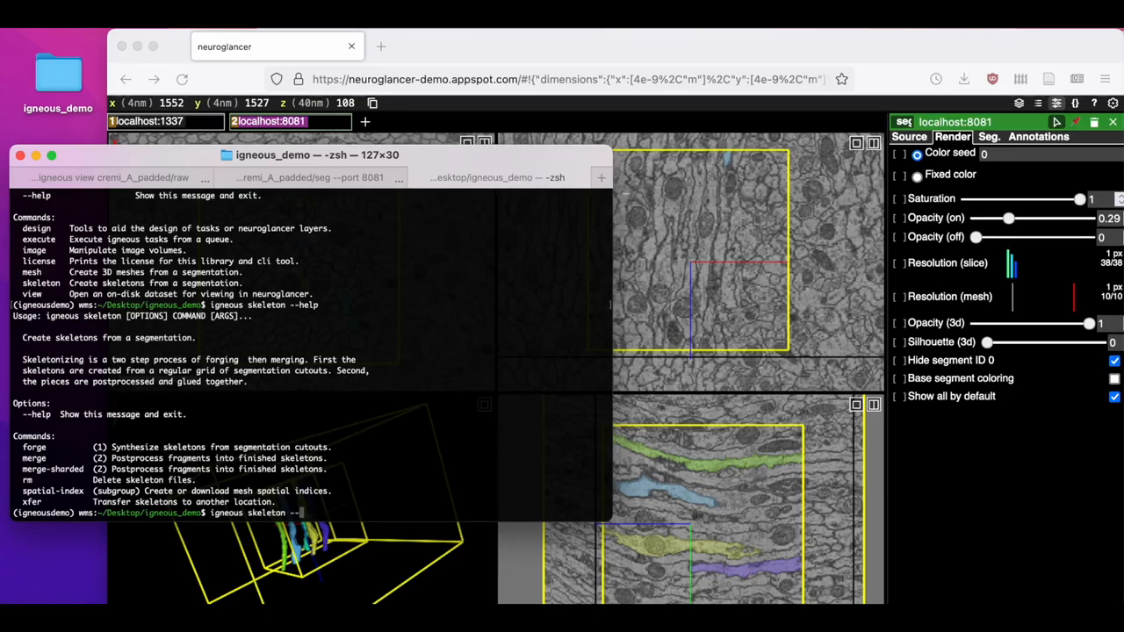
pyautogui.write('forge')
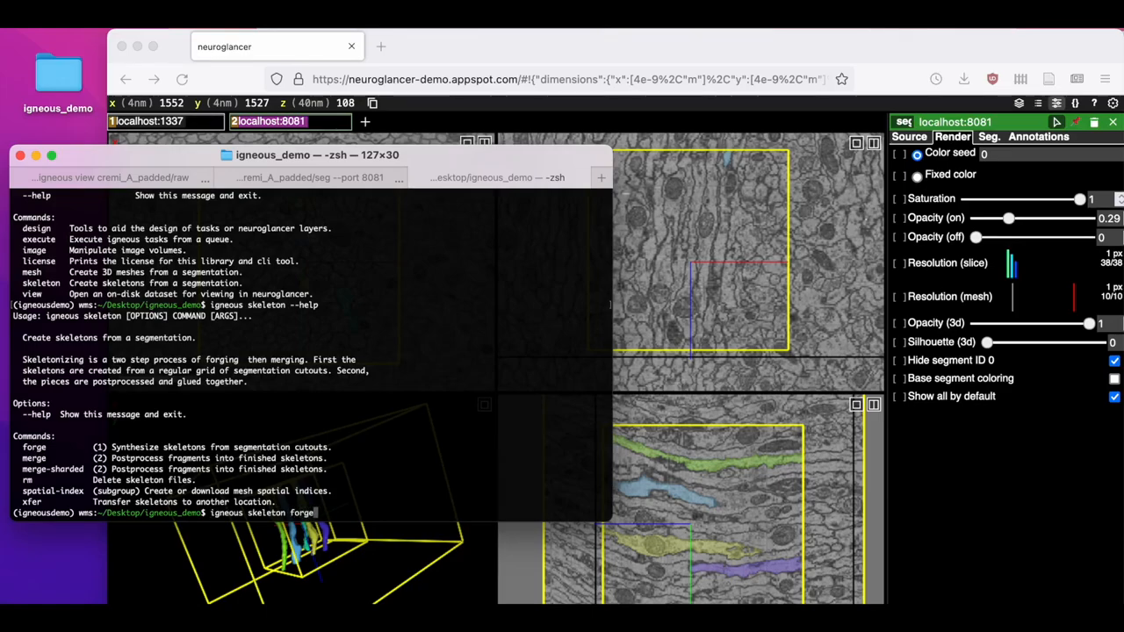
pyautogui.write('./cremi_A_padded/')
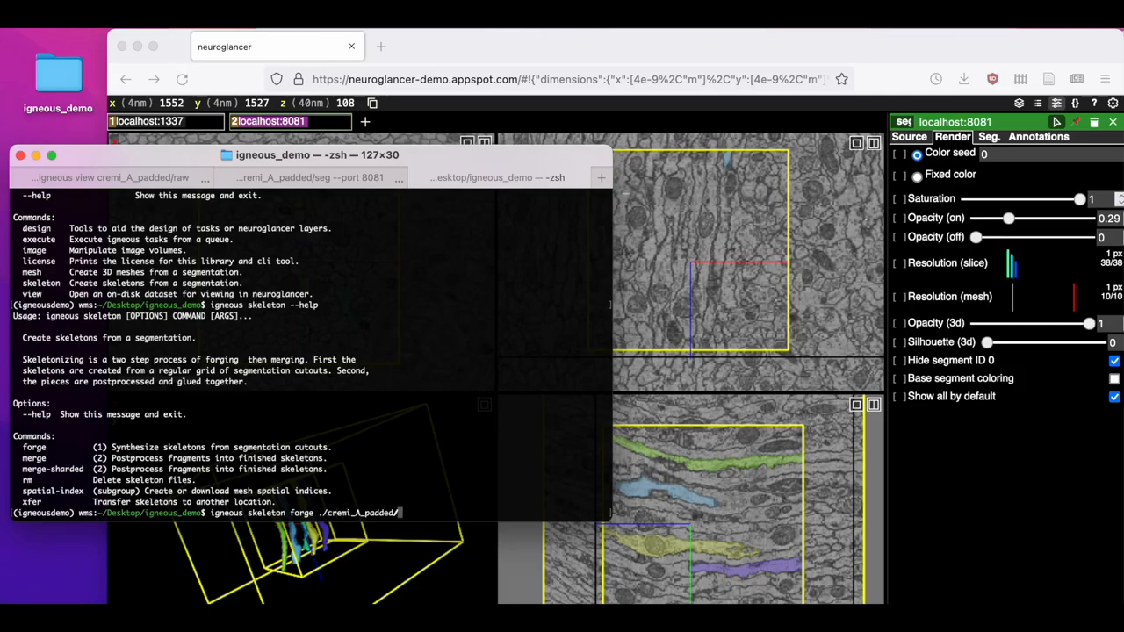
pyautogui.write('seg --')
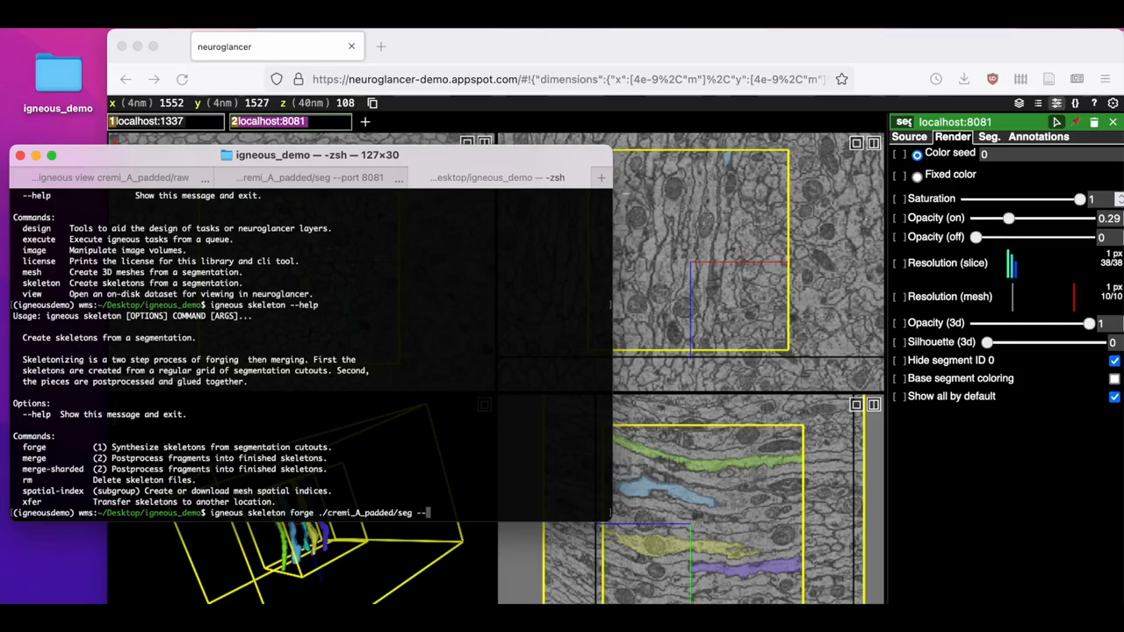
pyautogui.write('--mip 3 --queue')
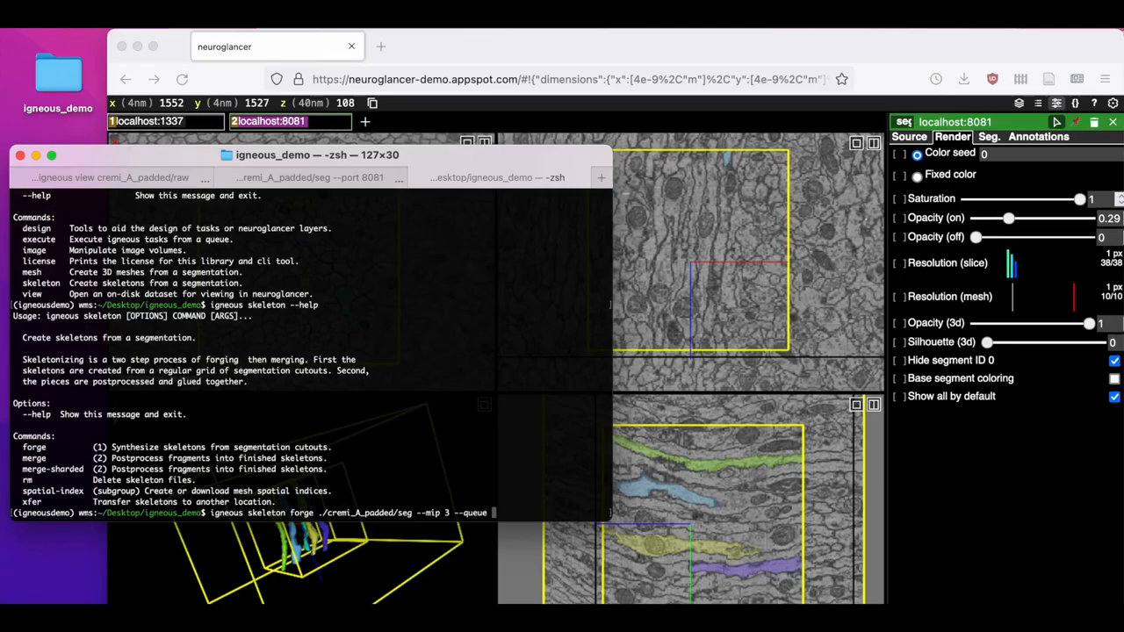
pyautogui.write('queu')
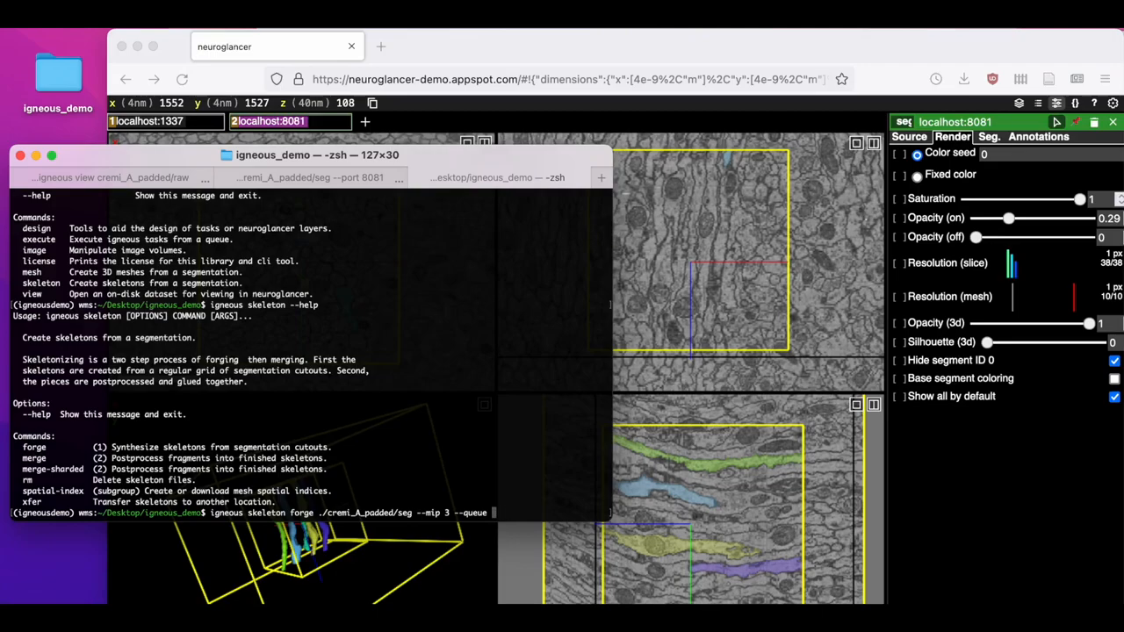
pyautogui.write('queue')
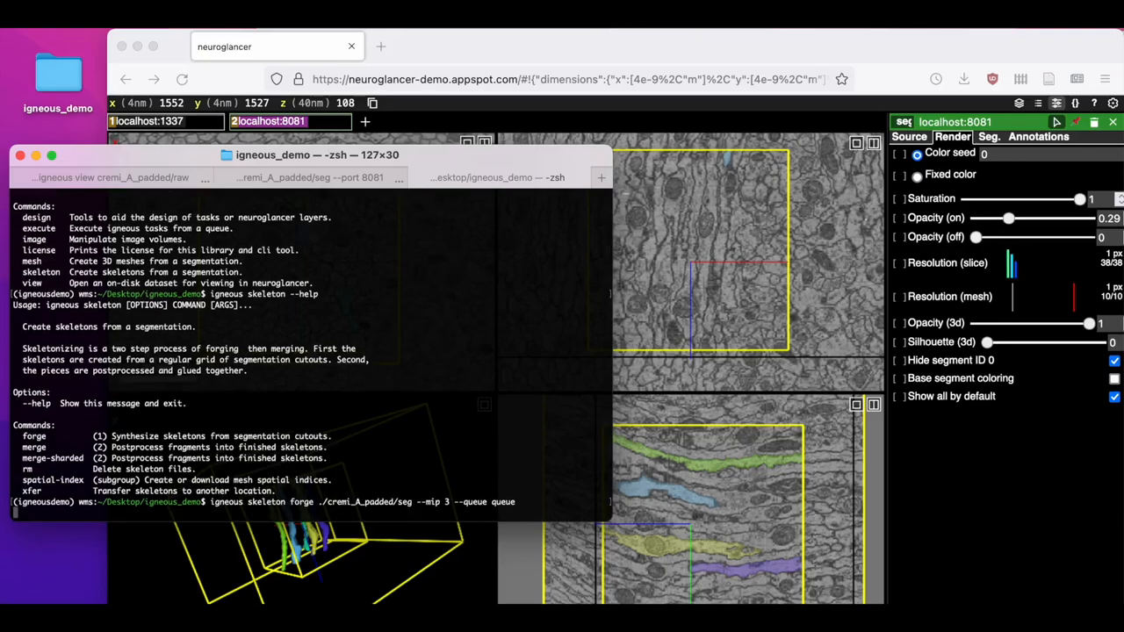
pyautogui.press('Return')
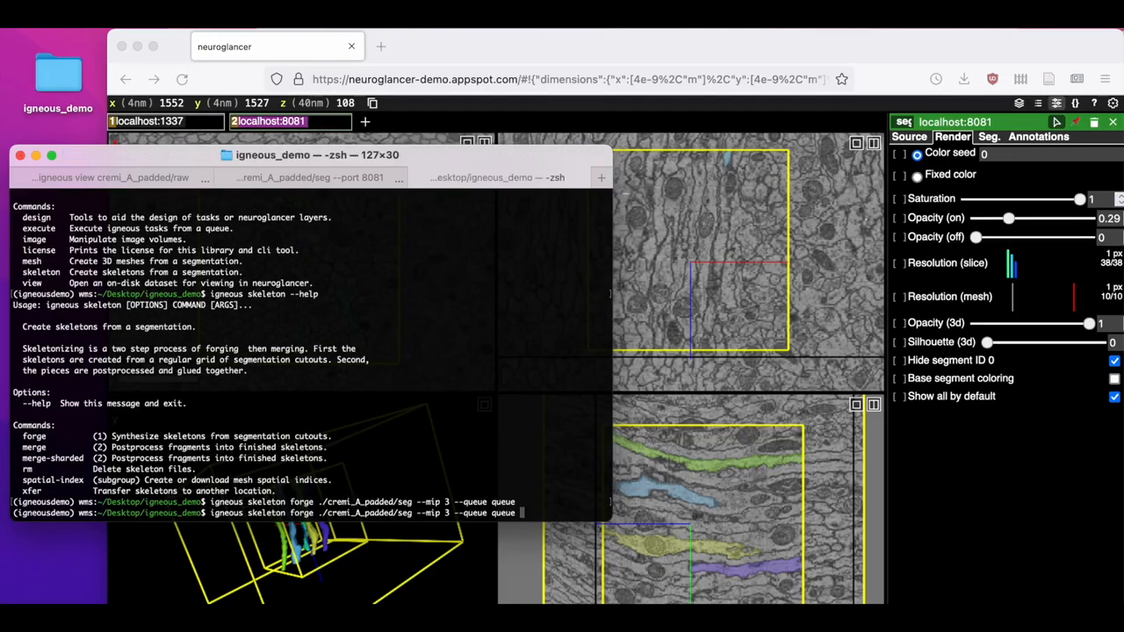
pyautogui.write('igneous execute -x ./queue')
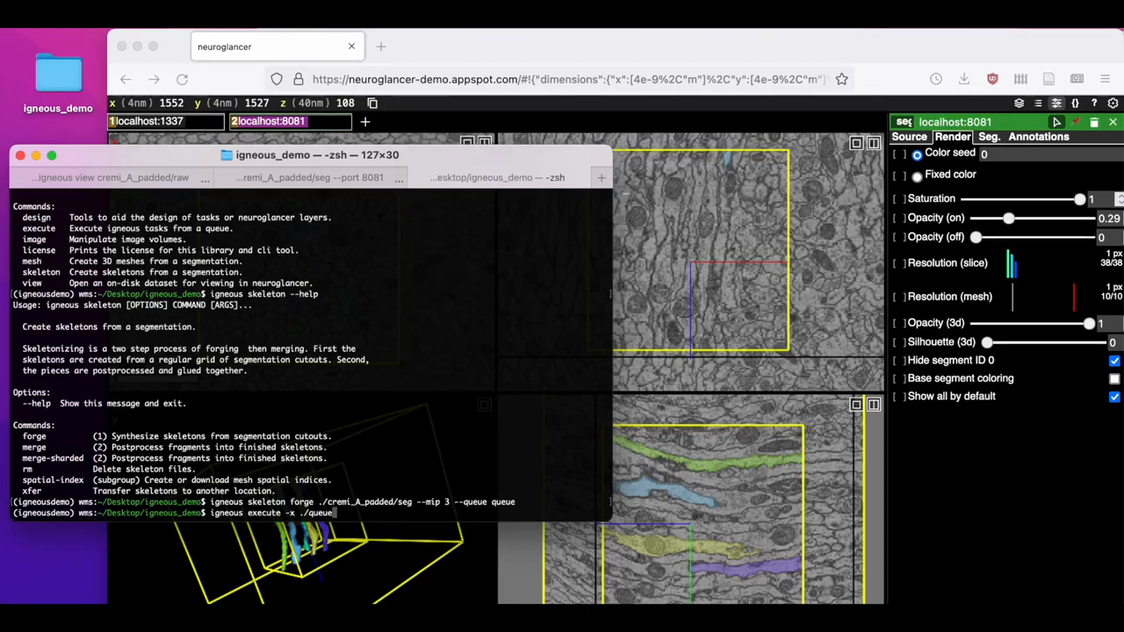
# Execute the queued skeleton tasks, then run igneous skeleton merge on ./cremi_A_padded/seg.
pyautogui.press('Return')
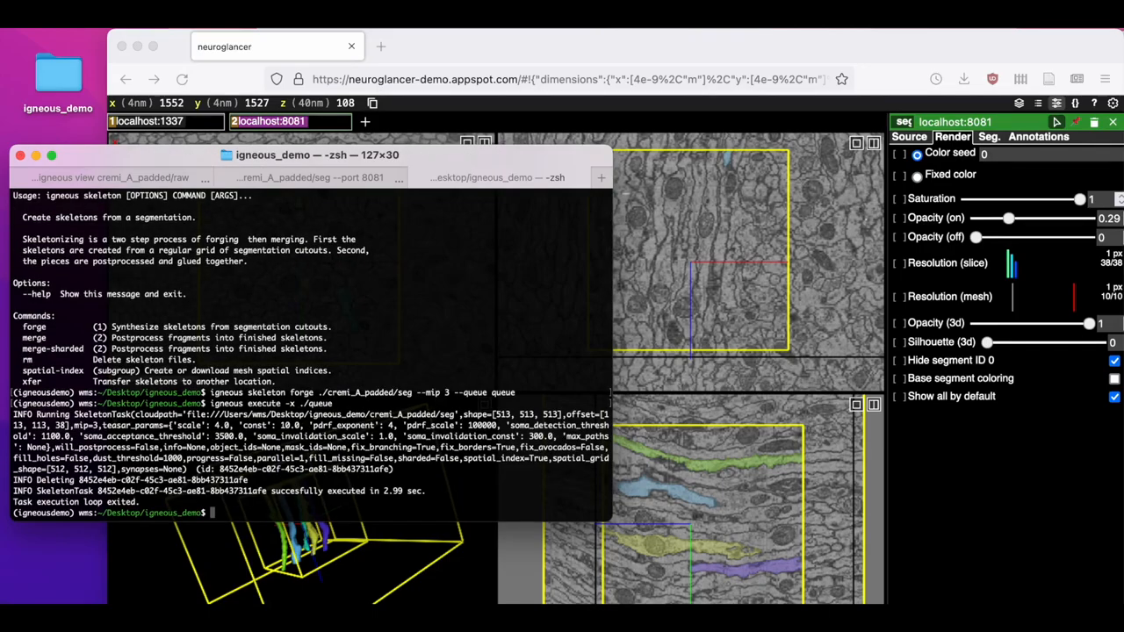
pyautogui.write('igneous skeleton forge ./cremi_A_padded/seg --mip 3 --queue queue')
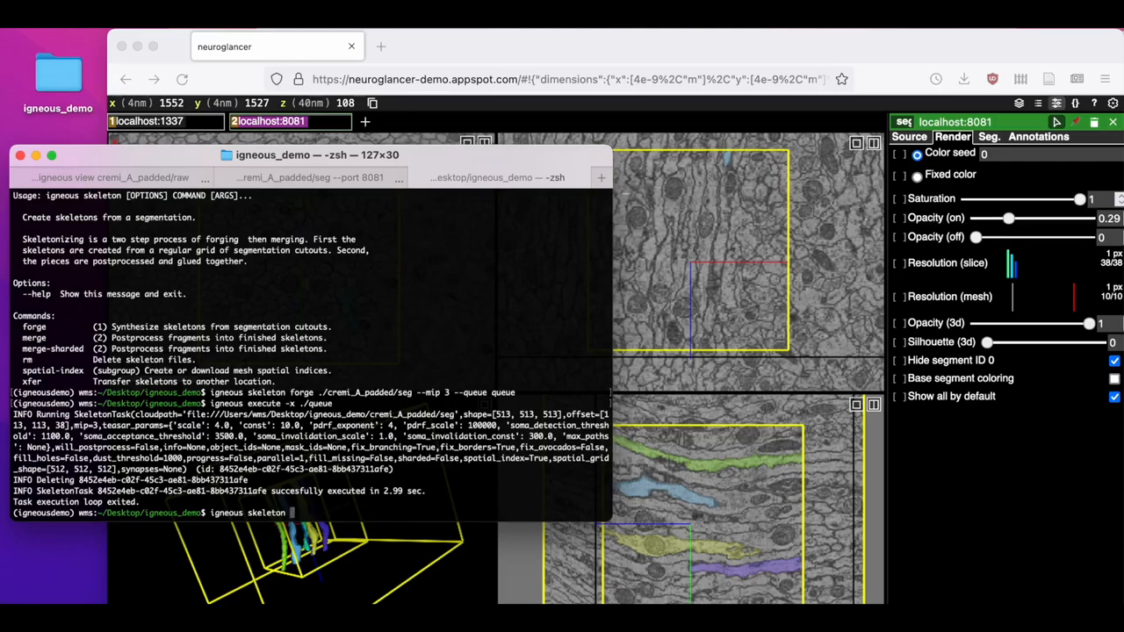
pyautogui.write('merge')
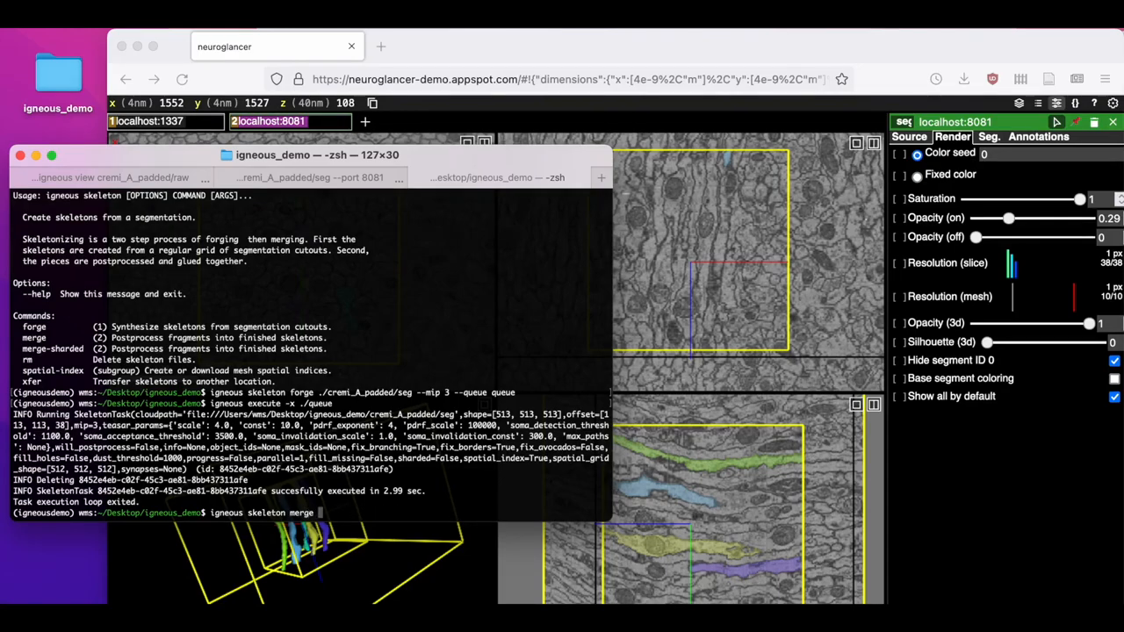
pyautogui.write('./cremi_A_padded/')
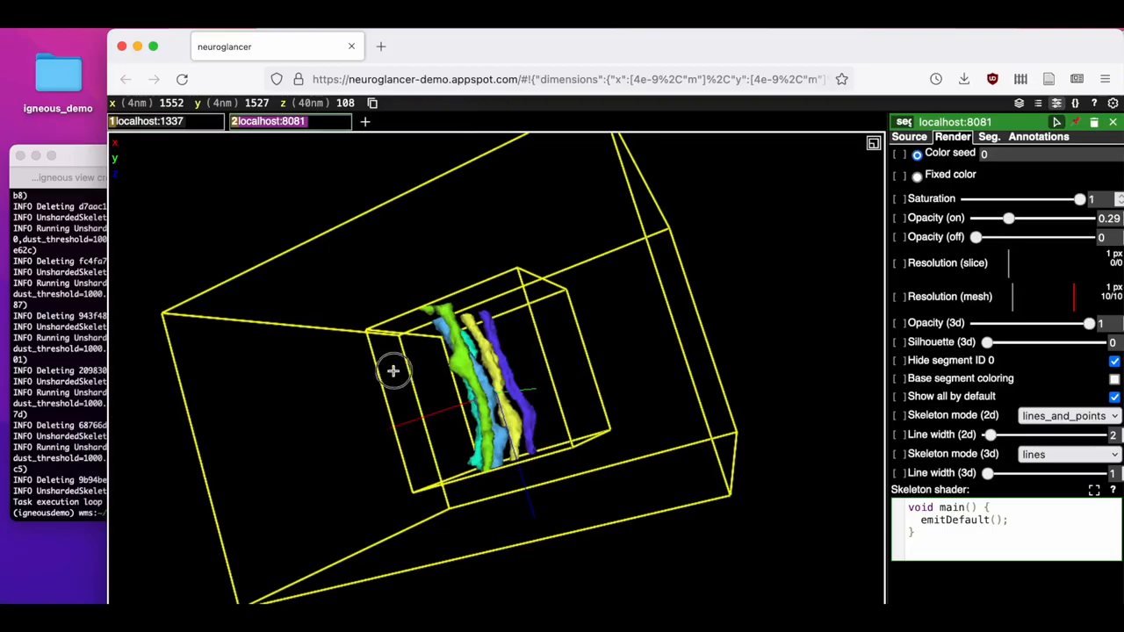
# Orbit the volume, then raise the Silhouette (3d) slider to make the meshes translucent.
pyautogui.moveTo(393, 369); pyautogui.dragTo(519, 396)
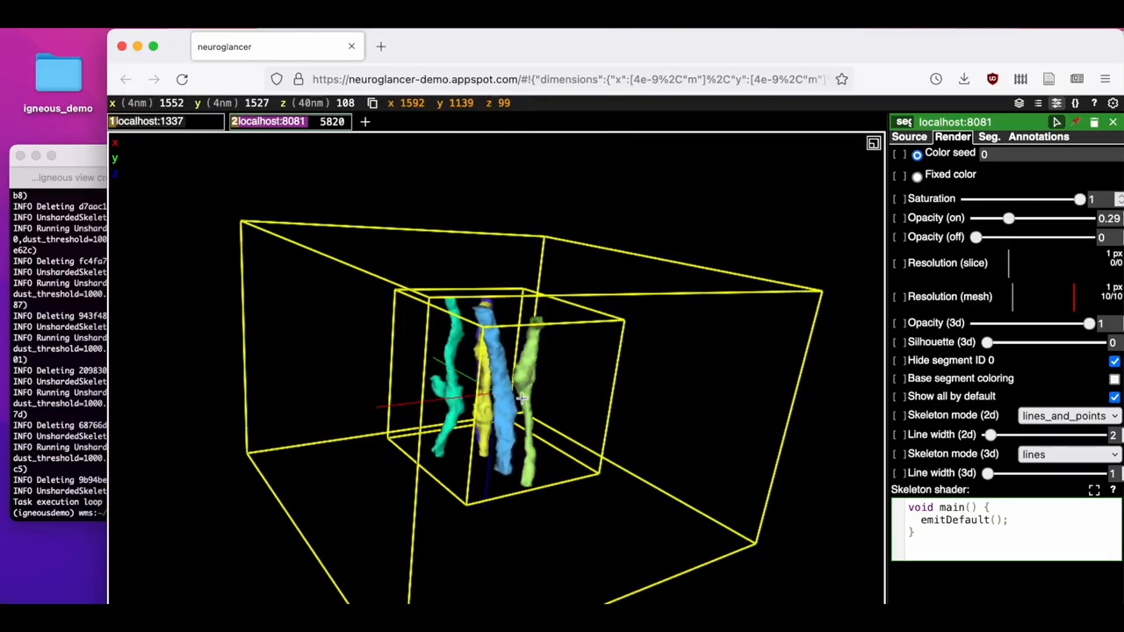
pyautogui.scroll(3)
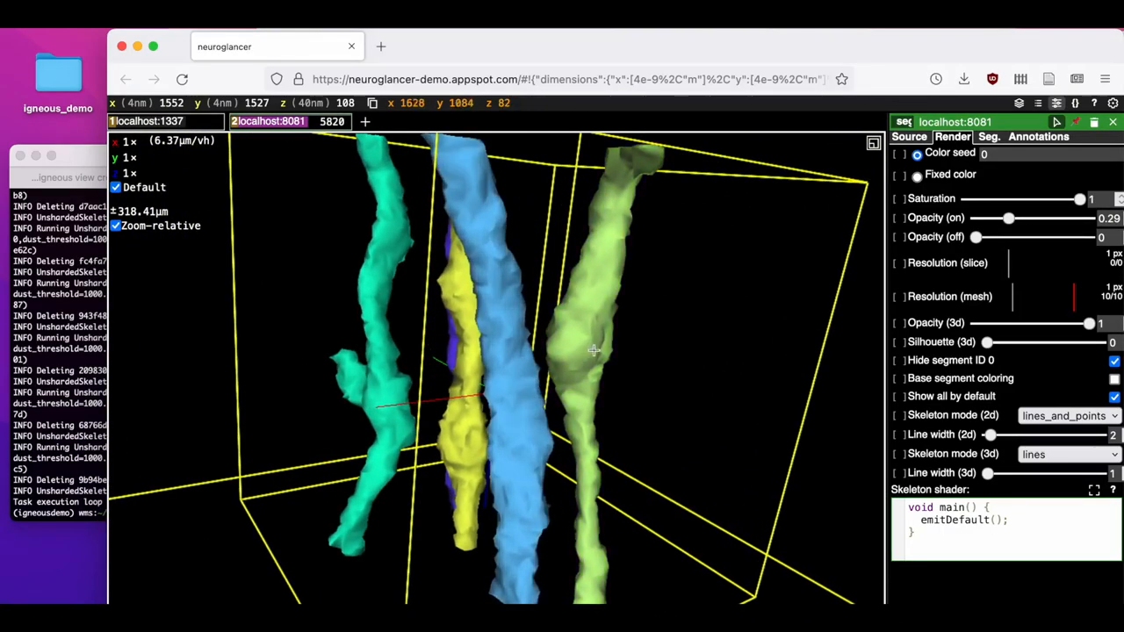
pyautogui.moveTo(594, 351); pyautogui.dragTo(576, 176)
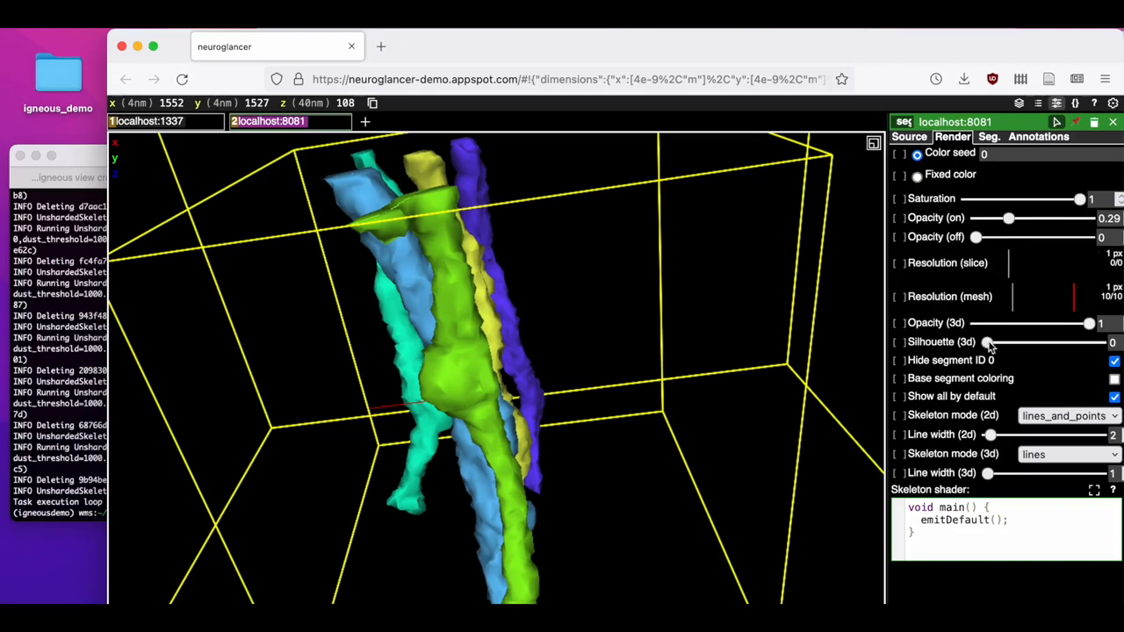
pyautogui.moveTo(986, 341); pyautogui.dragTo(1004, 340)
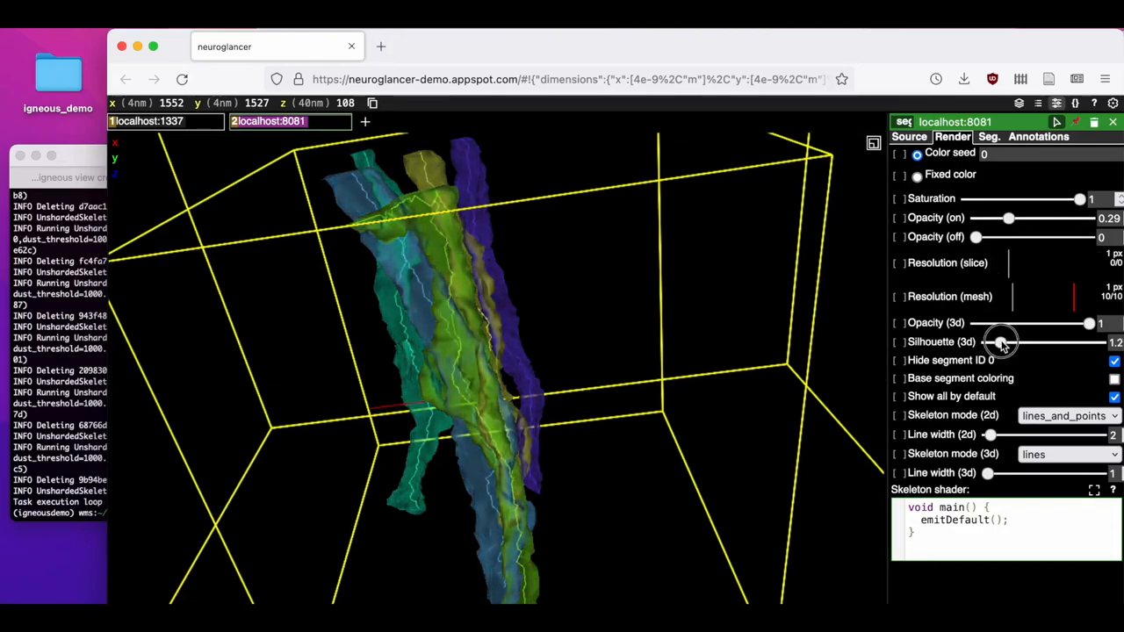
pyautogui.moveTo(1005, 341); pyautogui.dragTo(1022, 341)
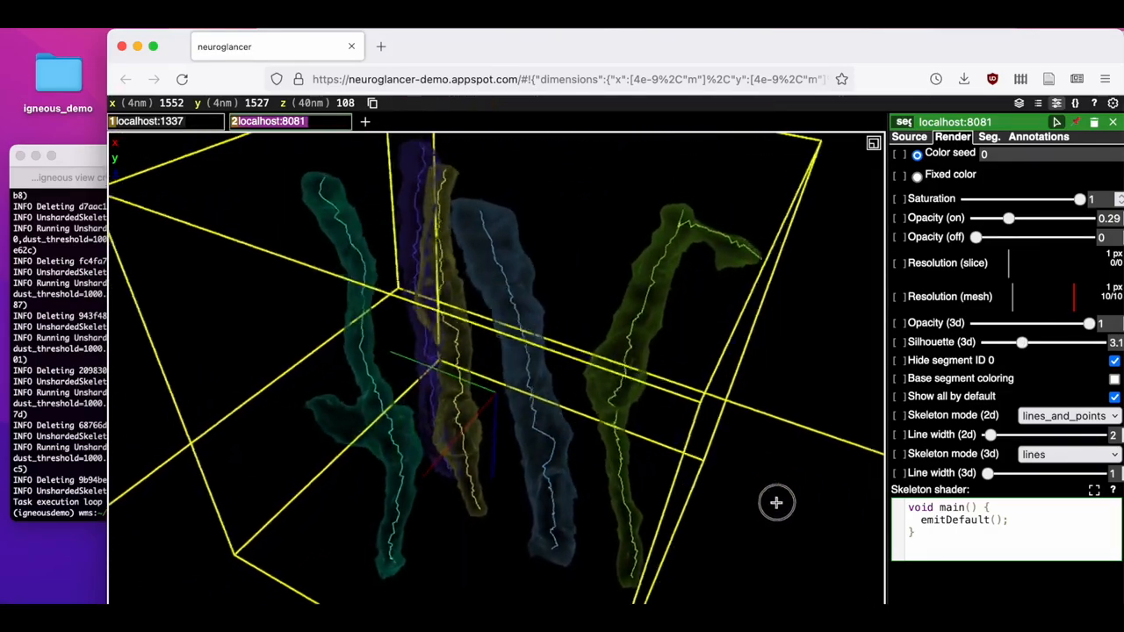
# Orbit the volume from several angles to inspect skeleton centrelines through the translucent meshes.
pyautogui.moveTo(776, 502); pyautogui.dragTo(760, 458)
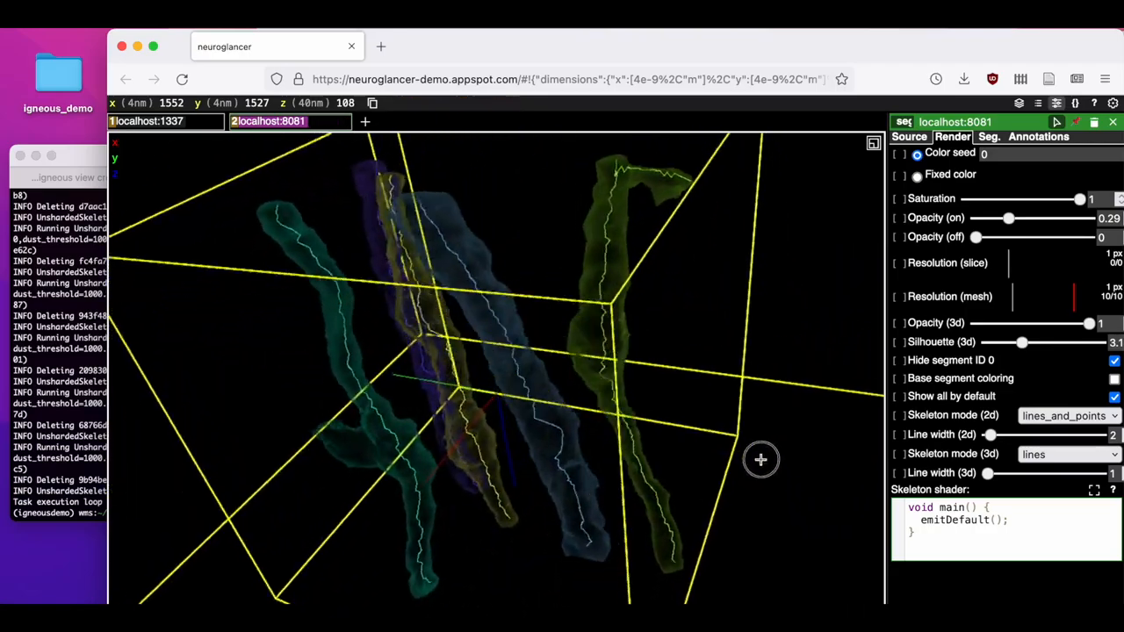
pyautogui.moveTo(760, 460); pyautogui.dragTo(775, 413)
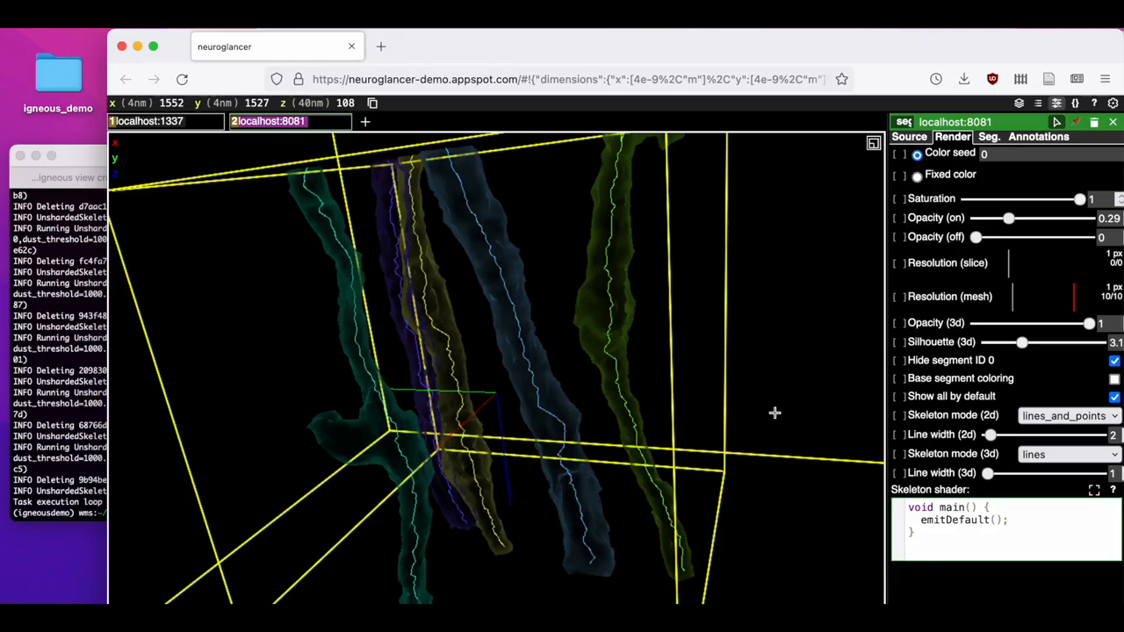
pyautogui.moveTo(470, 431)
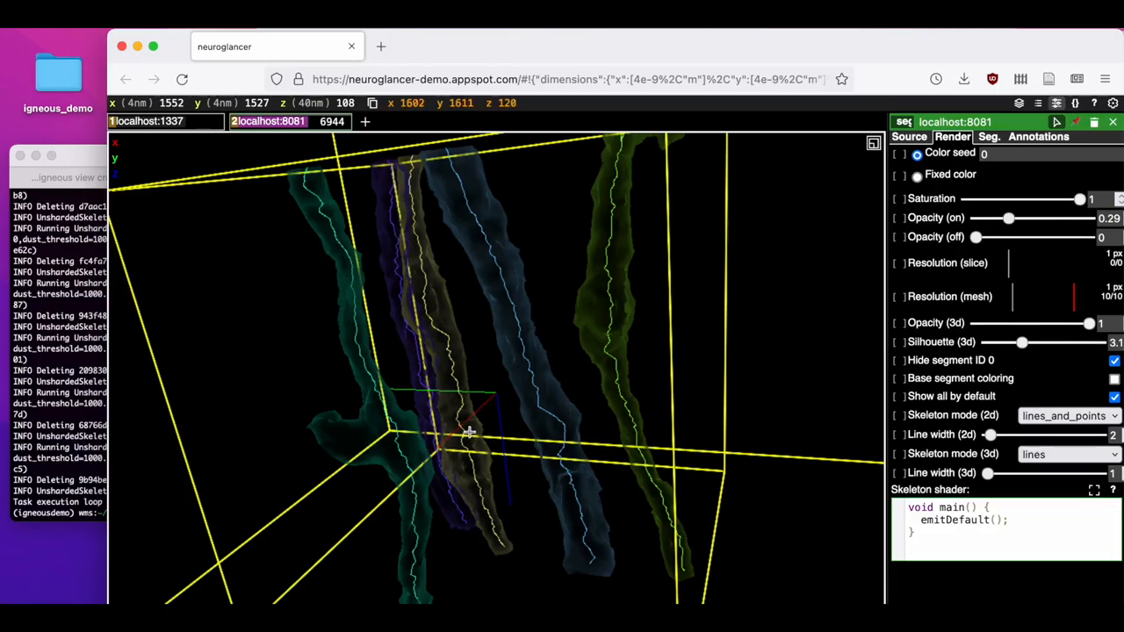
pyautogui.moveTo(470, 430); pyautogui.dragTo(404, 395)
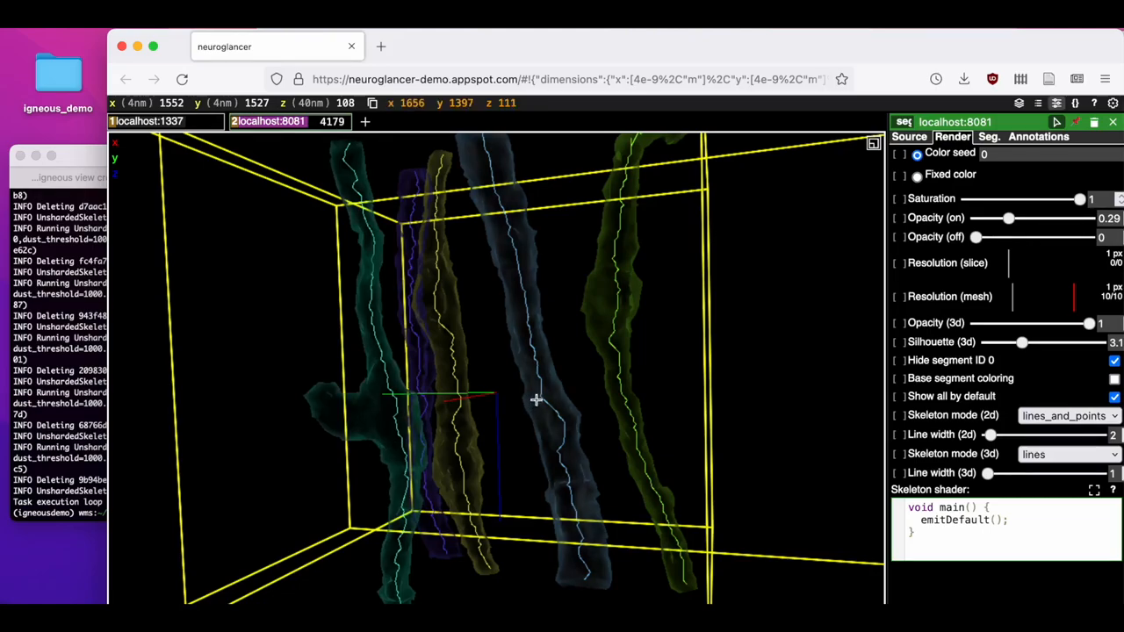
pyautogui.moveTo(535, 401); pyautogui.dragTo(575, 456)
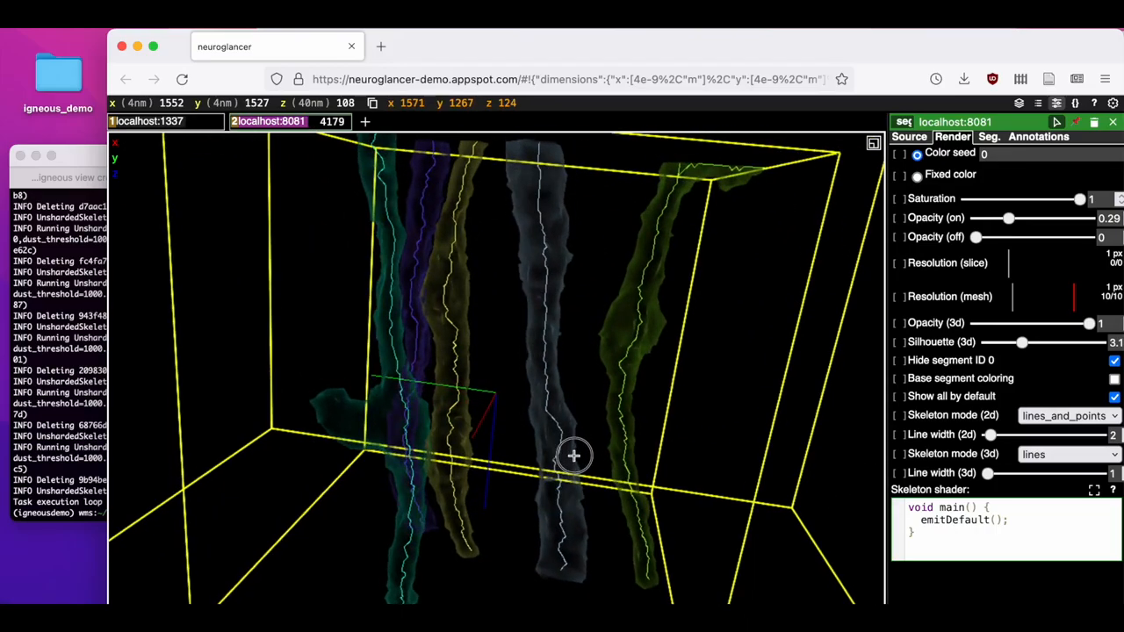
pyautogui.moveTo(575, 457); pyautogui.dragTo(555, 506)
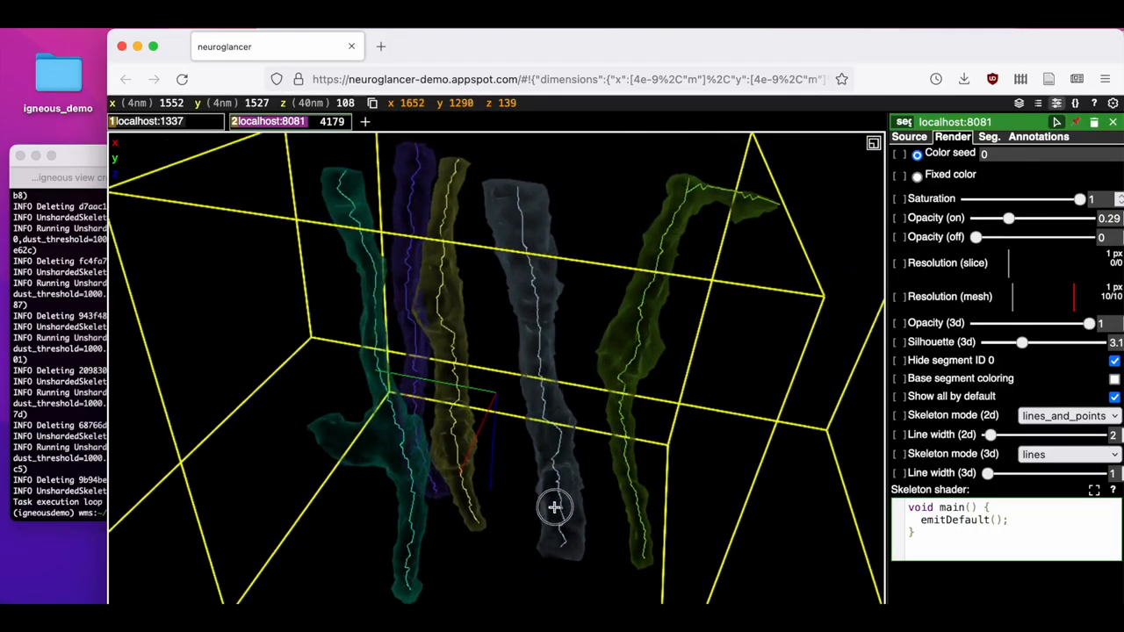
pyautogui.moveTo(555, 506); pyautogui.dragTo(593, 428)
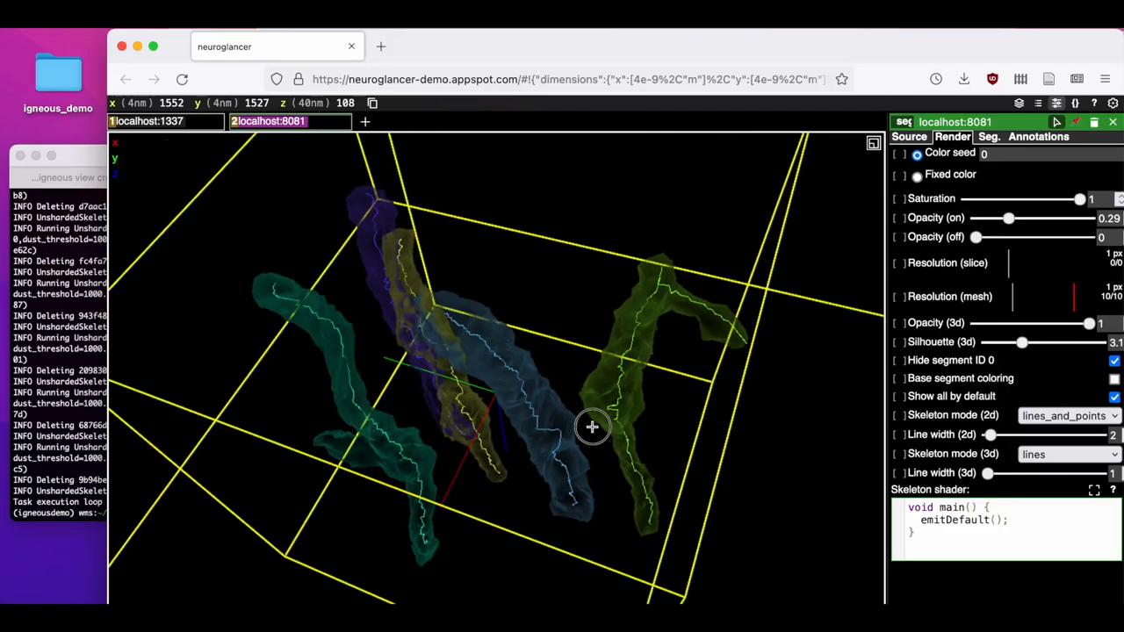
pyautogui.moveTo(593, 428); pyautogui.dragTo(776, 279)
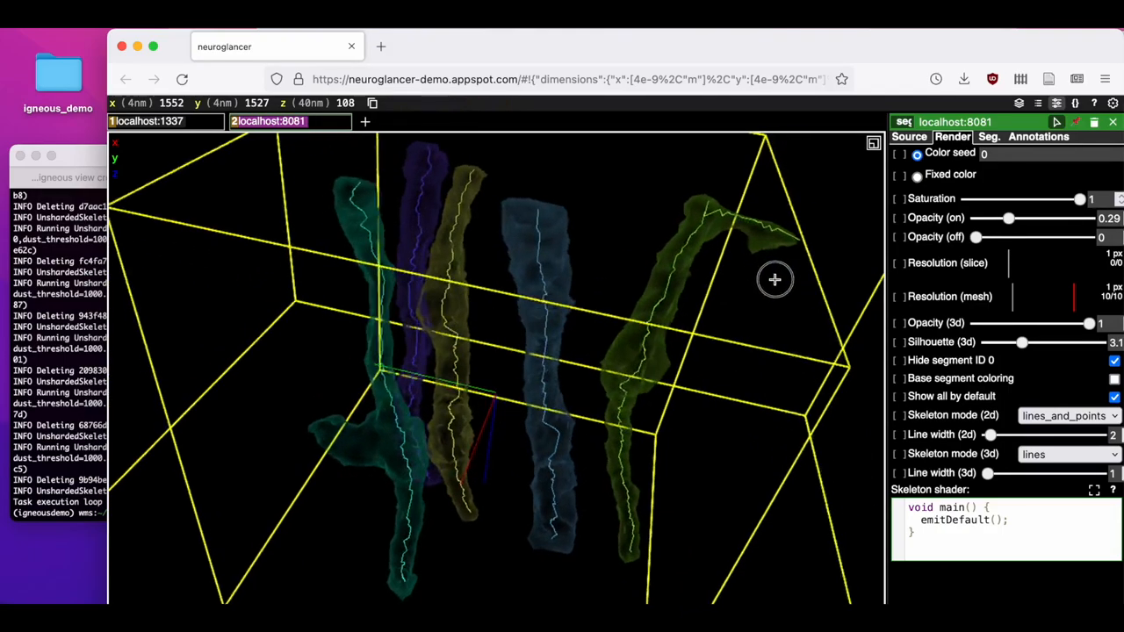
pyautogui.moveTo(774, 280); pyautogui.dragTo(729, 218)
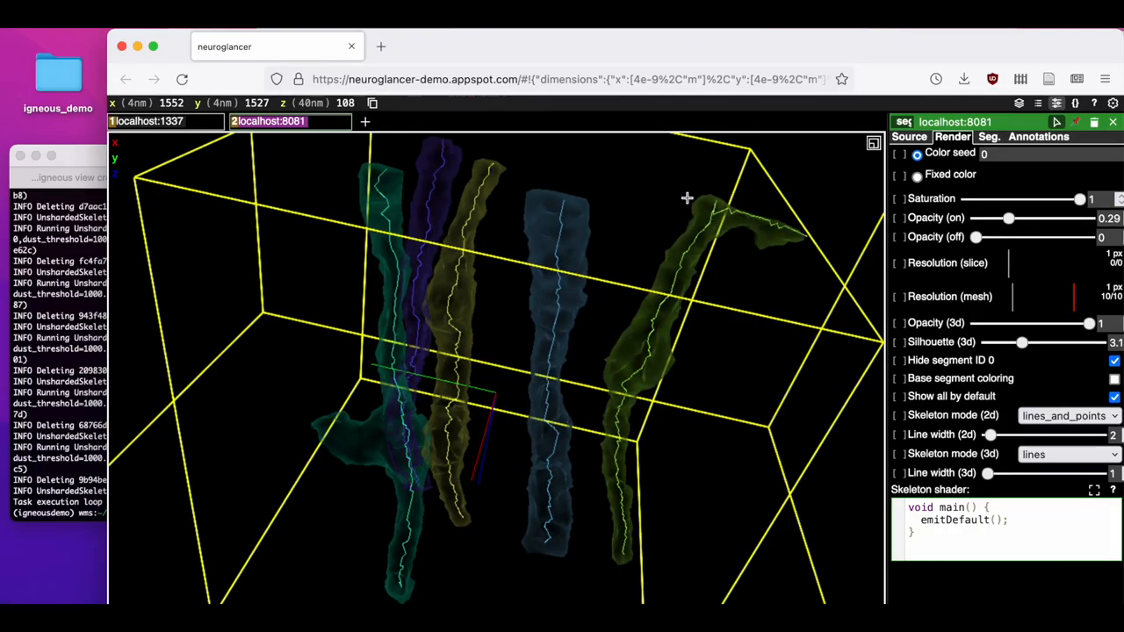
pyautogui.moveTo(686, 196); pyautogui.dragTo(576, 279)
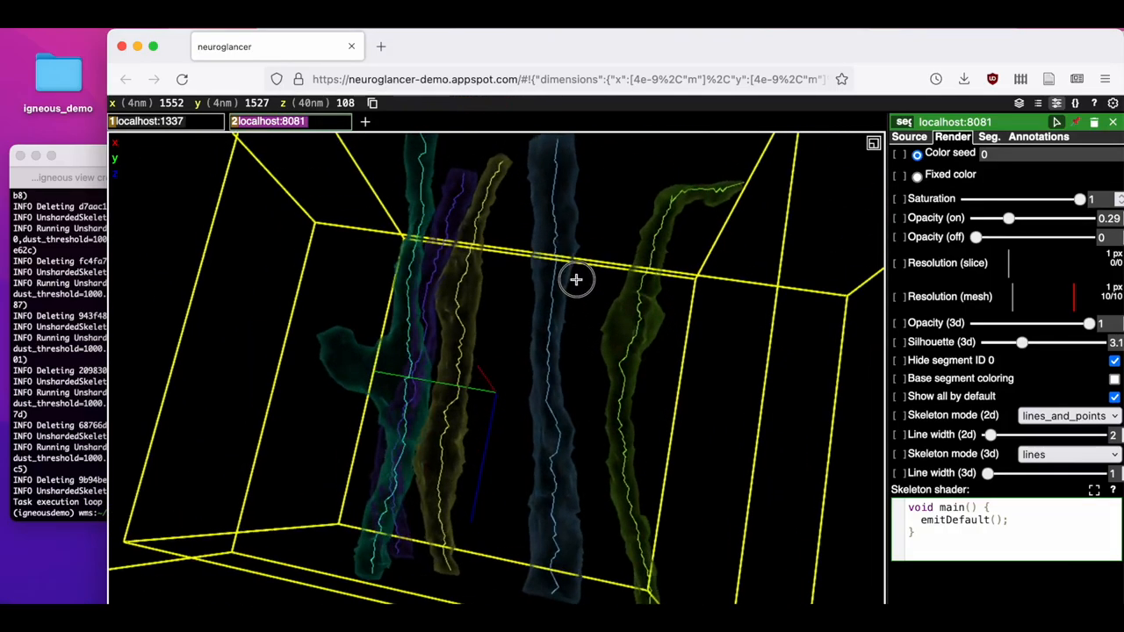
pyautogui.moveTo(576, 279); pyautogui.dragTo(323, 350)
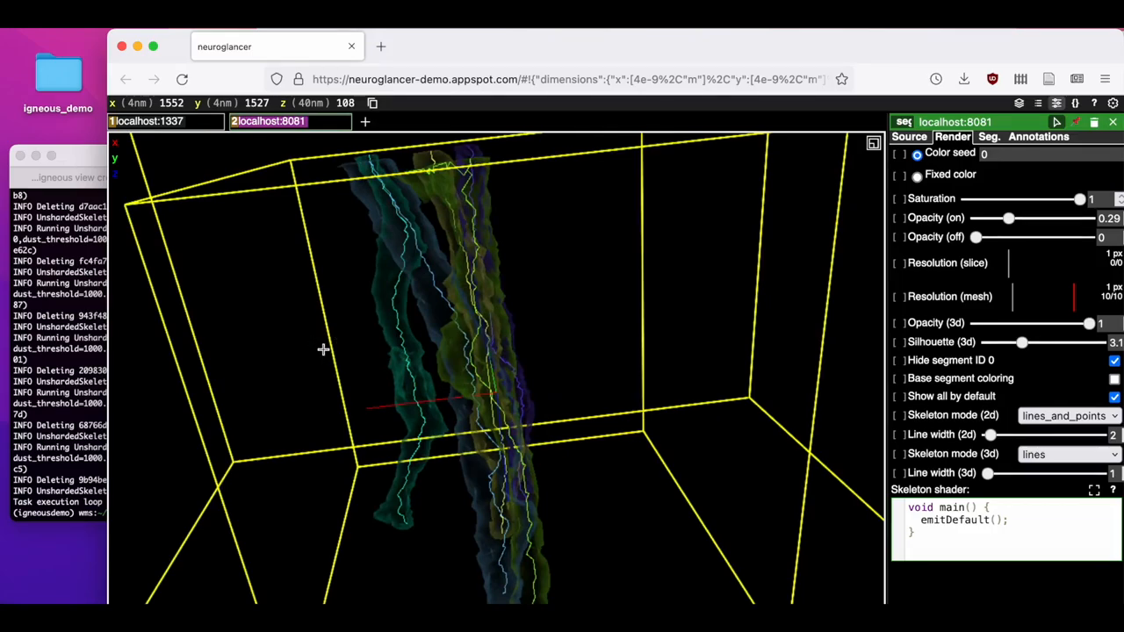
pyautogui.moveTo(325, 350); pyautogui.dragTo(495, 338)
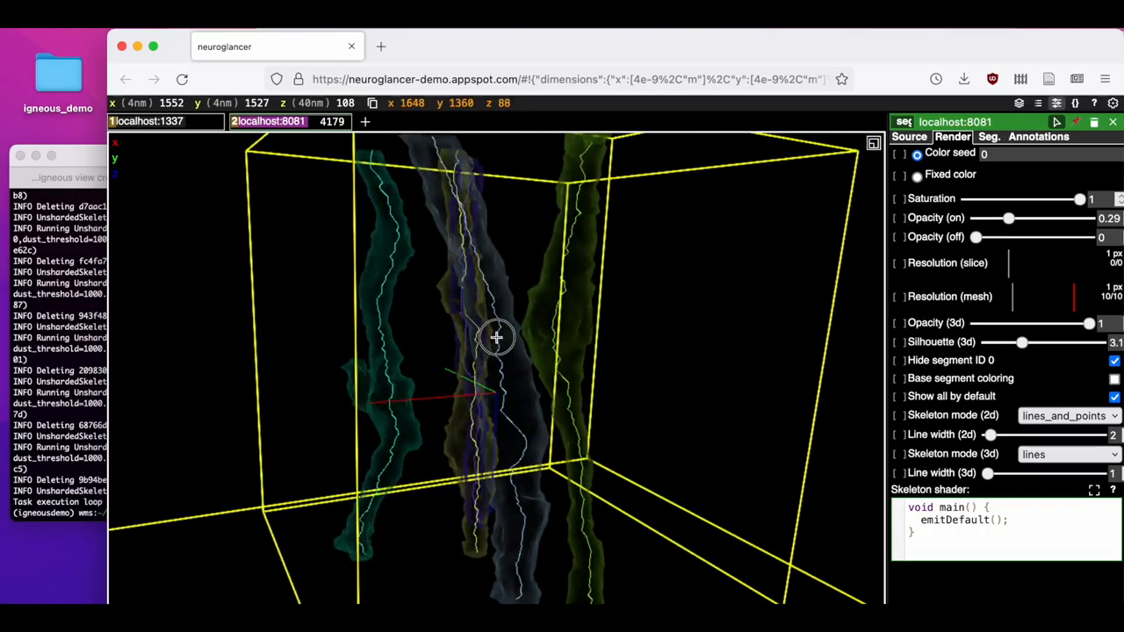
pyautogui.moveTo(495, 337); pyautogui.dragTo(622, 302)
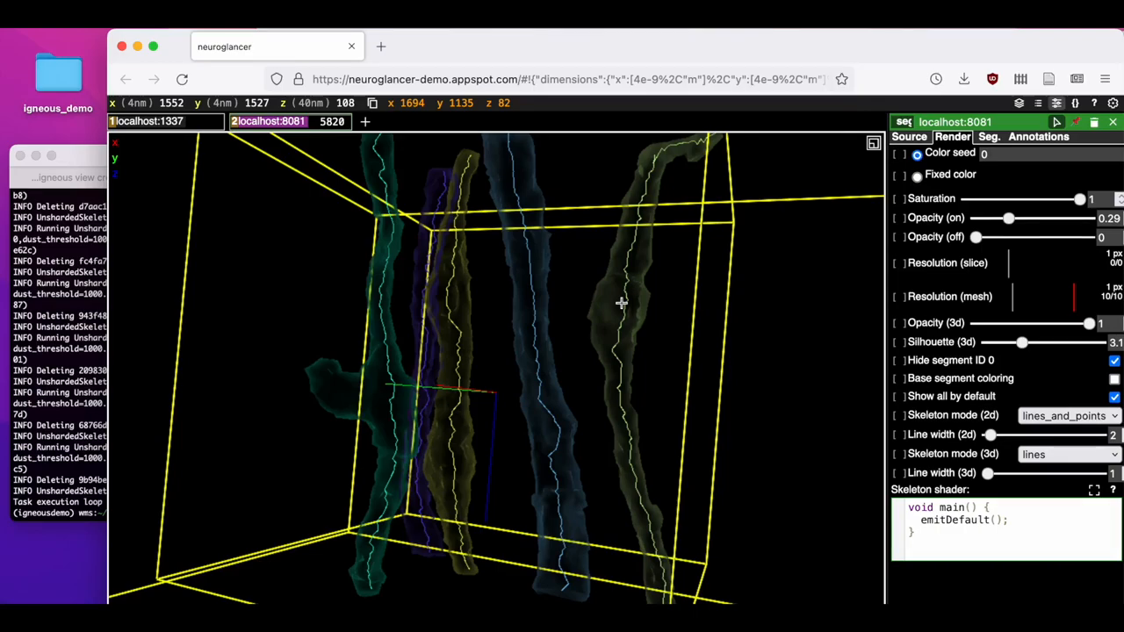
pyautogui.moveTo(295, 266)
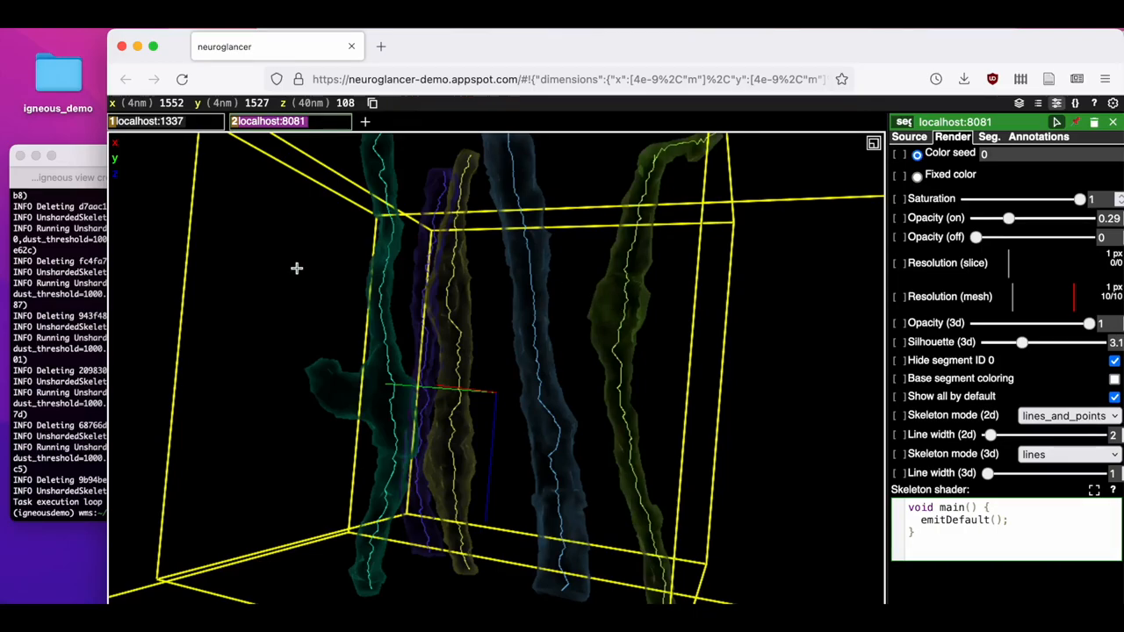